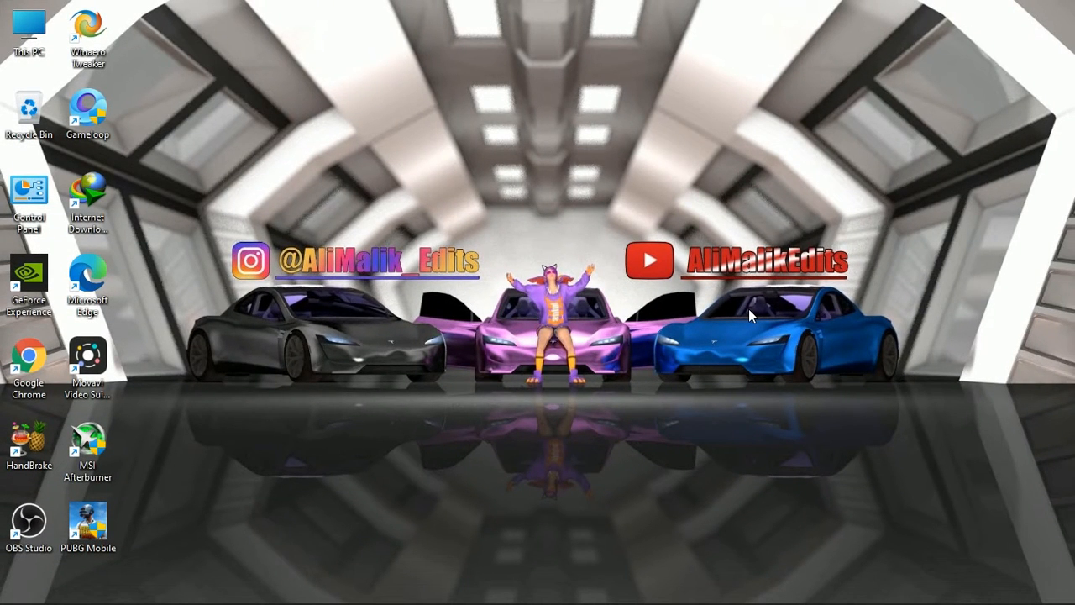
Step: Refresh the Windows desktop a couple of times from its context menu
right_click(749, 316)
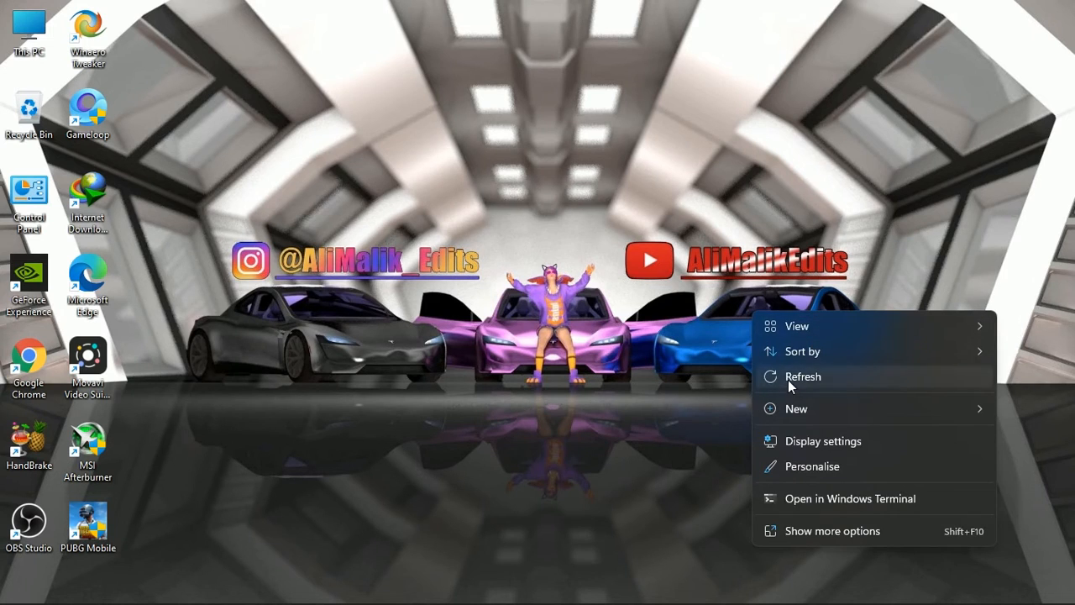
left_click(803, 376)
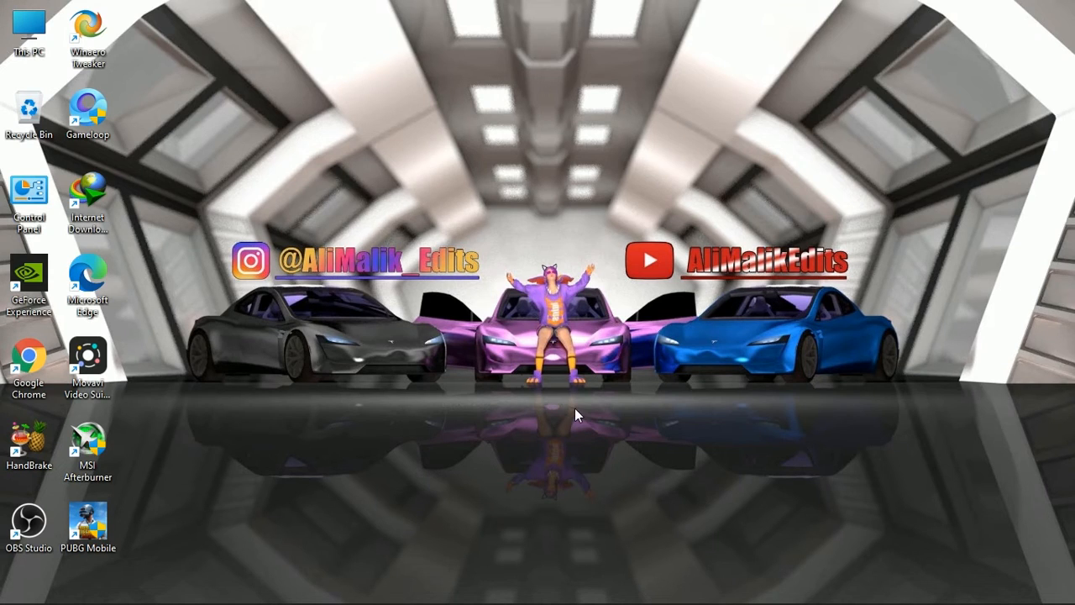
mouse_move(538, 429)
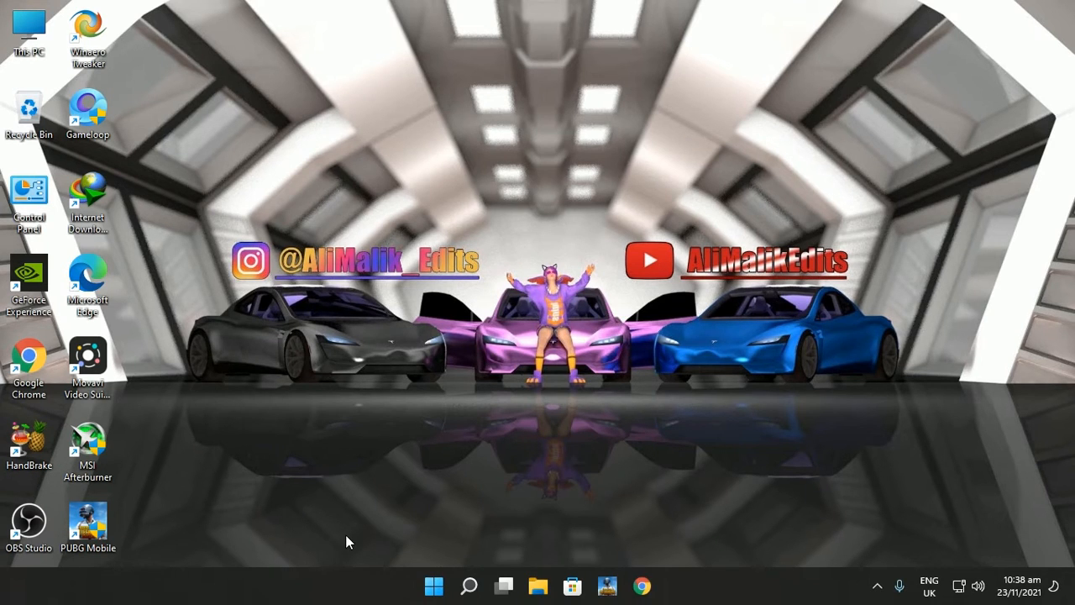
left_click(433, 585)
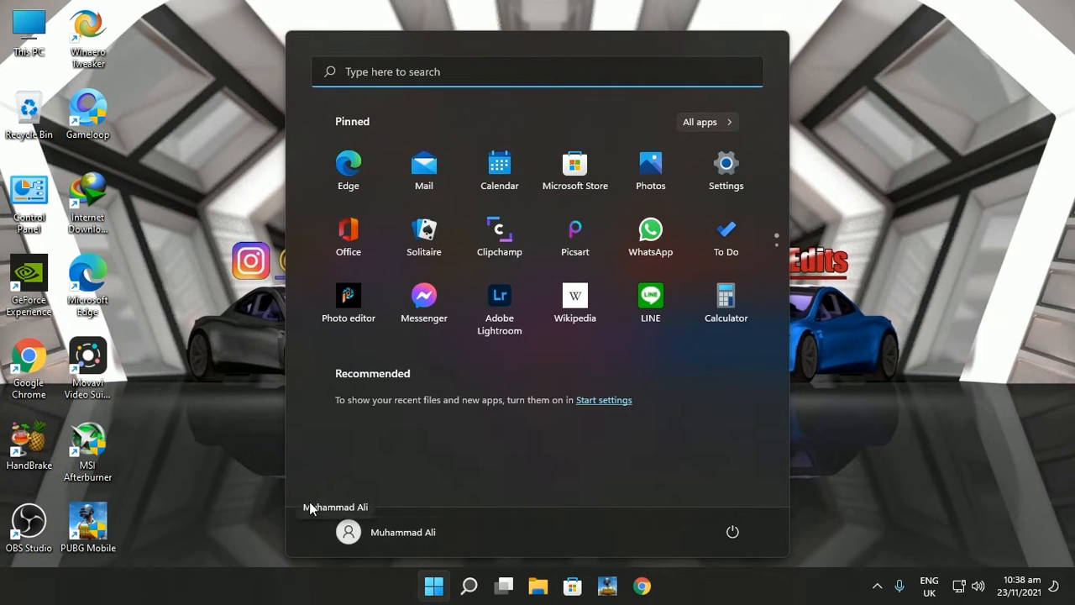
right_click(299, 395)
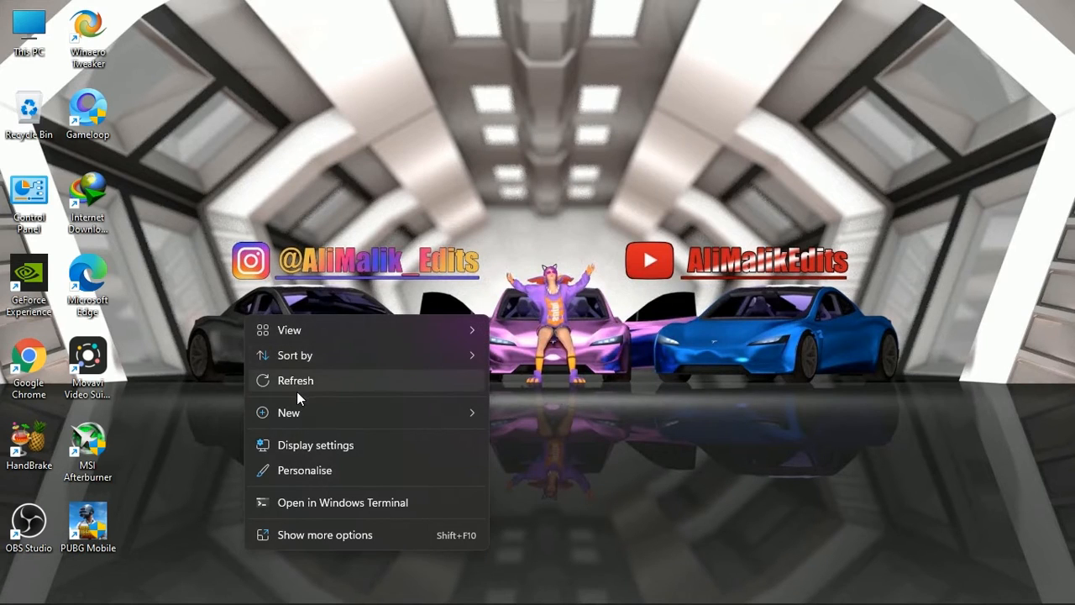
left_click(295, 379)
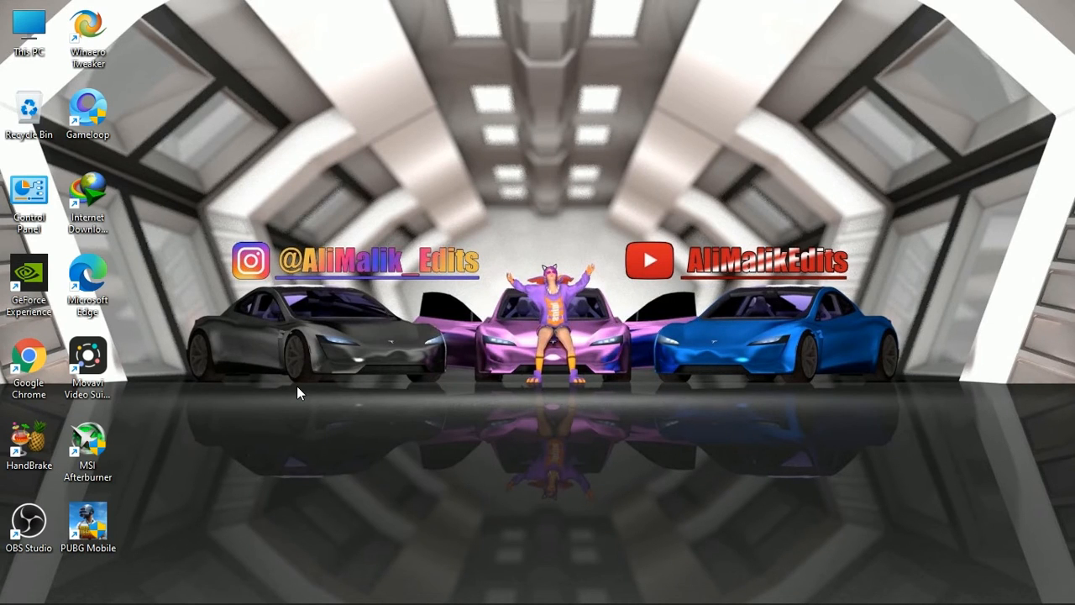
Step: Launch msconfig from Run with admin rights and show the Services list
key("Win+r")
type("mscon")
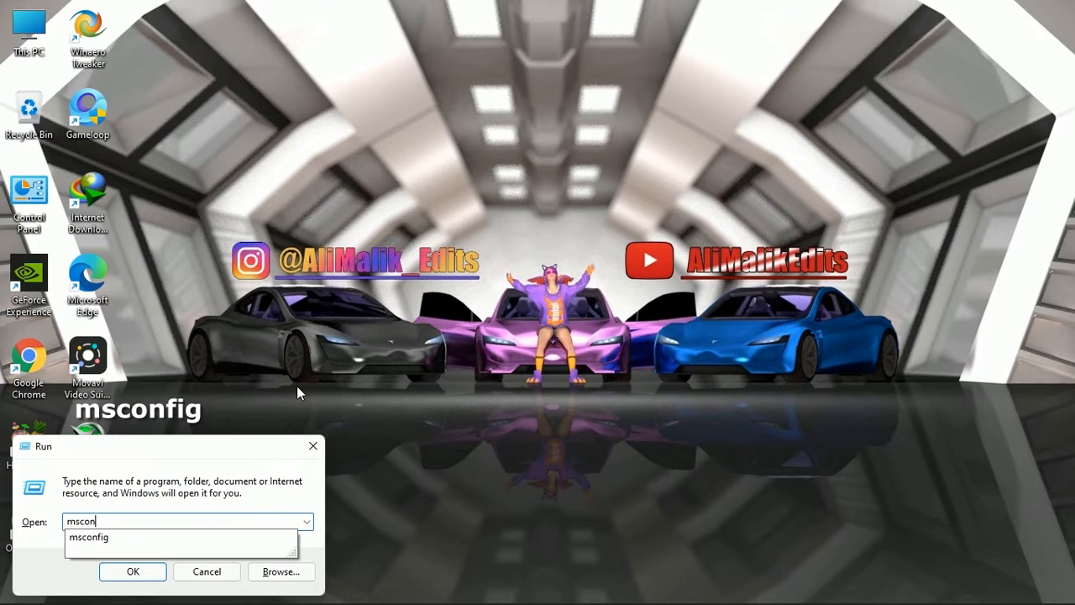
left_click(131, 571)
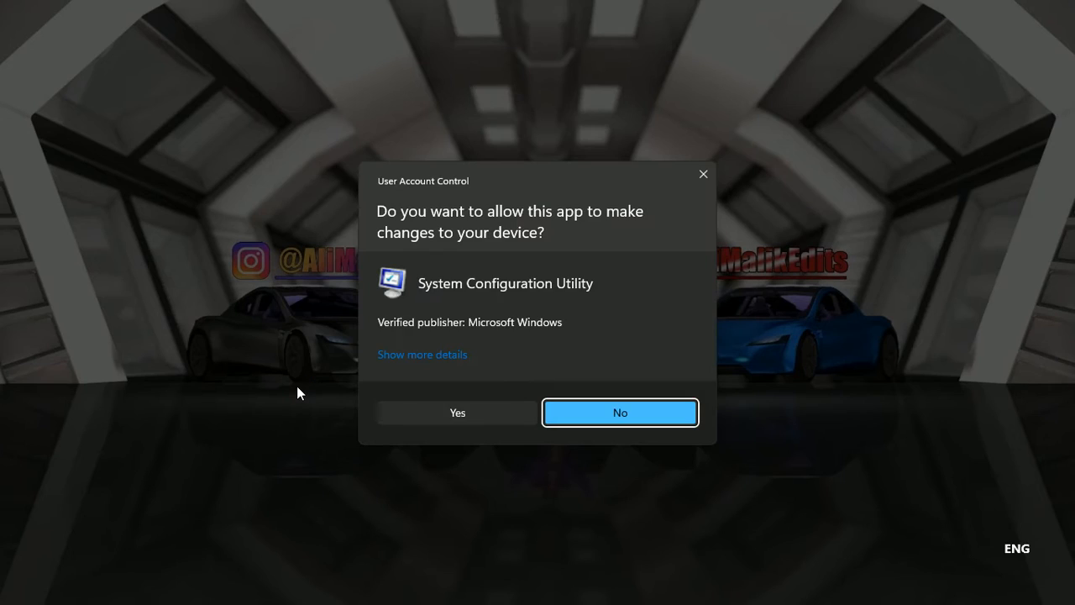
left_click(457, 413)
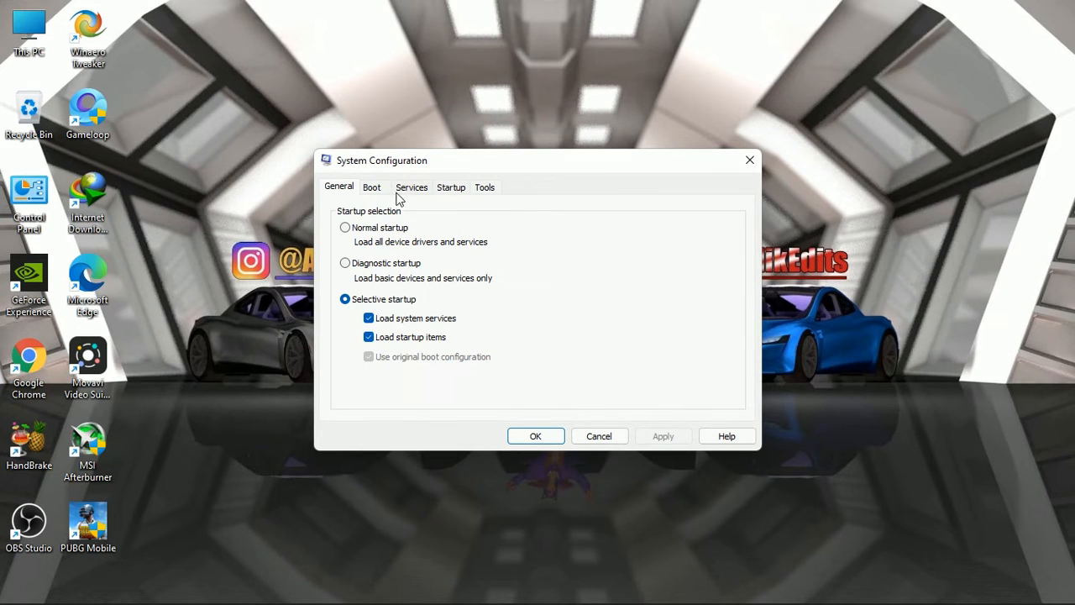
left_click(412, 186)
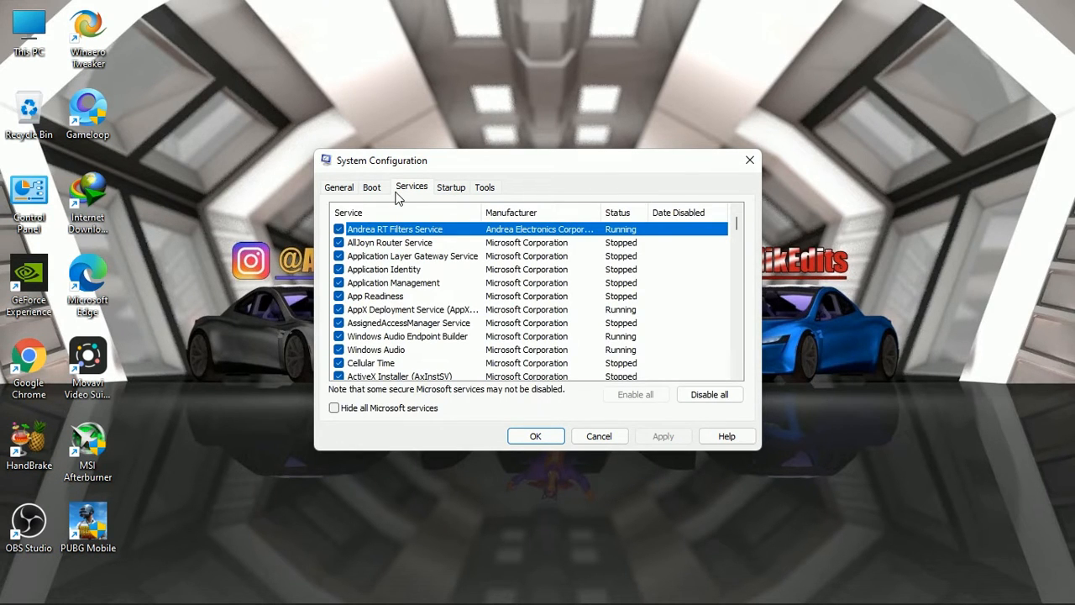
Step: Untick both Google Update Service entries and apply the new service configuration
scroll("down", 3)
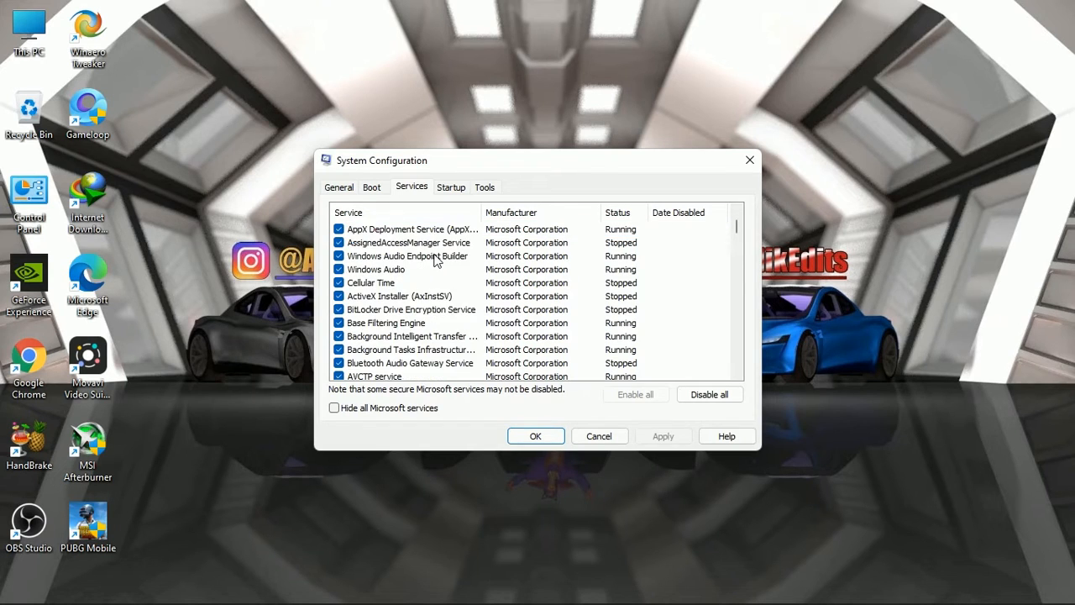
scroll("down", 3)
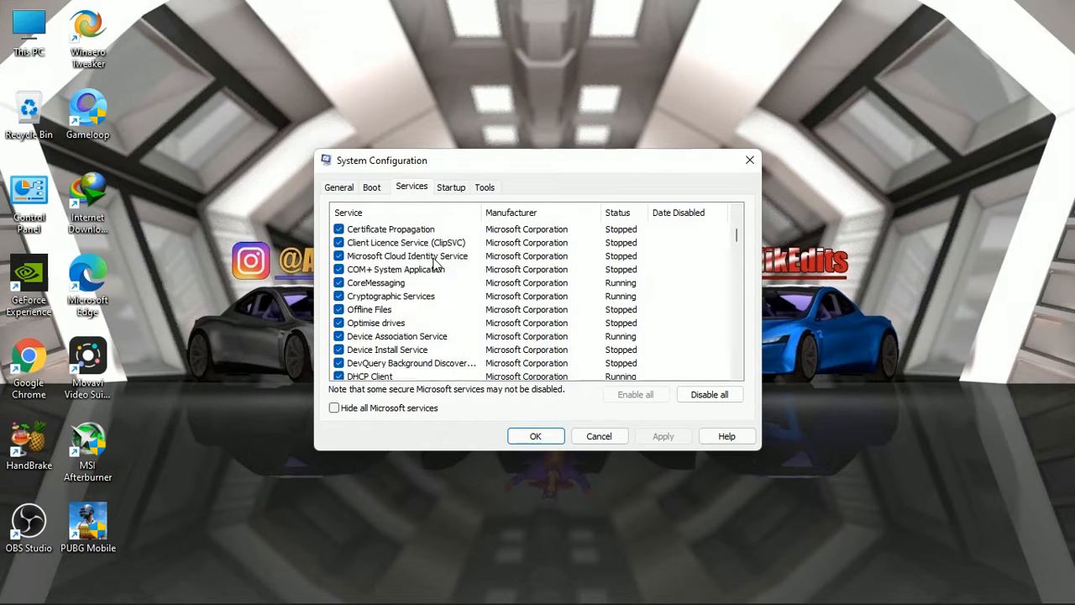
scroll("down", 3)
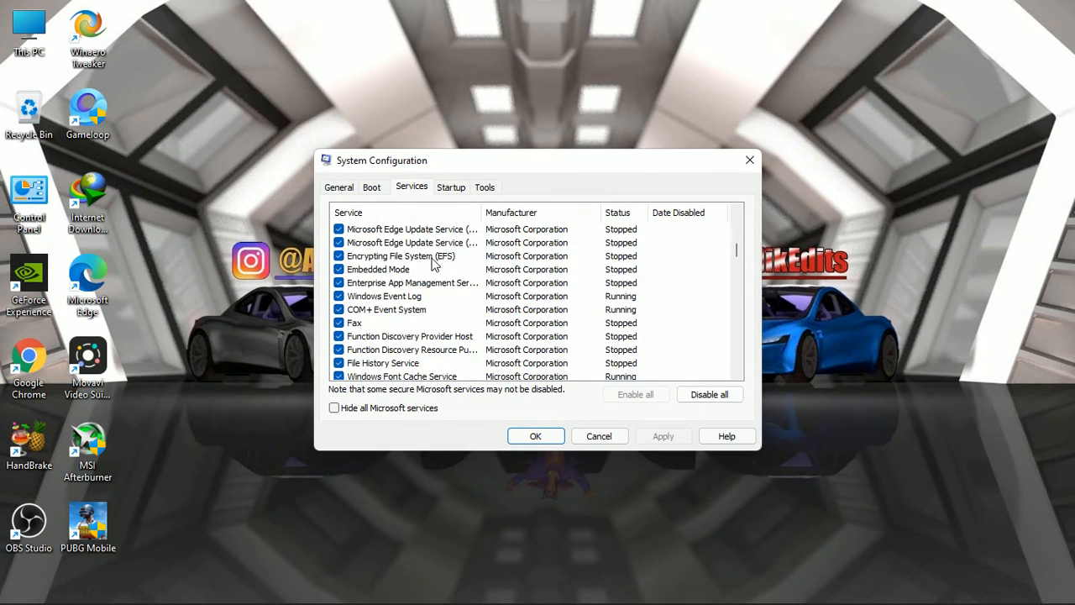
scroll("down", 3)
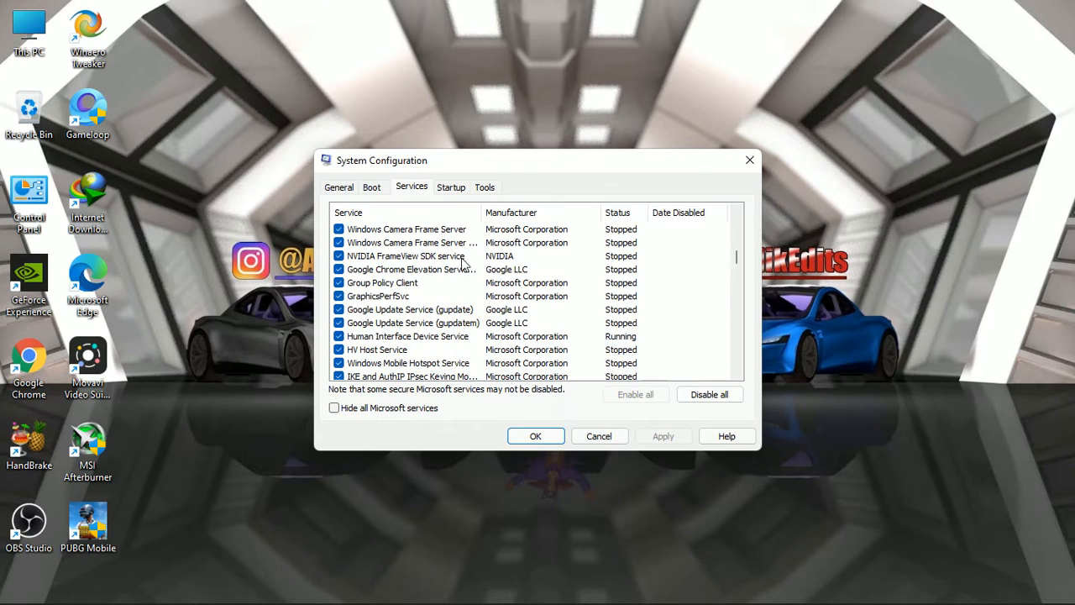
left_click(410, 309)
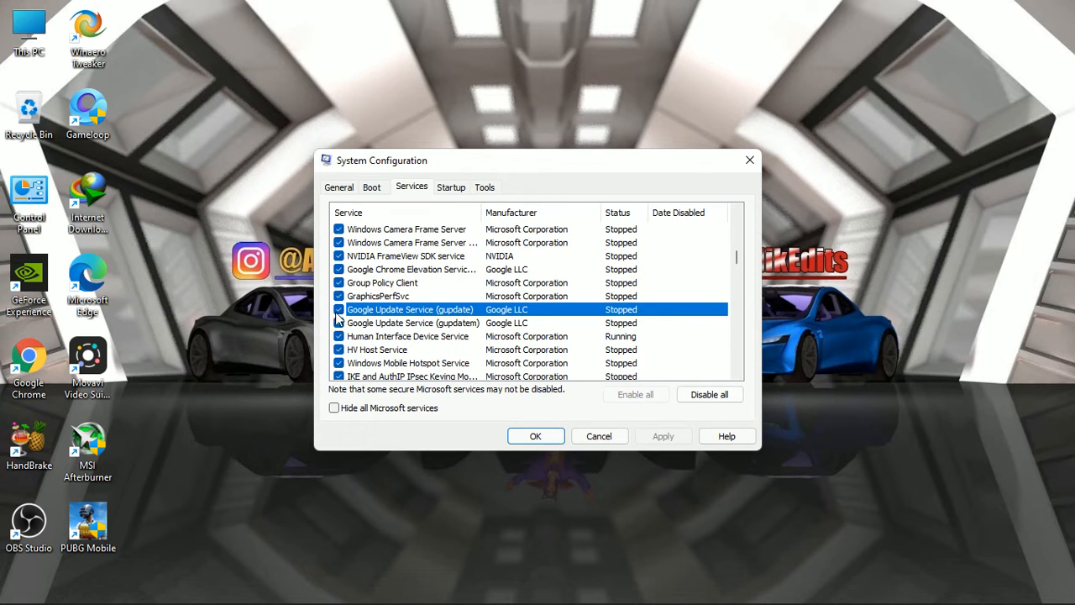
left_click(339, 309)
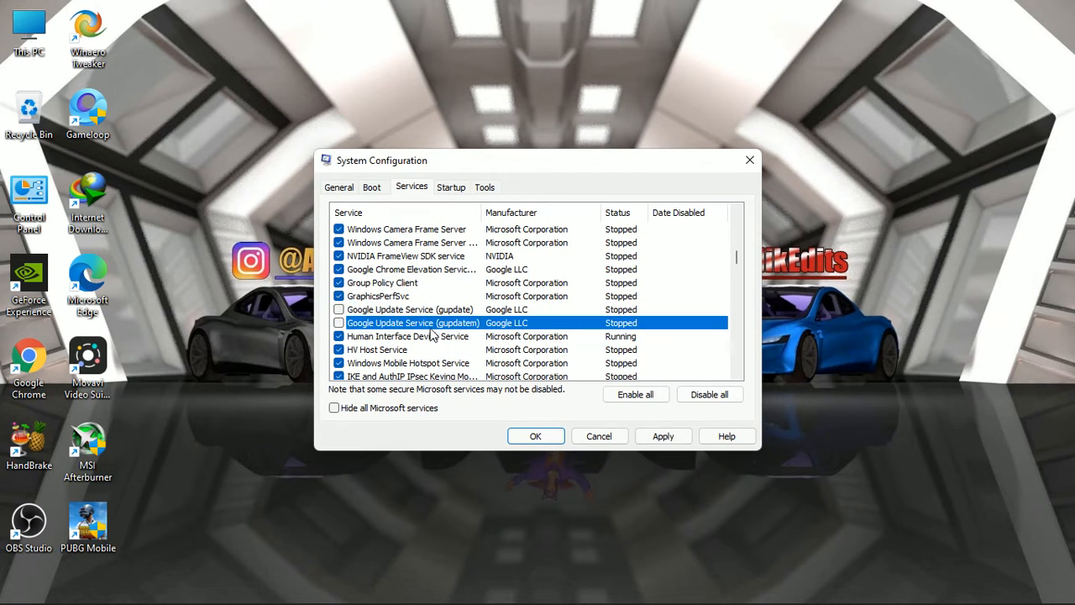
scroll("down", 3)
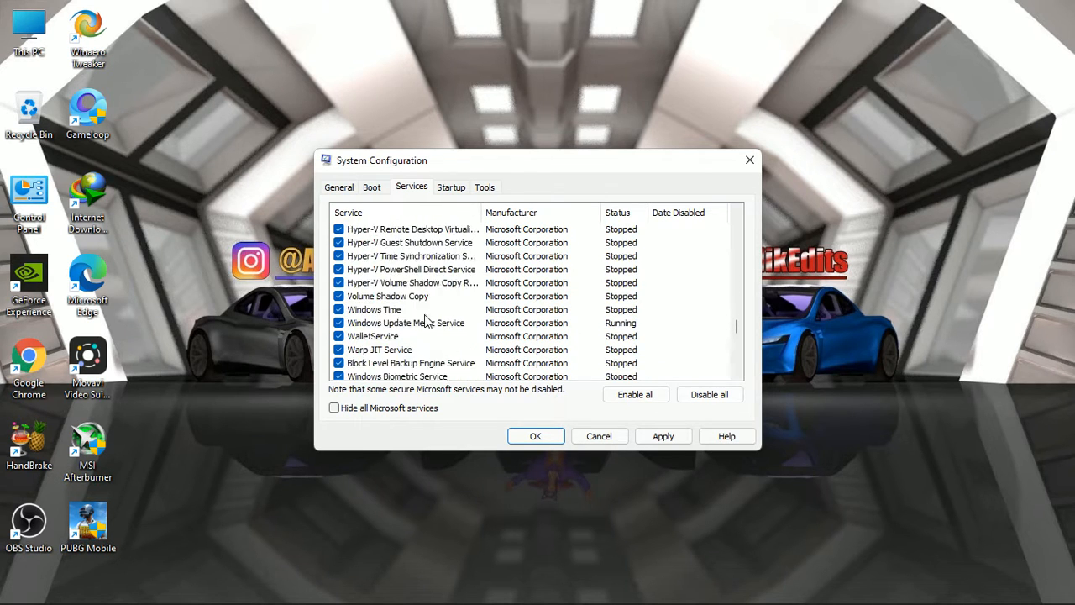
left_click(661, 437)
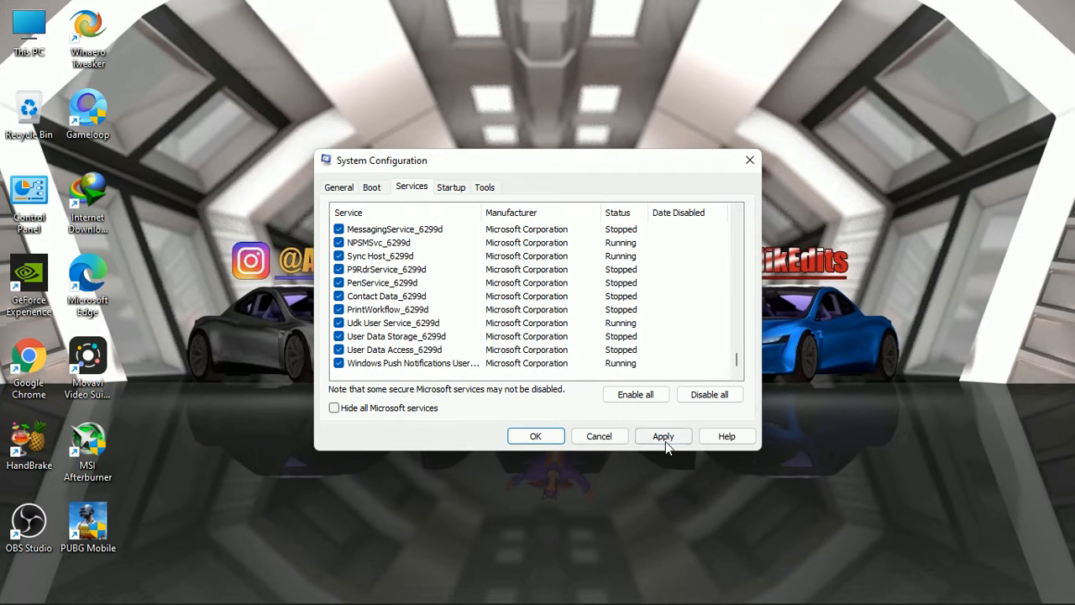
left_click(662, 437)
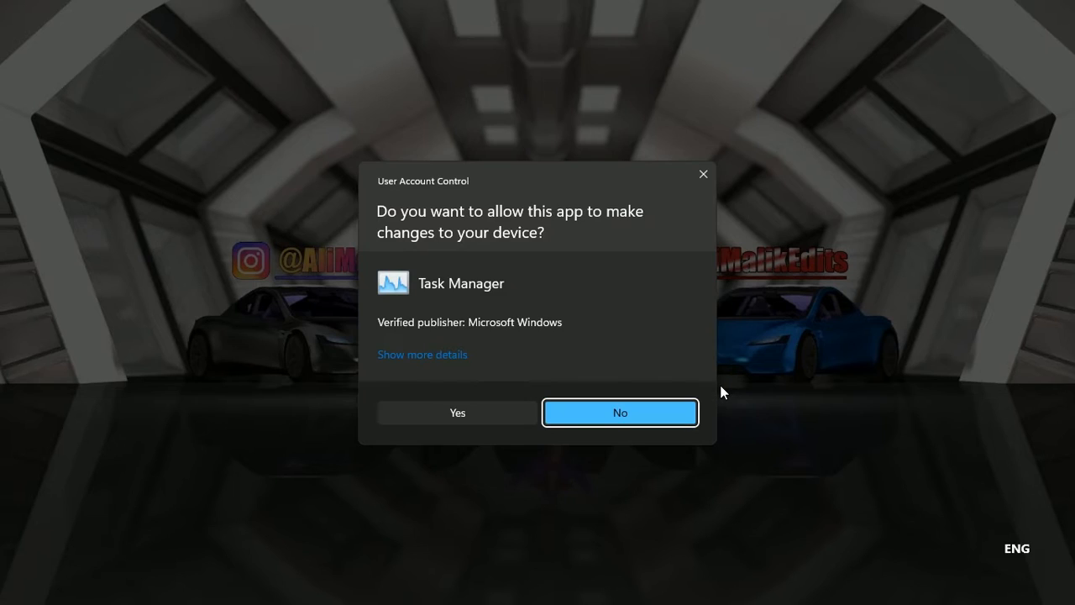
Step: Run Task Manager as admin and review the Cortana and OneDrive startup entries
left_click(456, 413)
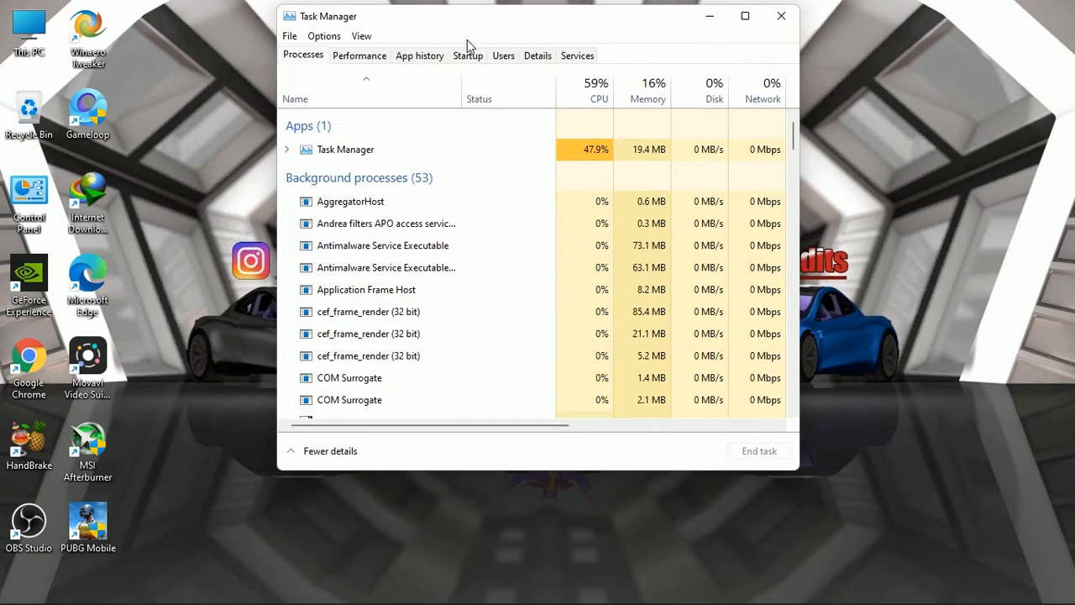
left_click(467, 56)
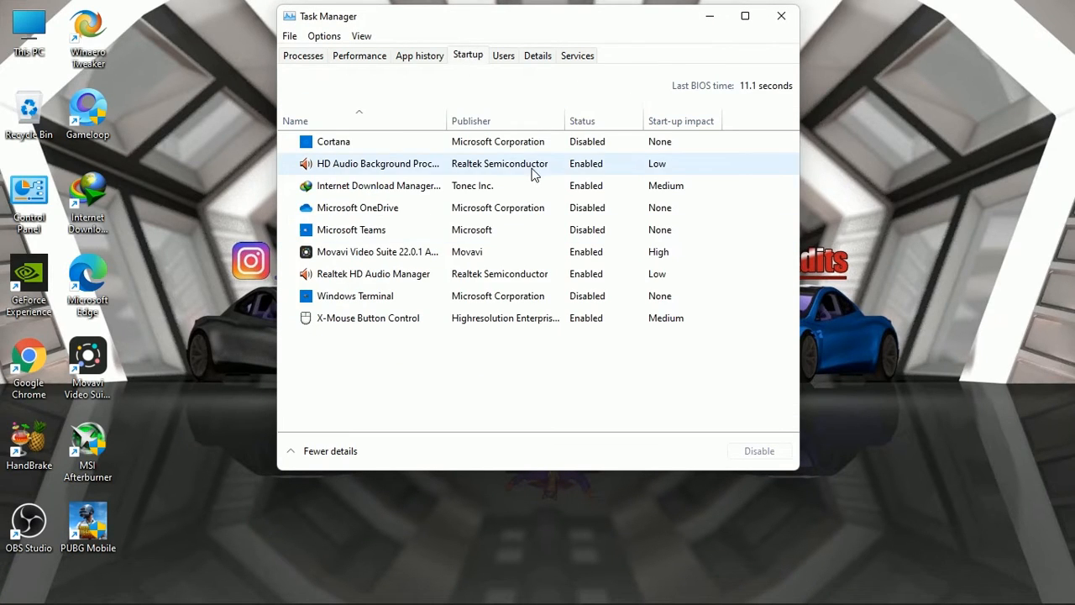
left_click(332, 141)
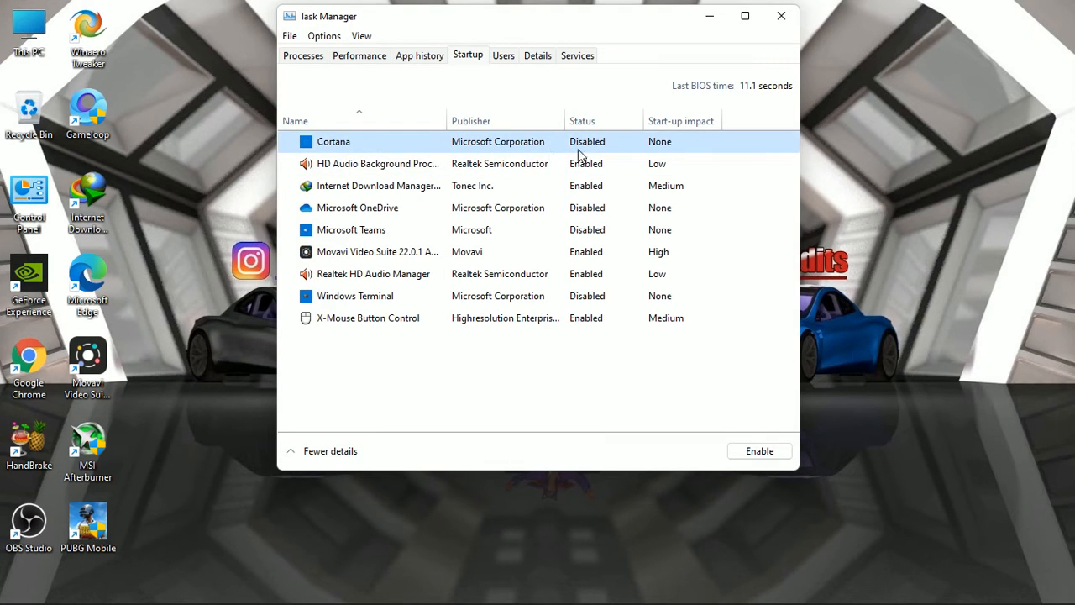
left_click(357, 208)
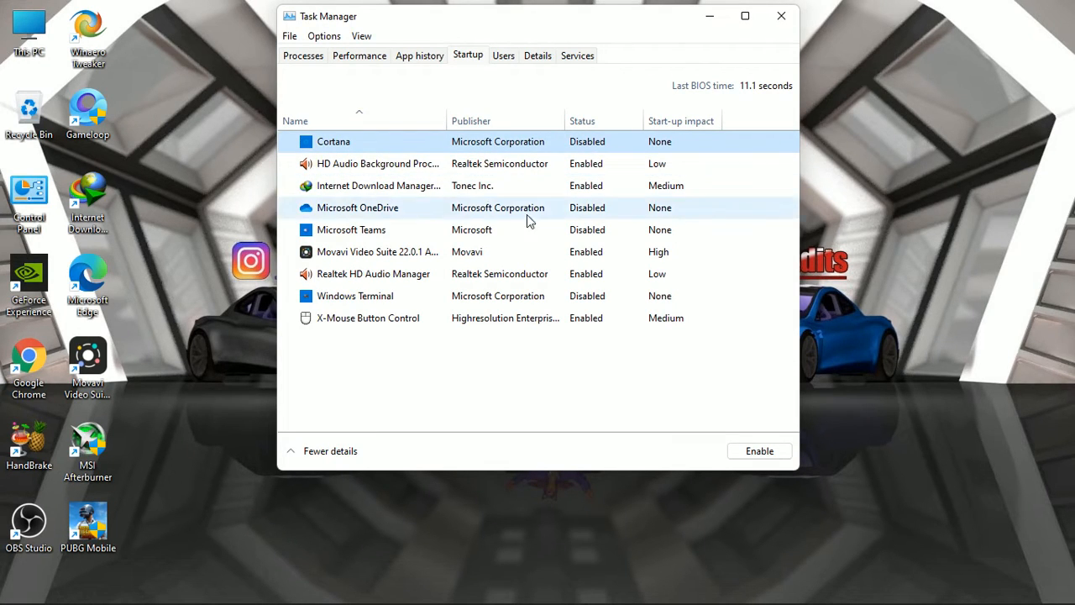
left_click(349, 228)
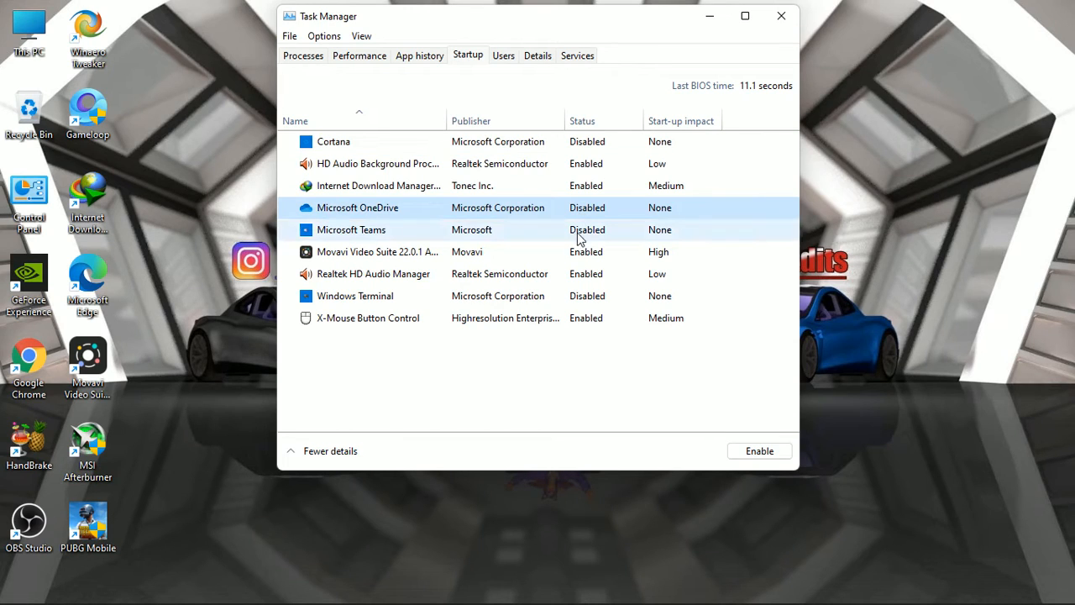
Step: Review the Teams, Windows Terminal and Realtek startup entries, then close Task Manager
left_click(349, 228)
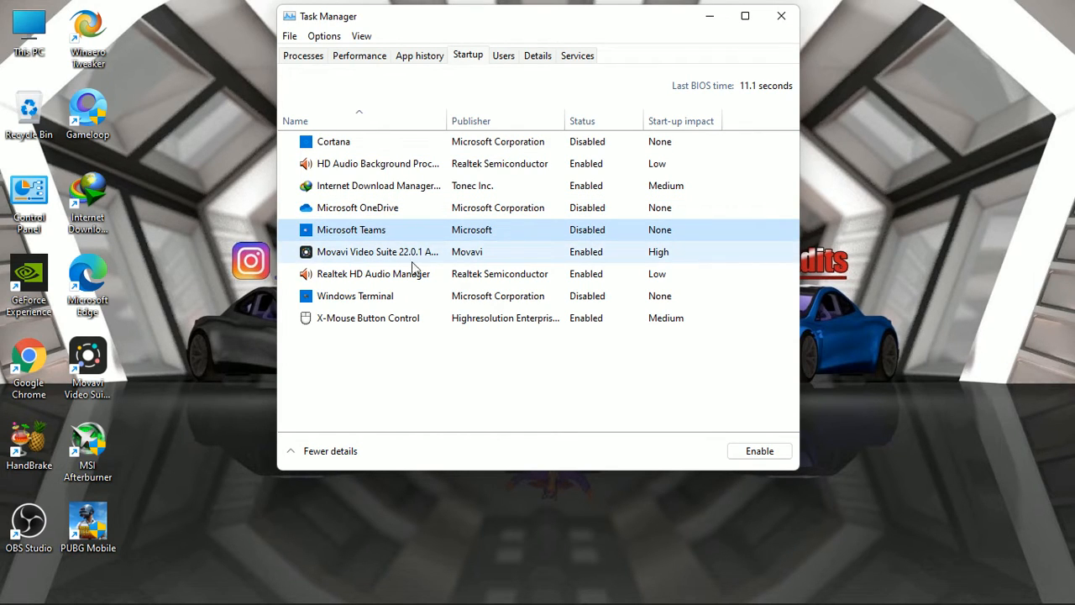
left_click(378, 252)
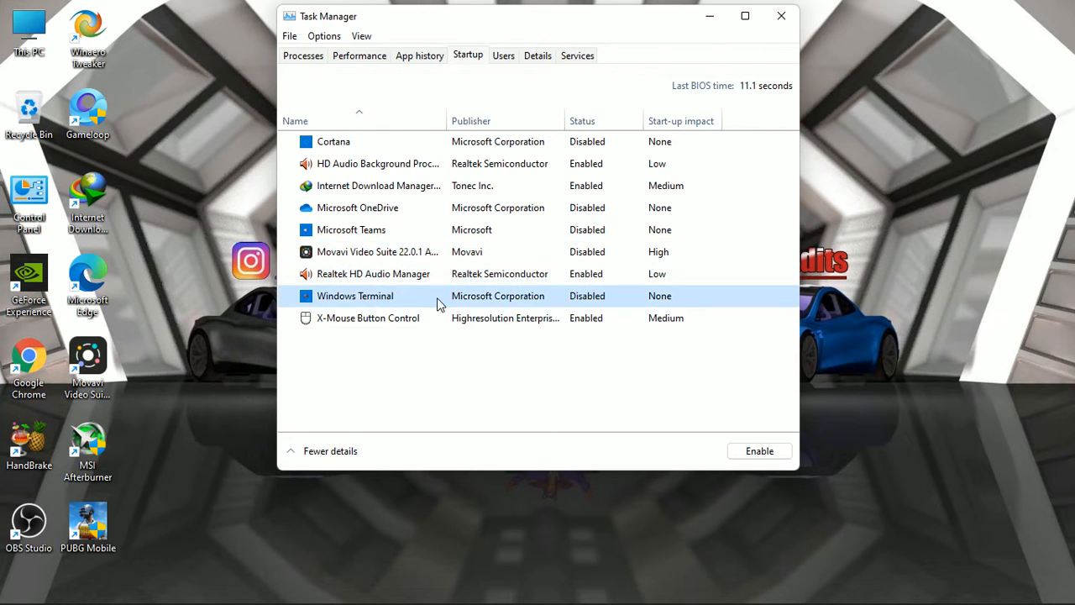
mouse_move(349, 299)
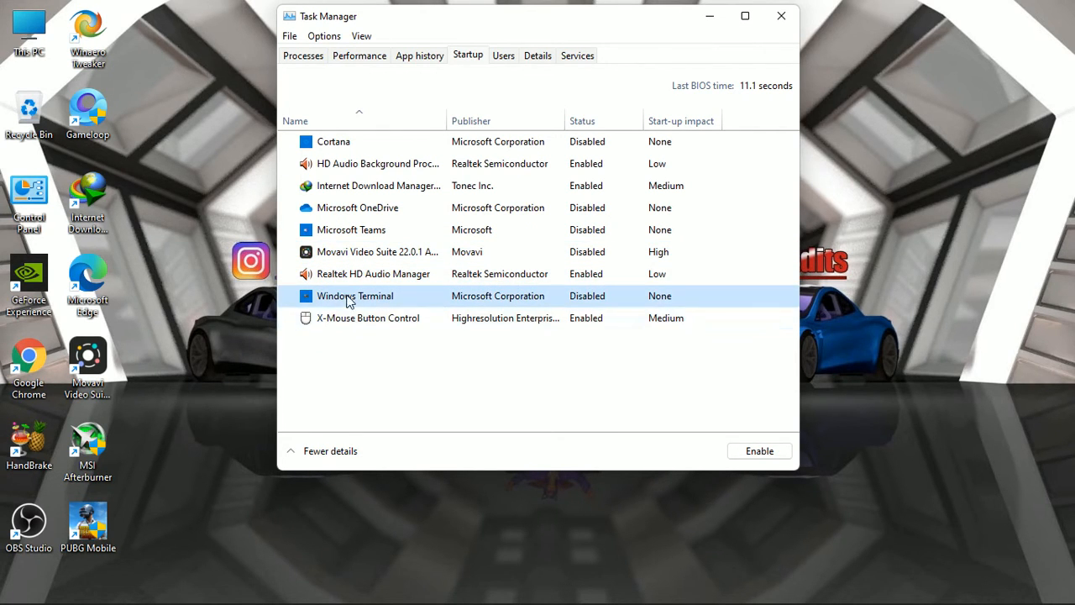
left_click(373, 272)
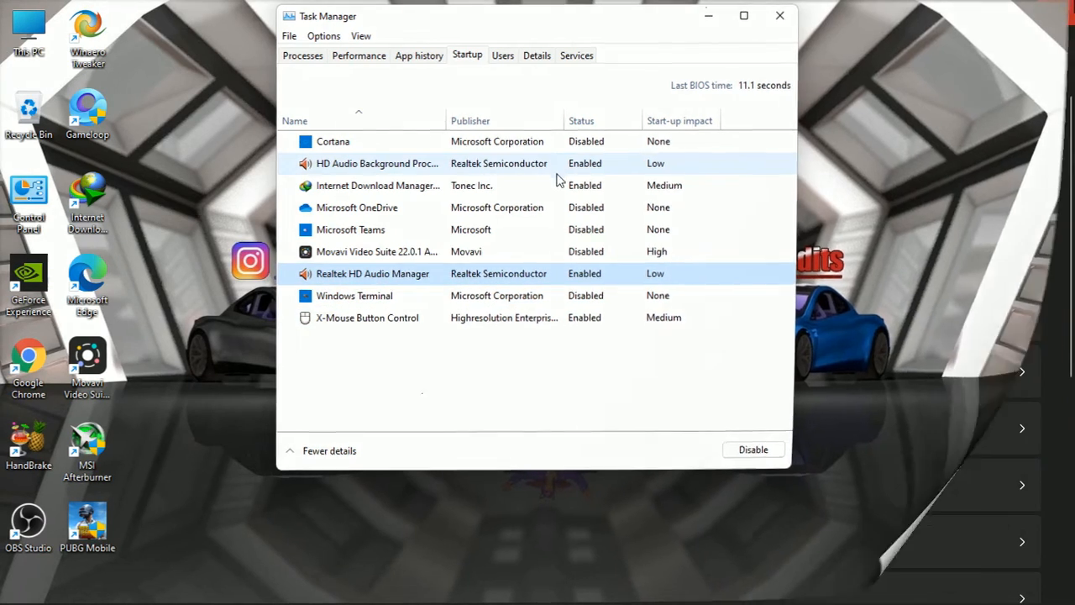
left_click(779, 15)
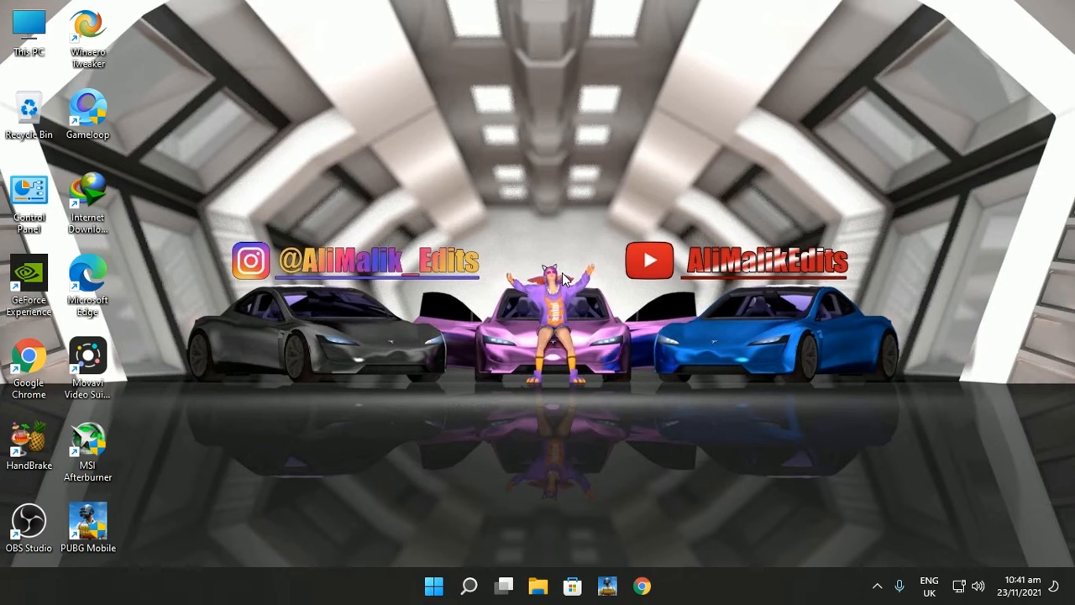
Step: Reach System Properties via Start search, glance at Hardware, and settle on the Advanced settings
left_click(433, 585)
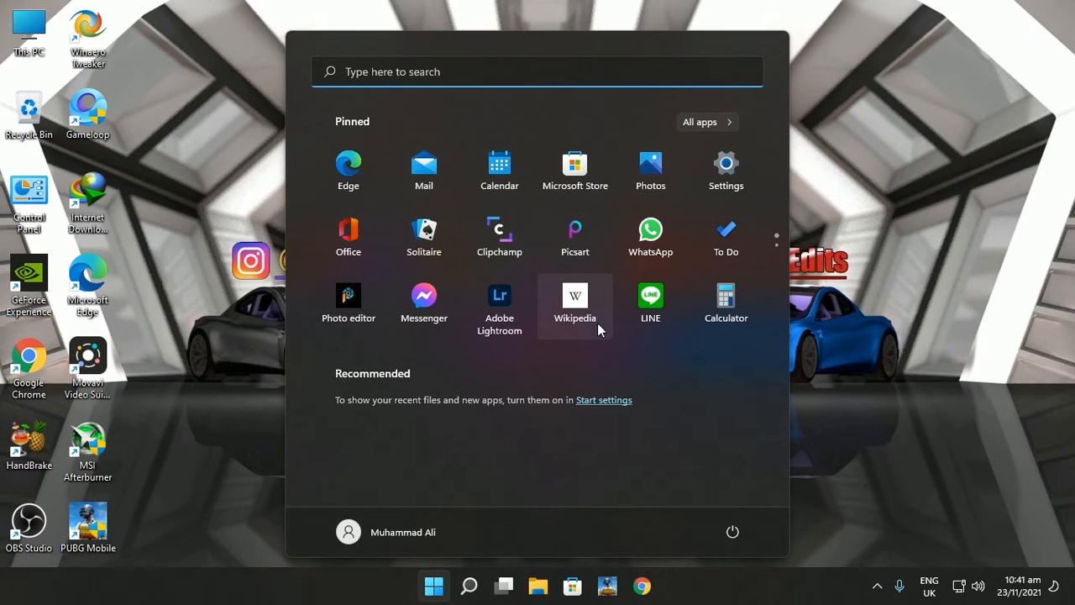
type("add or remove programs")
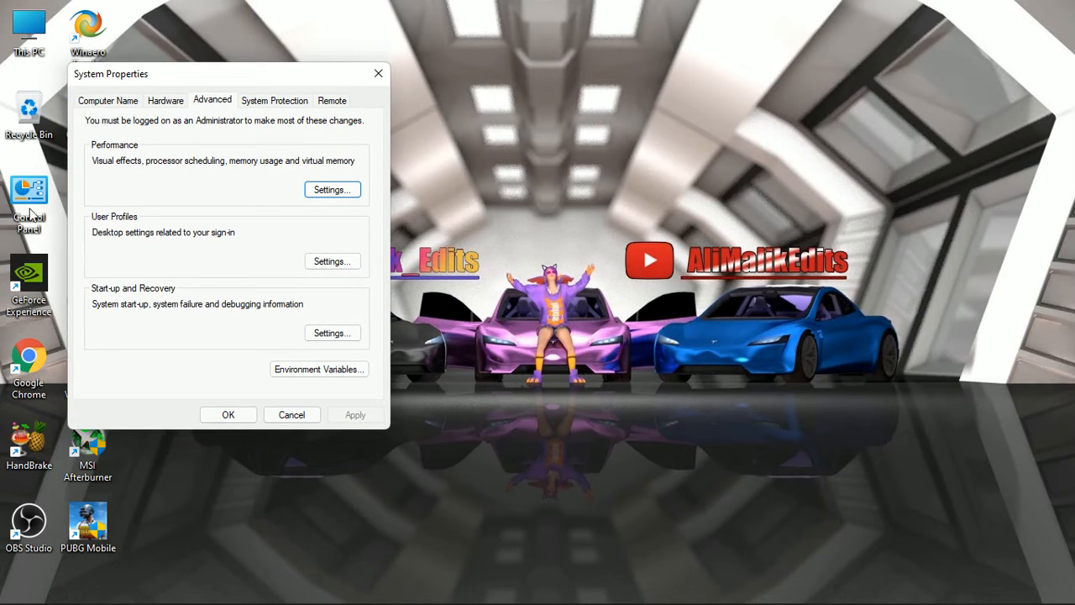
mouse_move(228, 195)
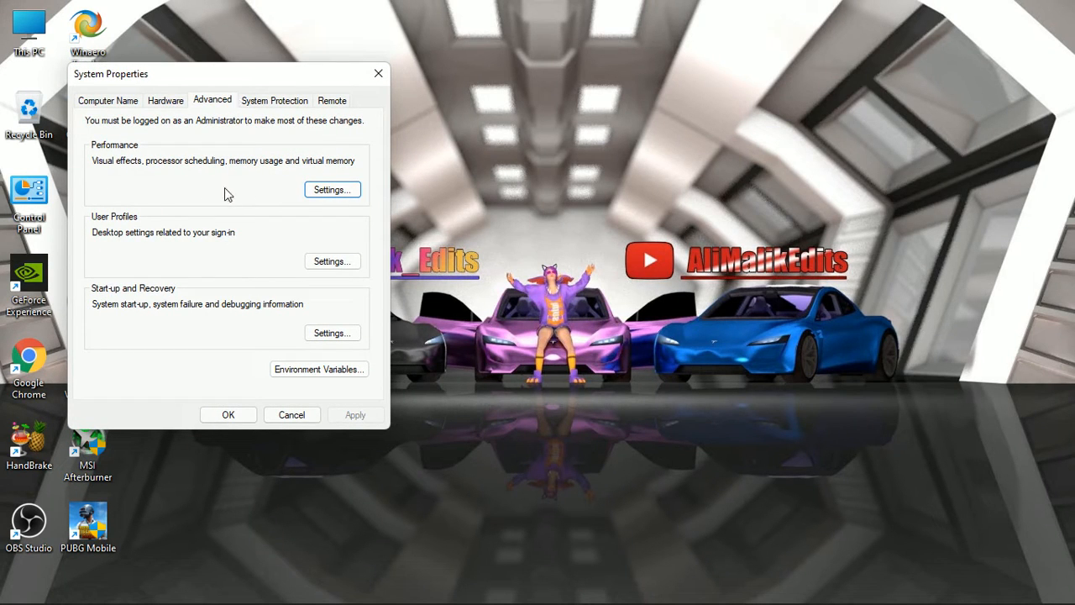
left_click(165, 101)
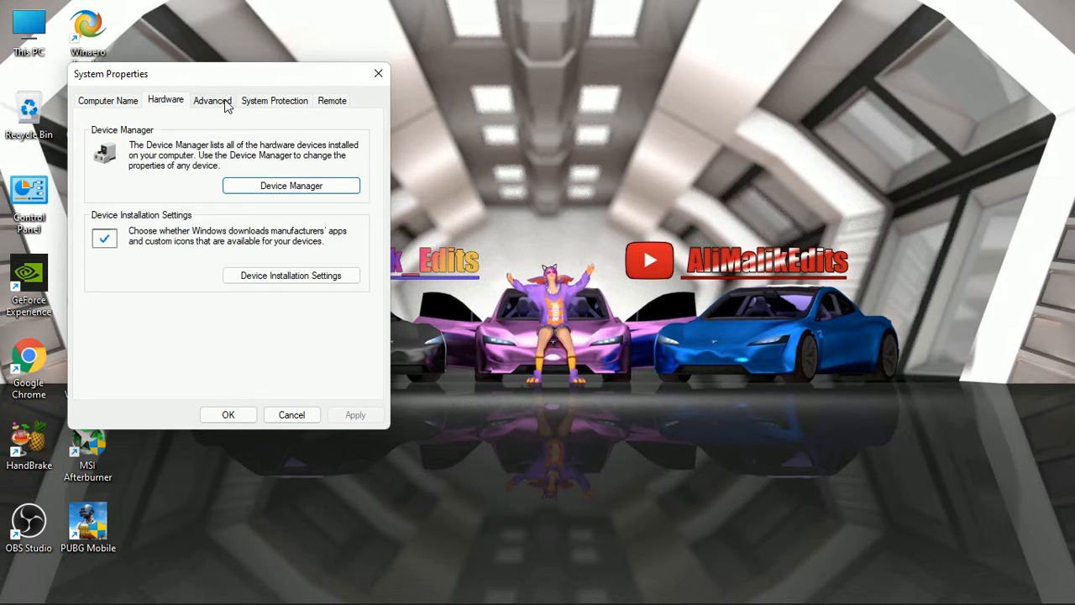
left_click(211, 101)
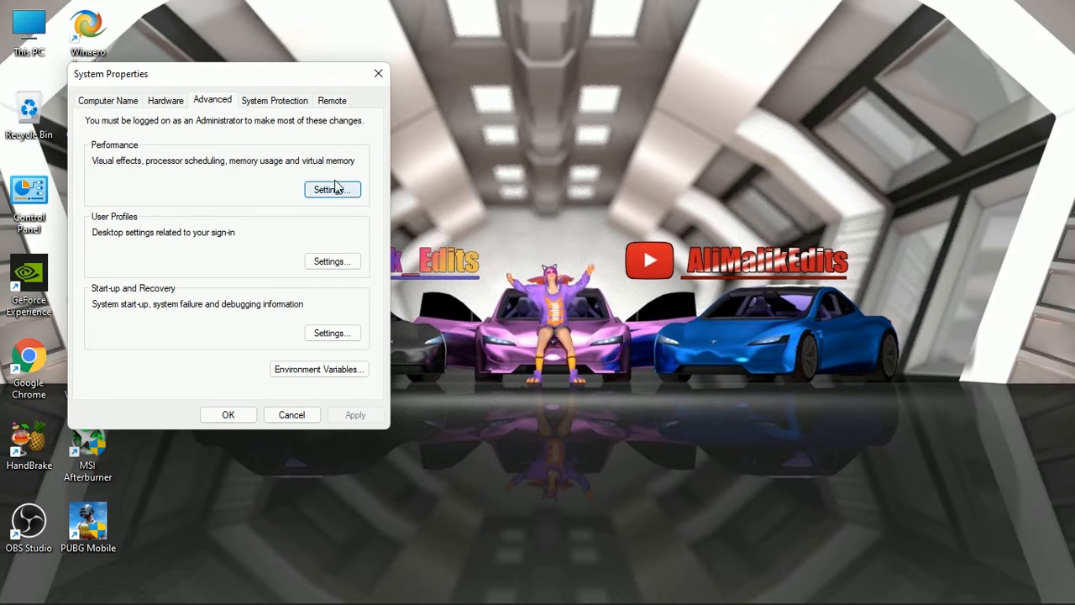
Step: Set visual effects to best performance, keeping only smooth font edges and thumbnails, then show the advanced settings
left_click(333, 188)
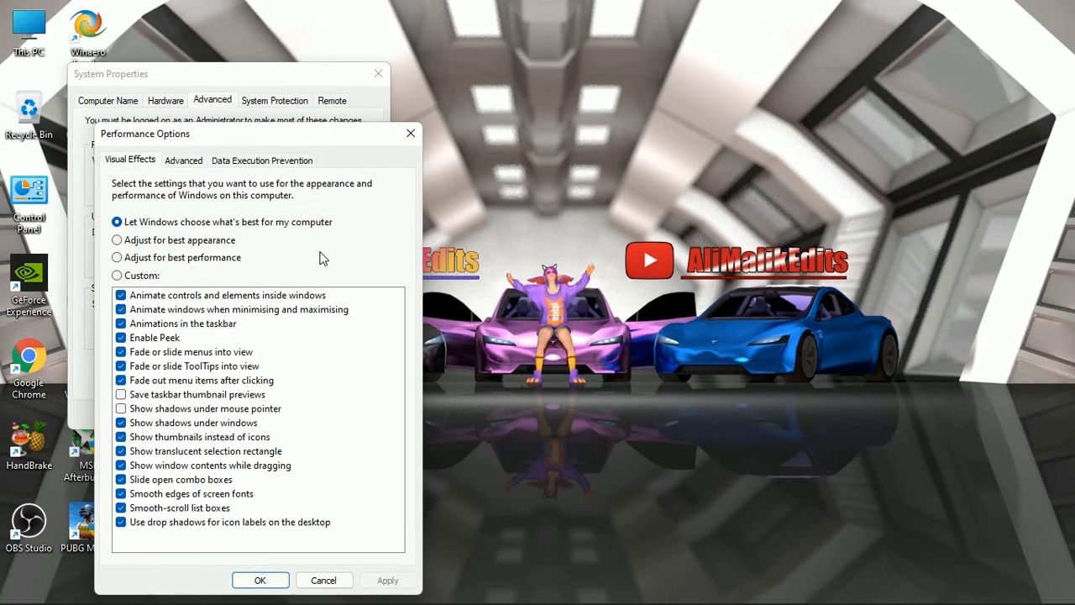
mouse_move(289, 325)
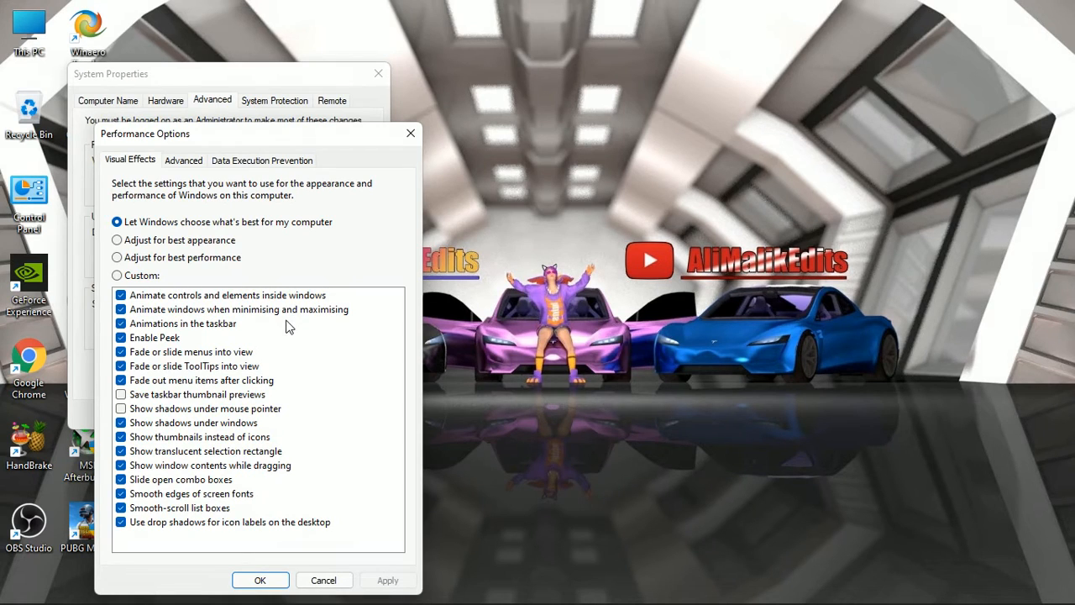
mouse_move(135, 274)
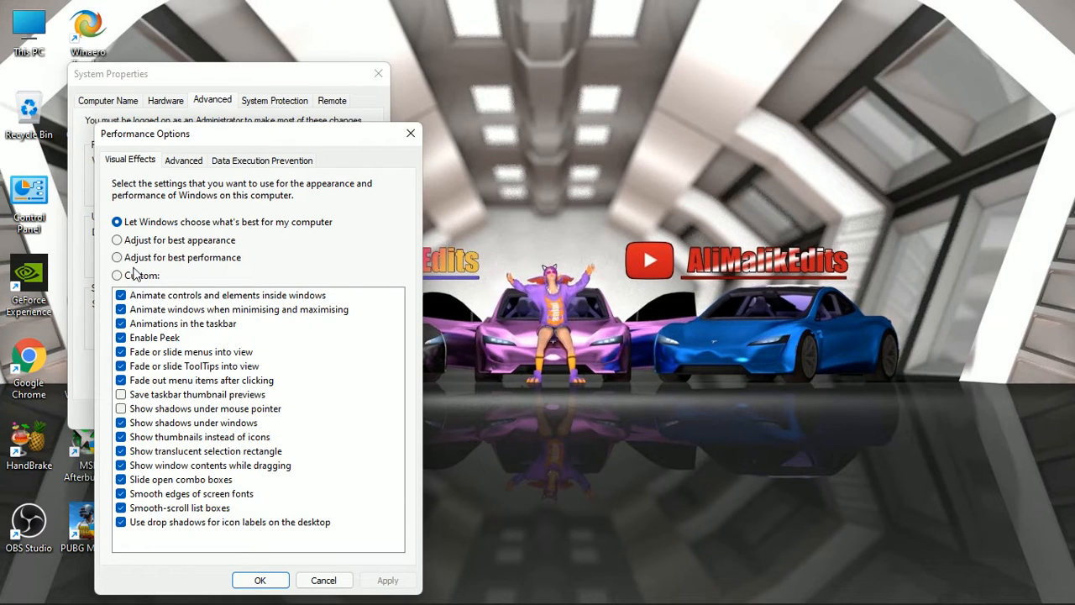
left_click(118, 257)
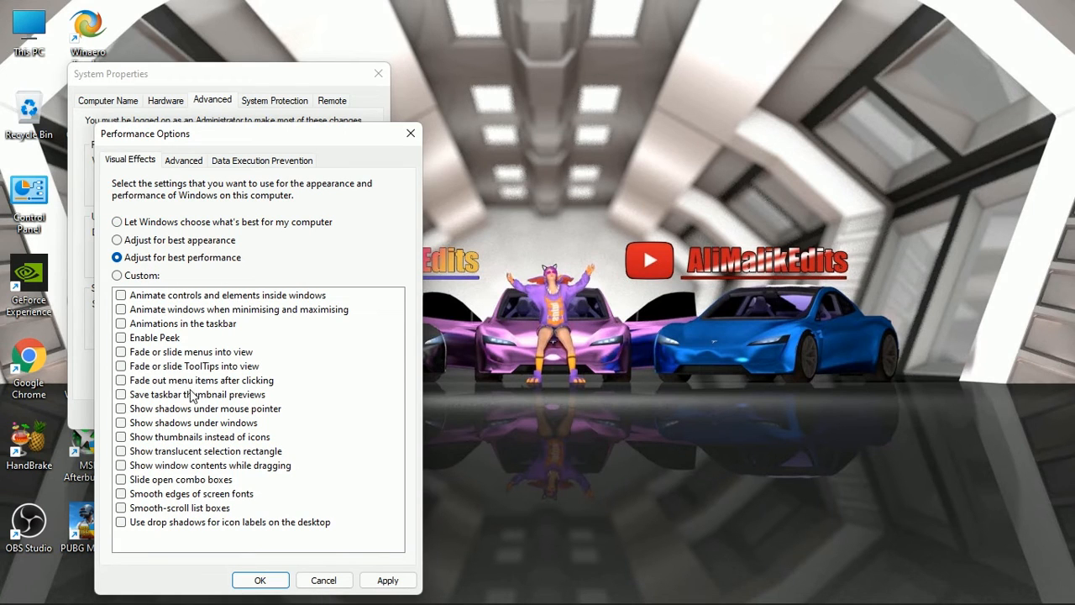
mouse_move(121, 502)
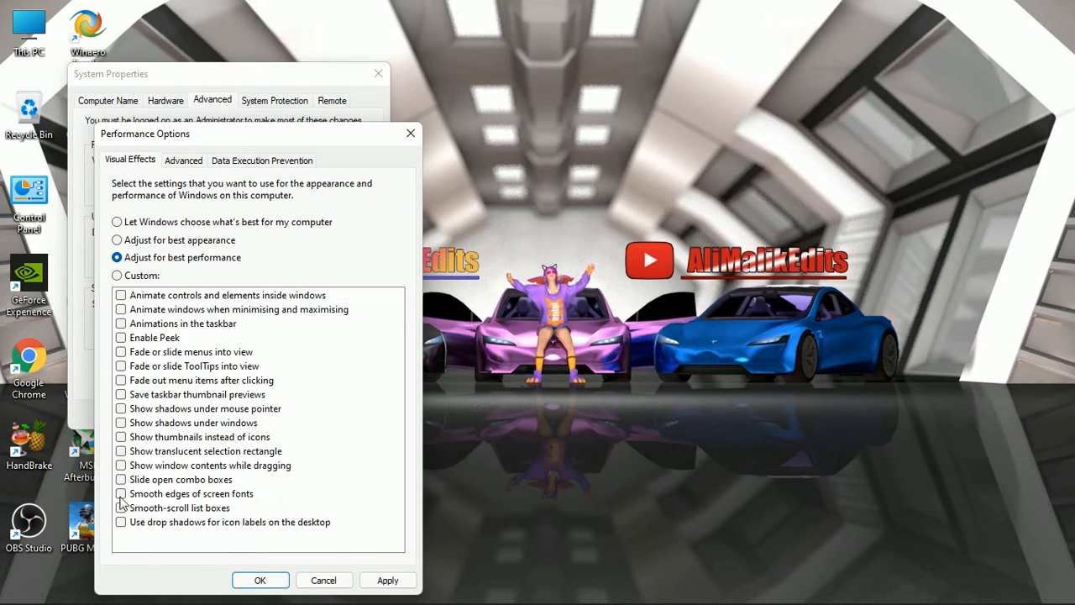
left_click(121, 494)
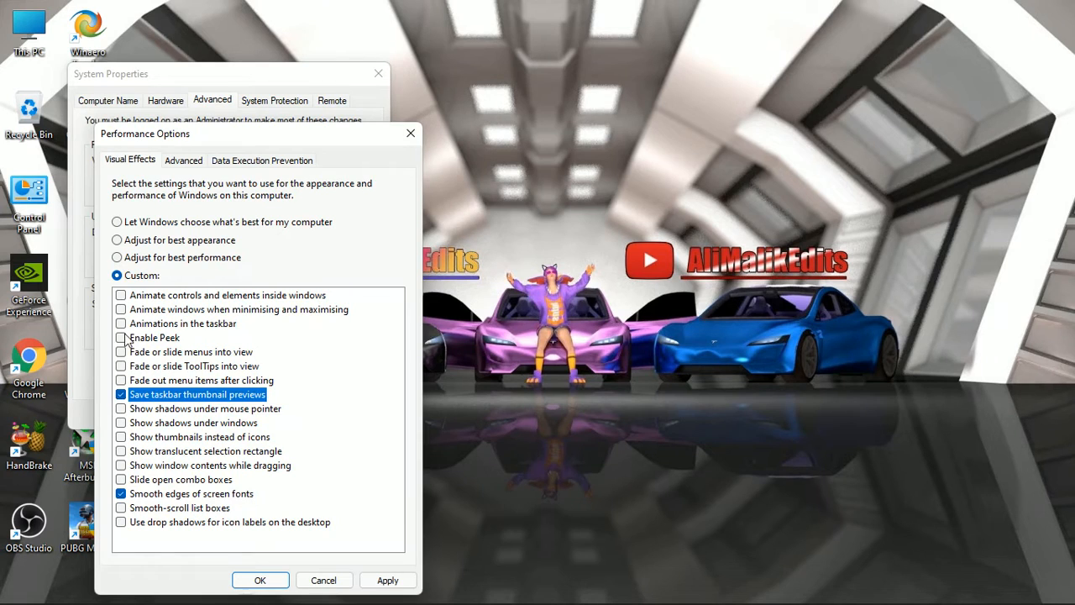
left_click(121, 436)
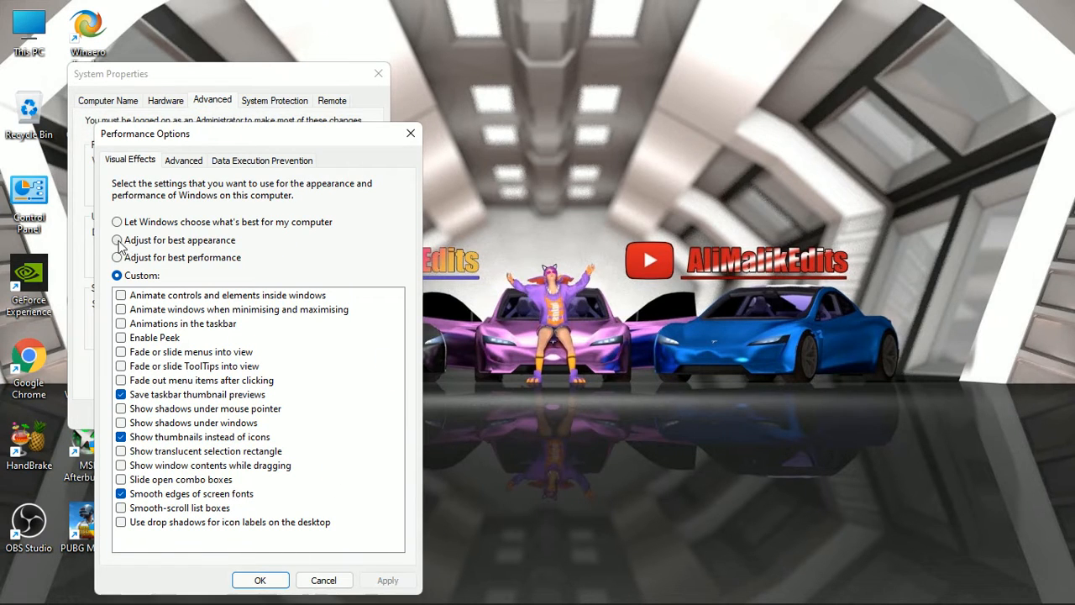
left_click(183, 159)
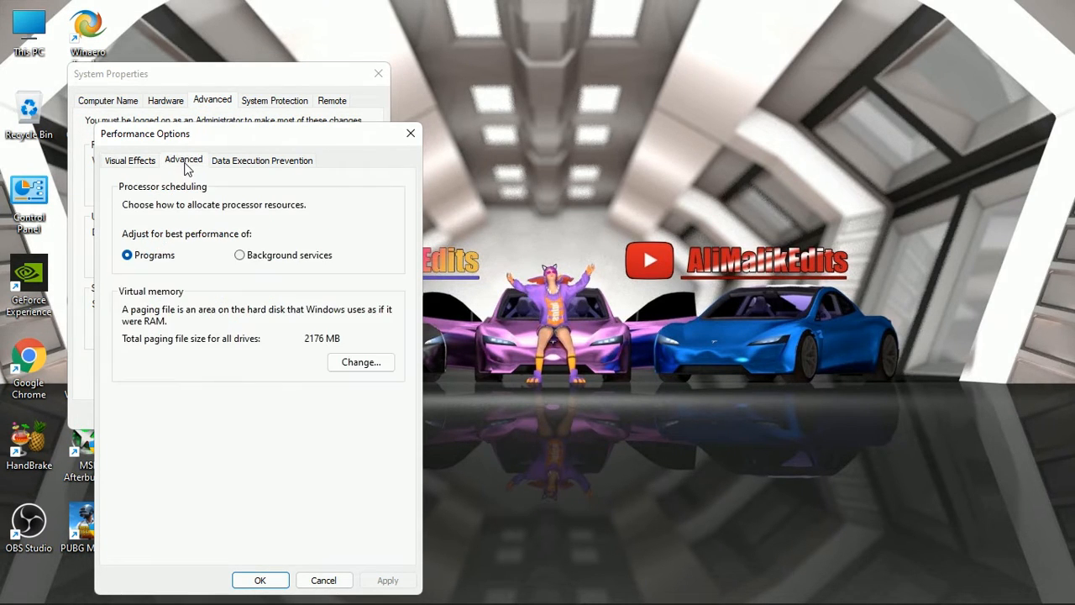
Step: Turn off automatic paging file management and choose a custom size for drive C
left_click(360, 362)
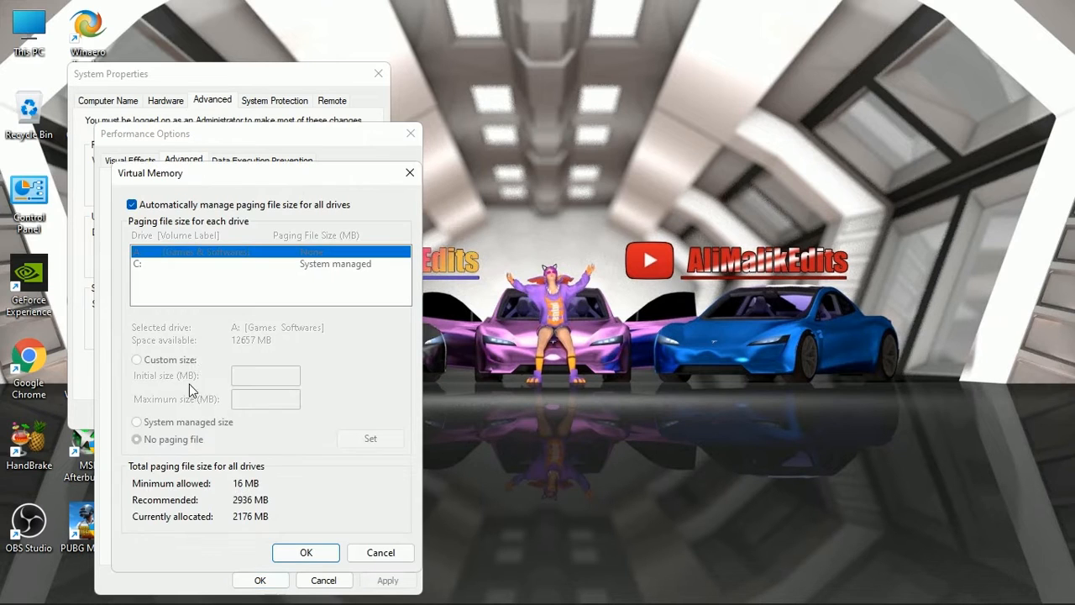
left_click(131, 205)
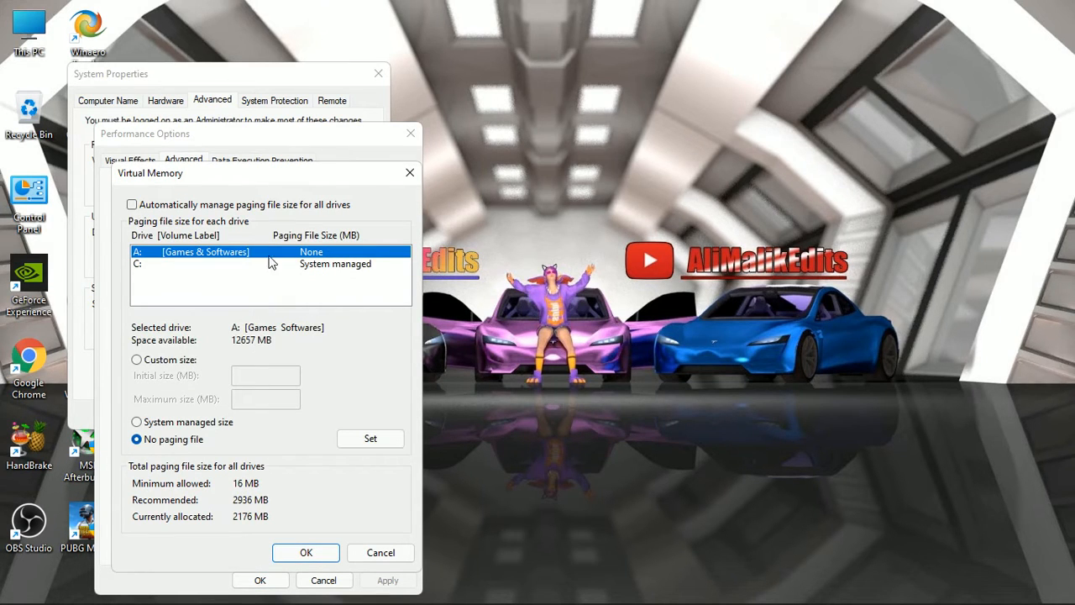
left_click(268, 264)
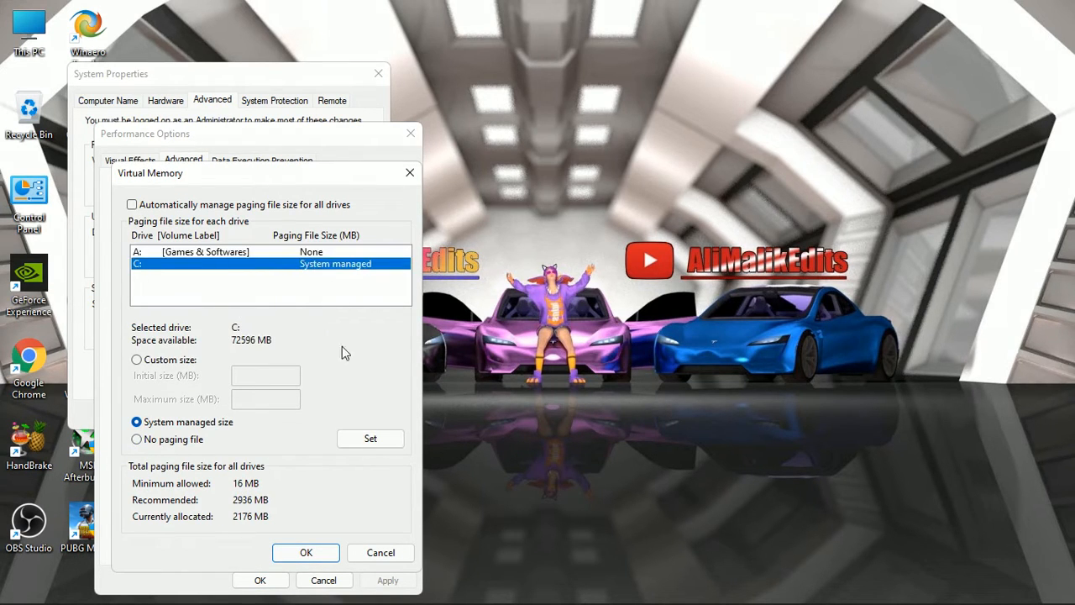
left_click(136, 359)
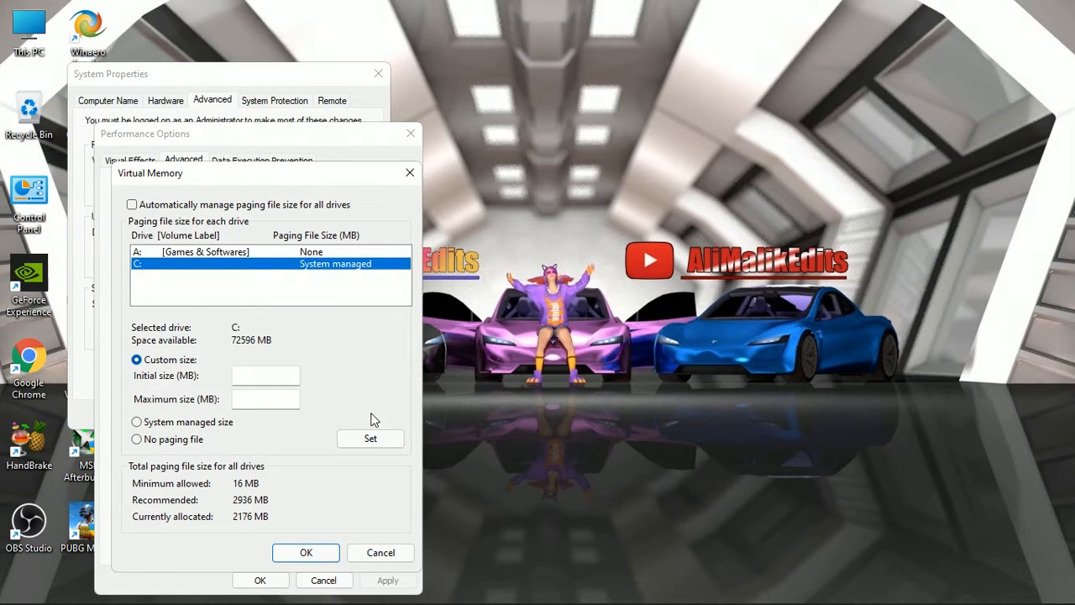
left_click(265, 375)
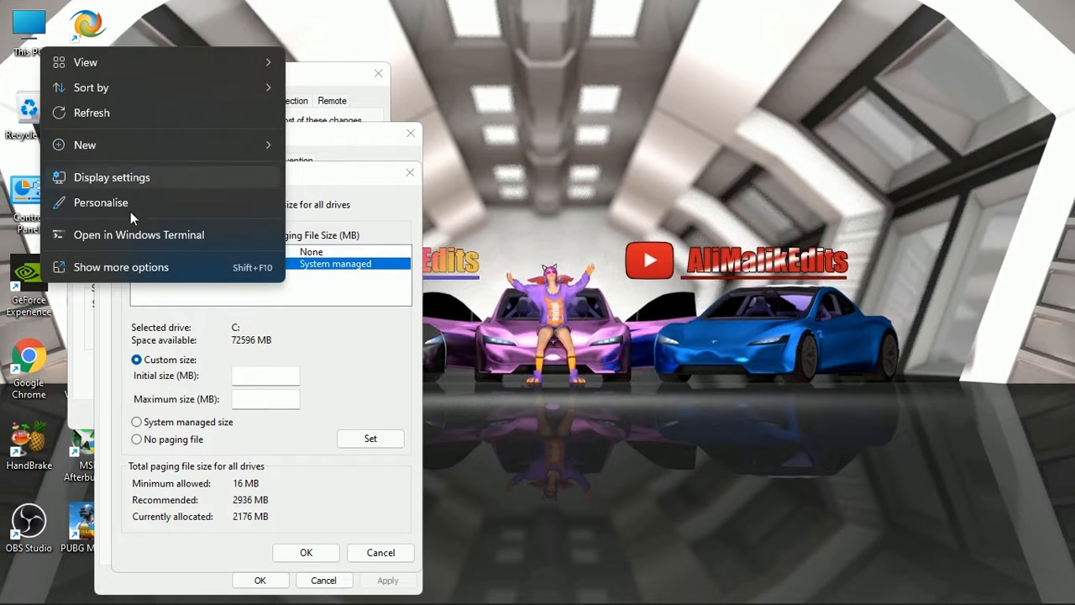
Step: Enter 12288 MB initial and 16384 MB maximum computed in Calculator, and confirm
right_click(27, 27)
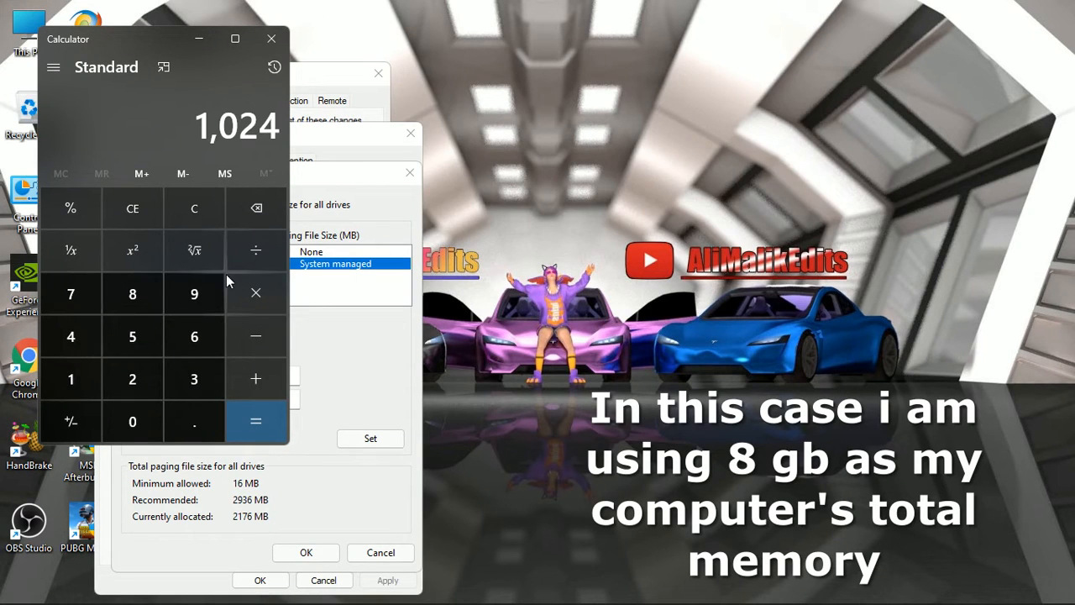
left_click(256, 292)
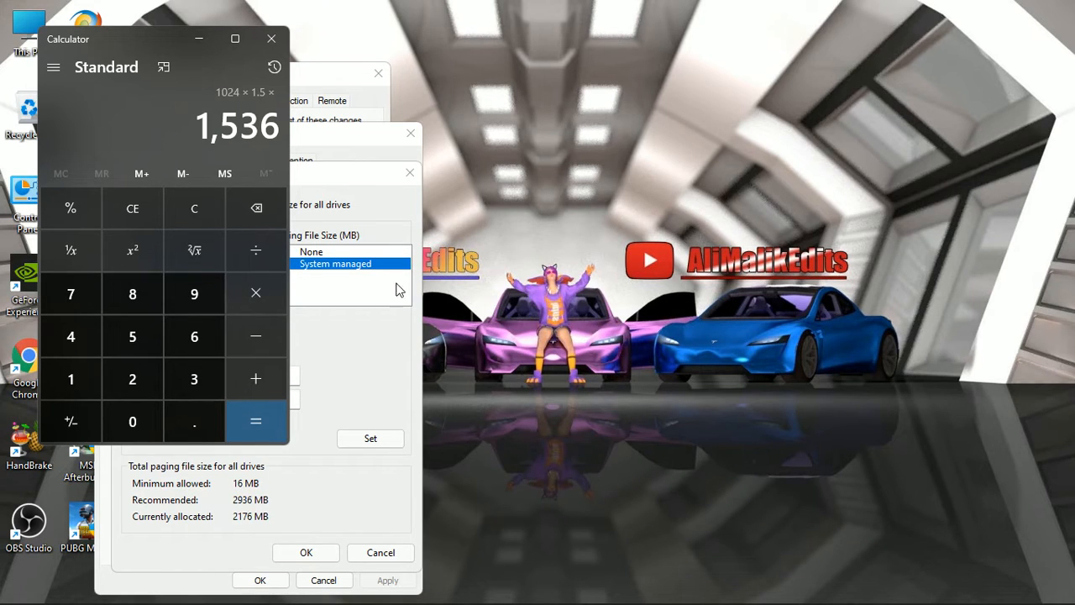
mouse_move(71, 353)
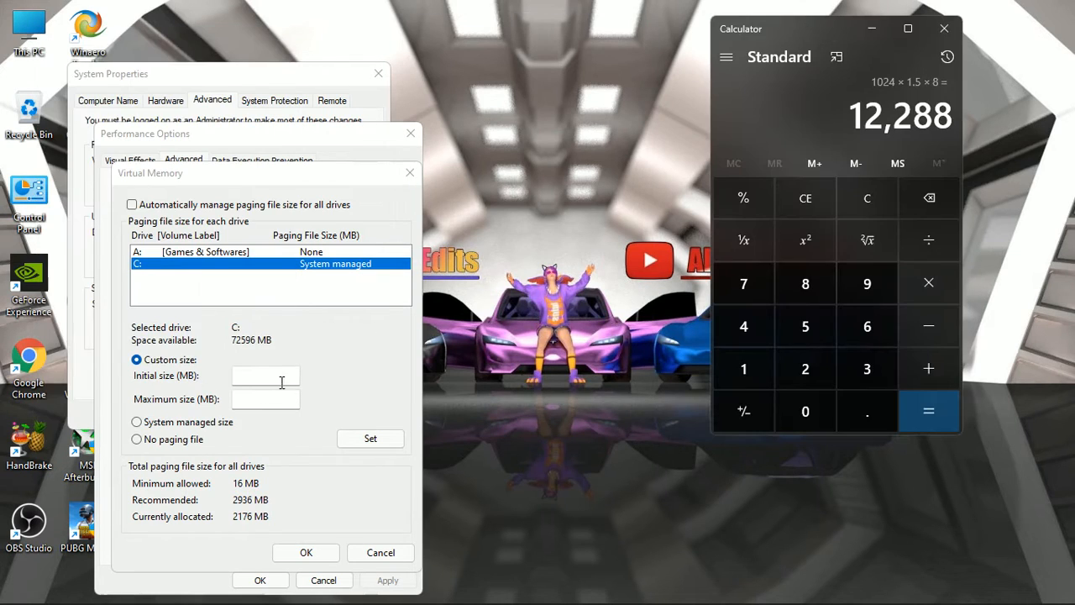
type("12")
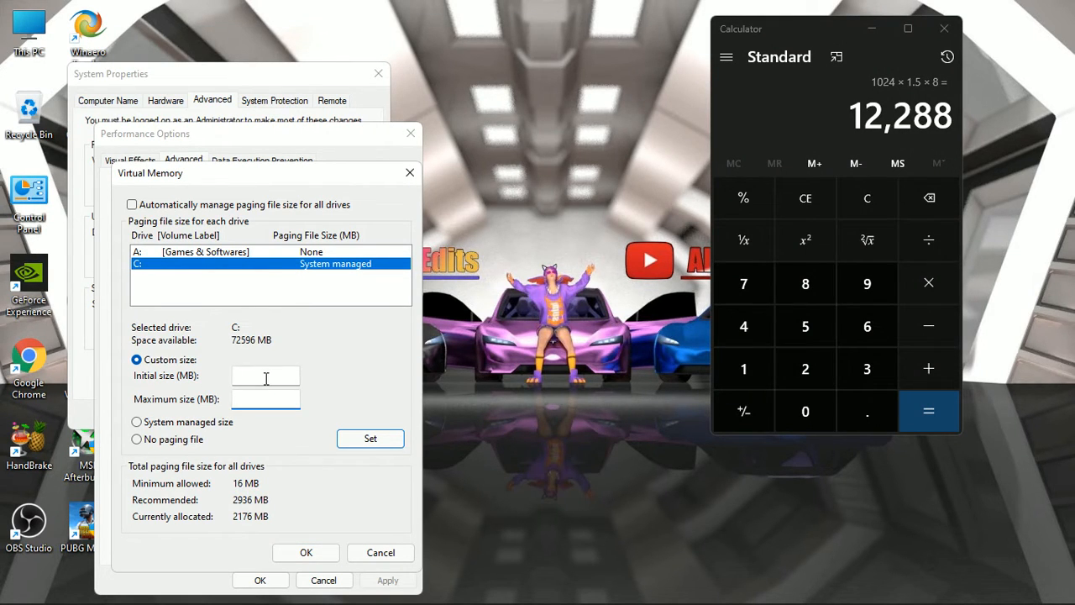
type("12288")
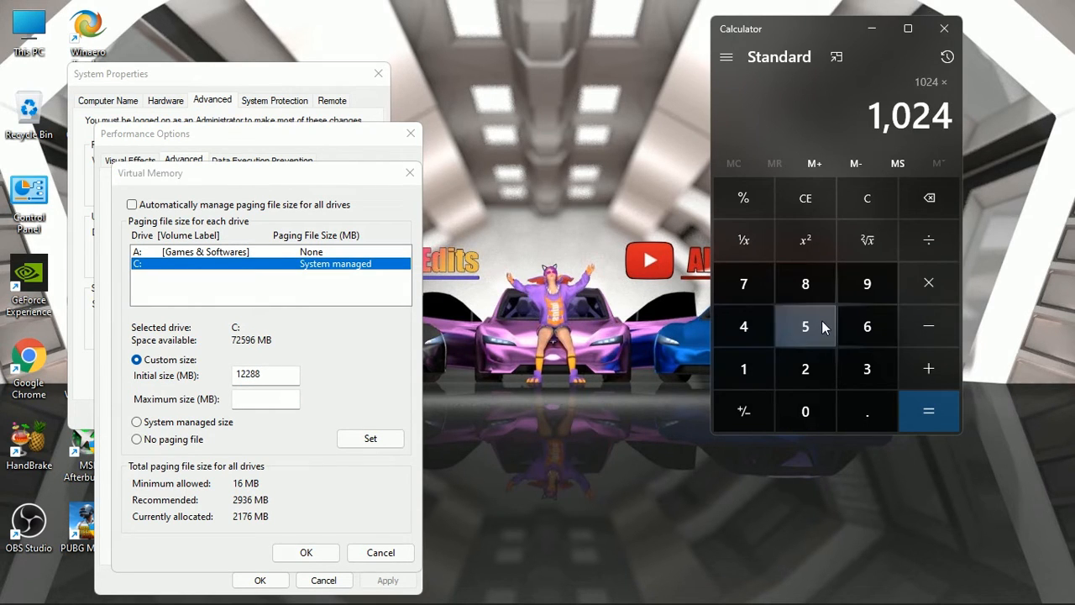
left_click(927, 410)
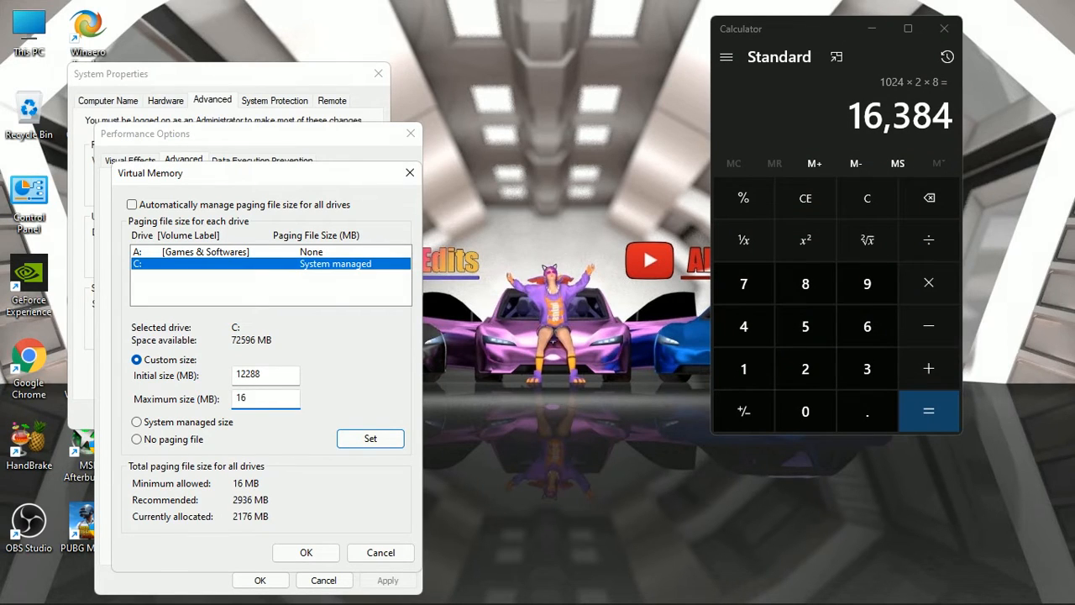
type("16384")
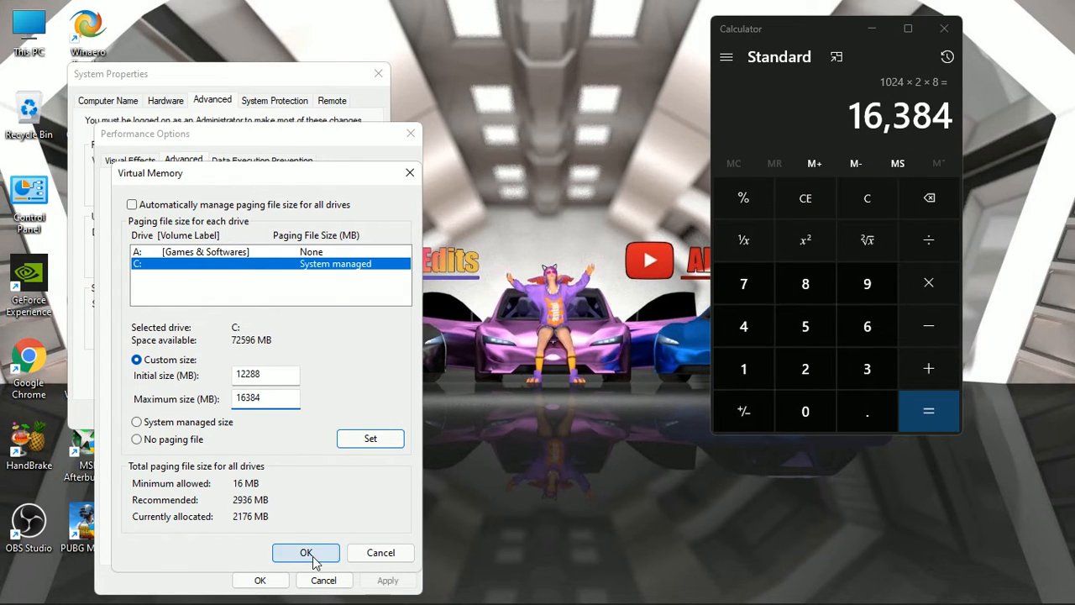
left_click(306, 552)
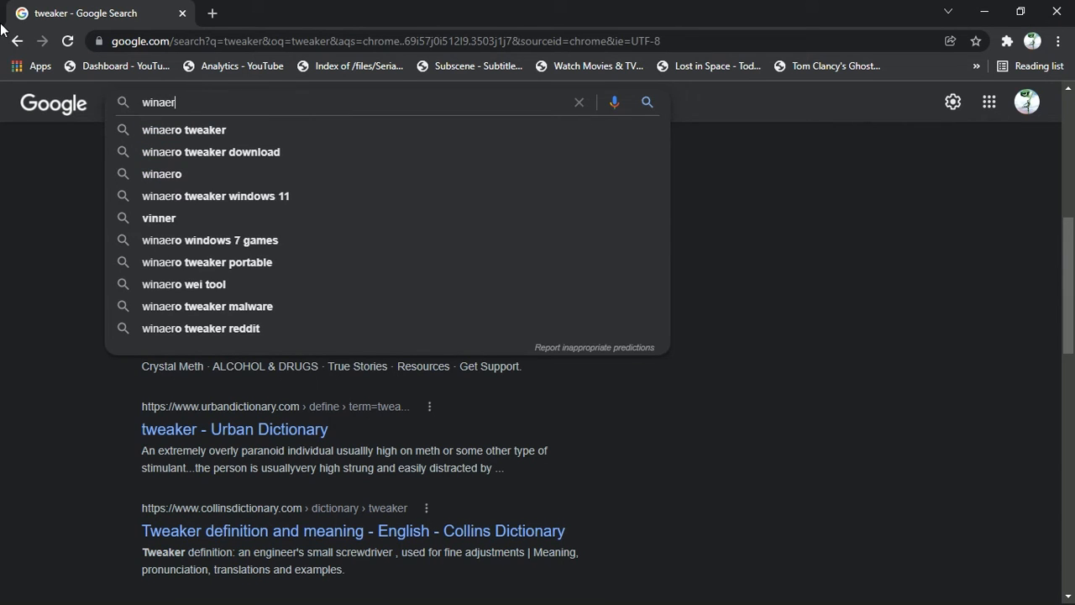
Step: Search Google for winaero tweaker and locate the download link on the Winaero page
left_click(183, 129)
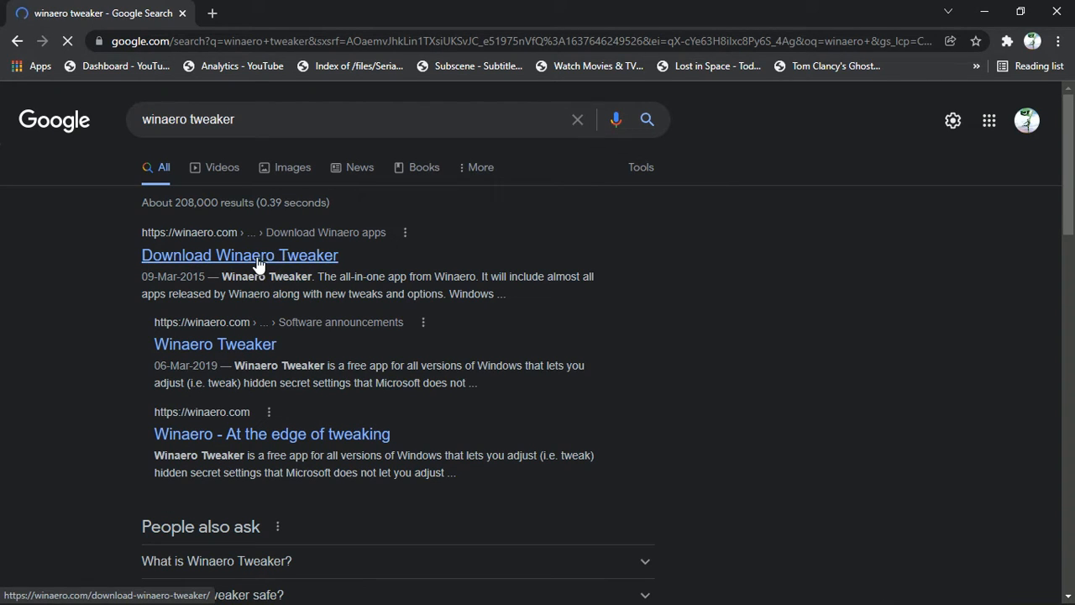
left_click(239, 256)
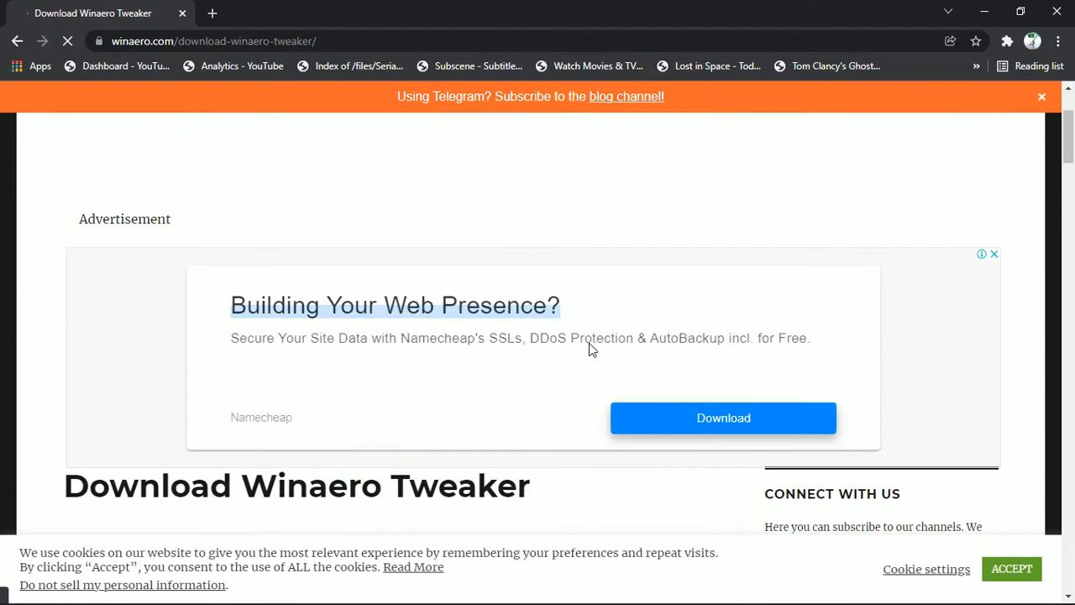
scroll("down", 3)
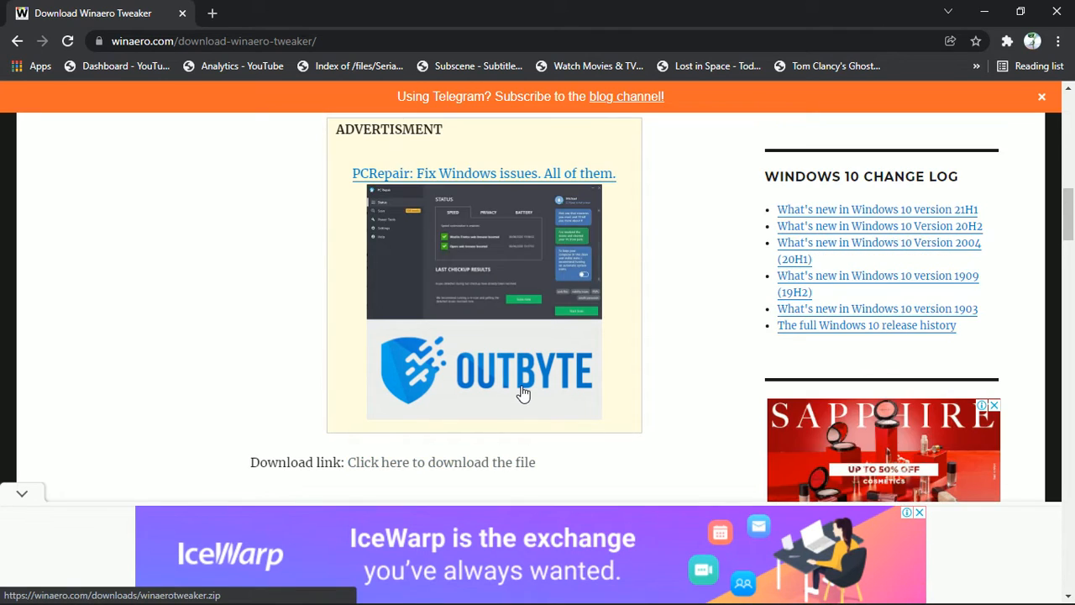
scroll("up", 3)
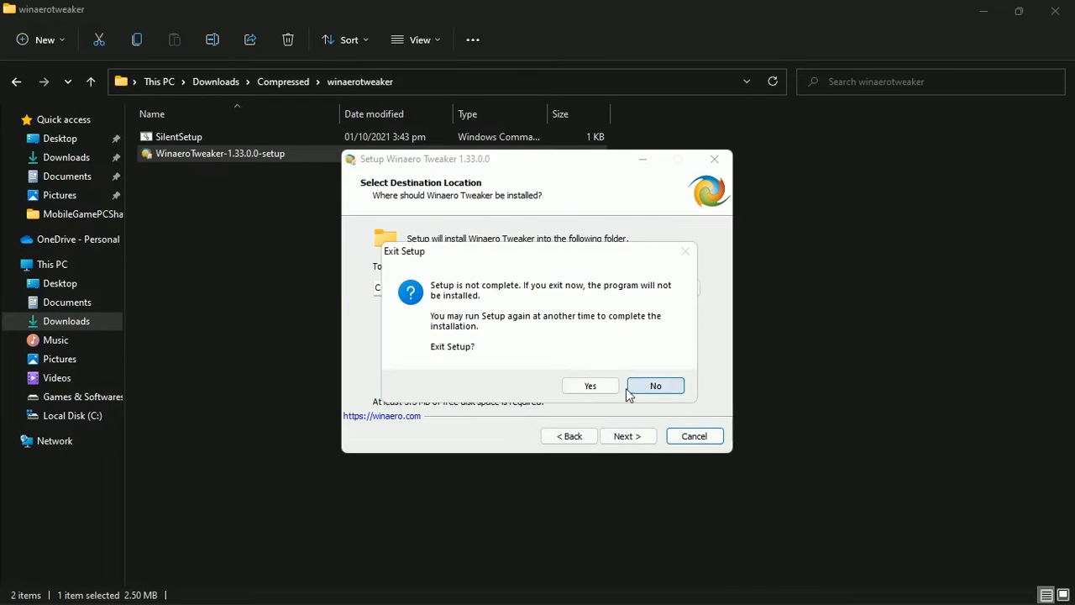
Step: Exit the setup wizard and launch Winaero Tweaker from its desktop shortcut with admin rights
left_click(589, 385)
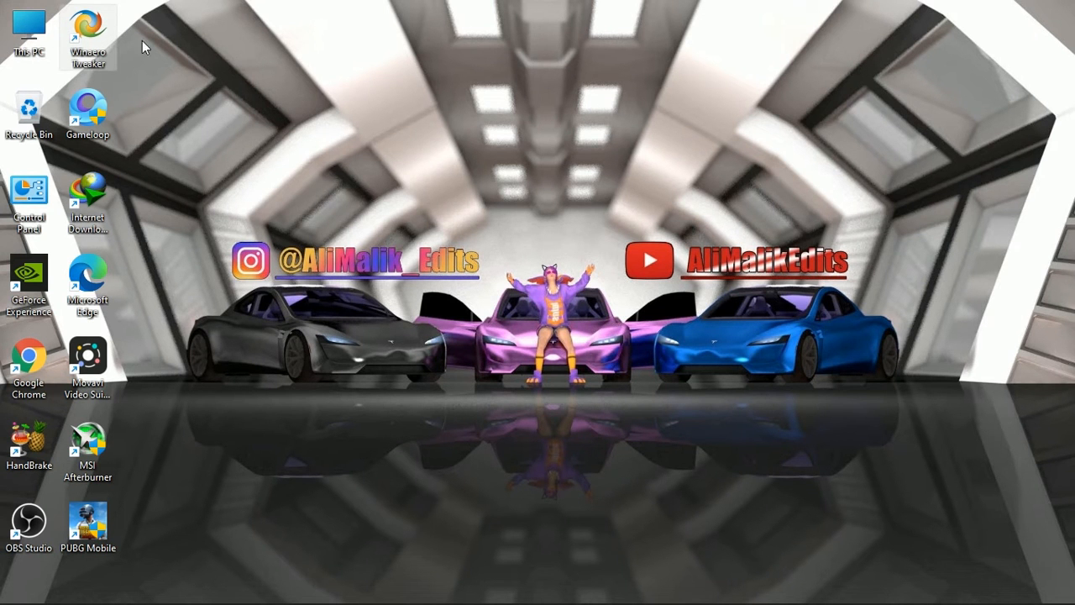
double_click(87, 30)
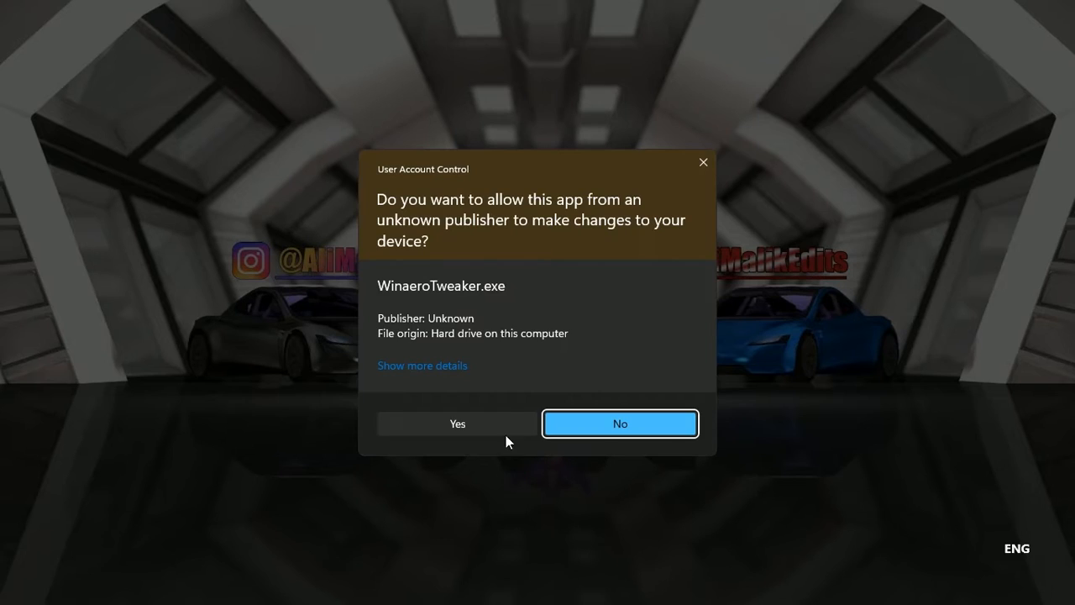
left_click(457, 423)
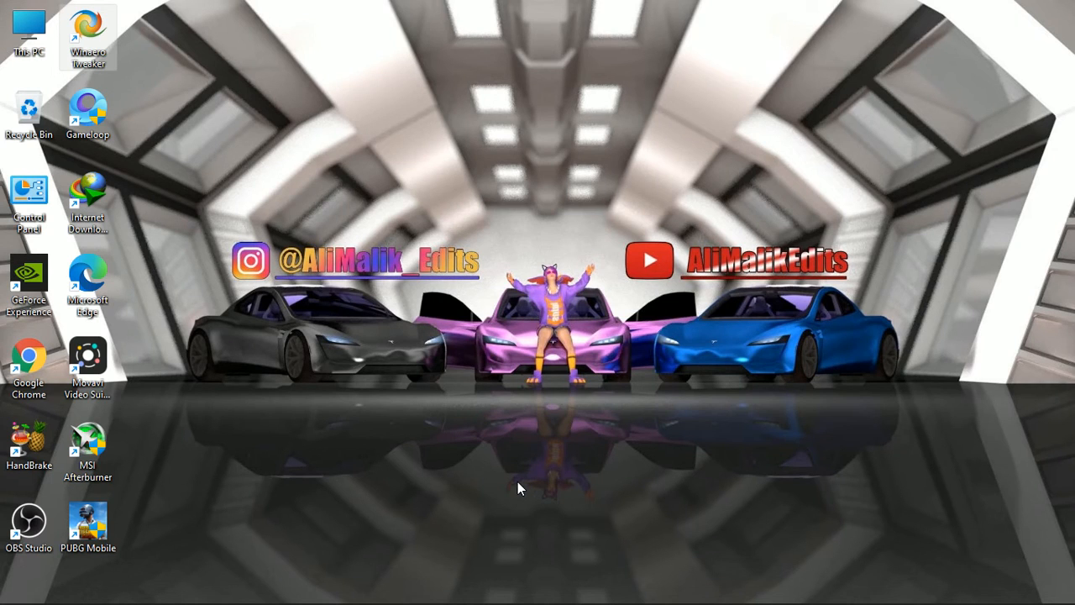
double_click(87, 37)
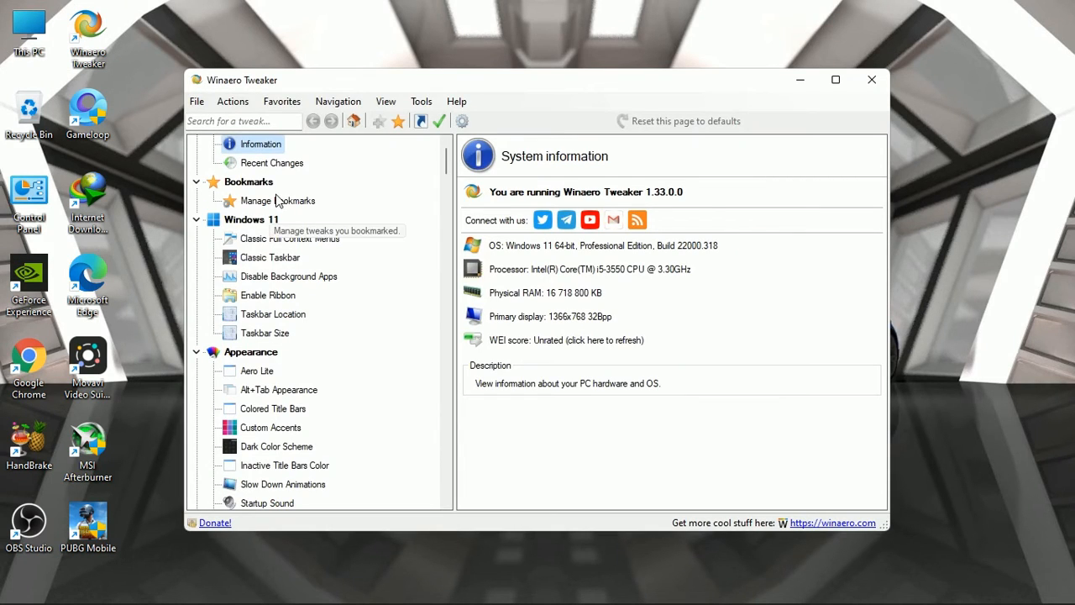
Step: Under Behavior, tick 'Disable ads in Windows 10' in Ads and Unwanted Apps
scroll("down", 3)
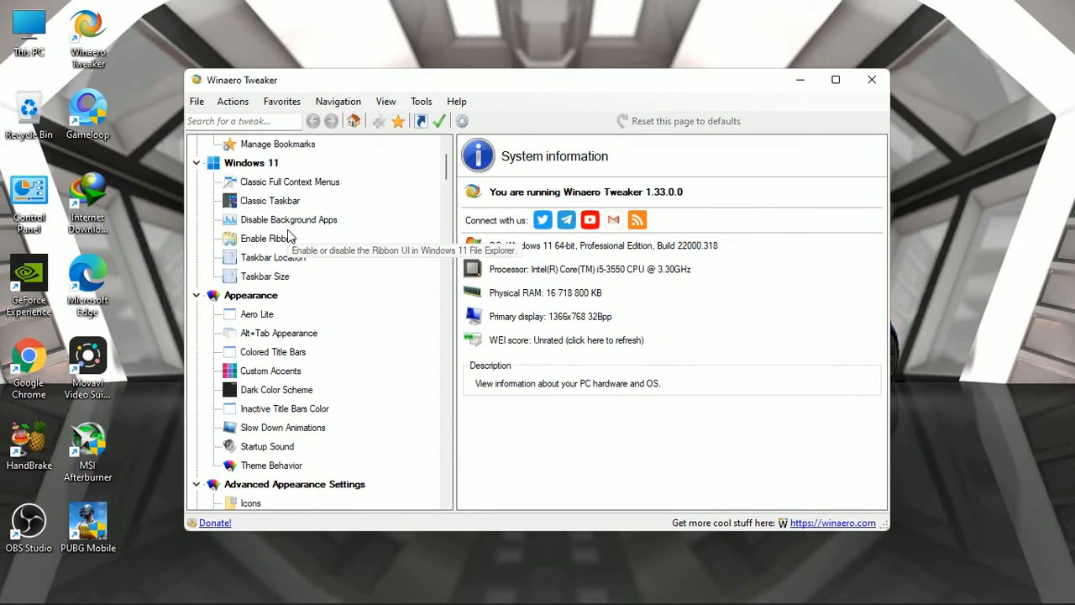
scroll("down", 3)
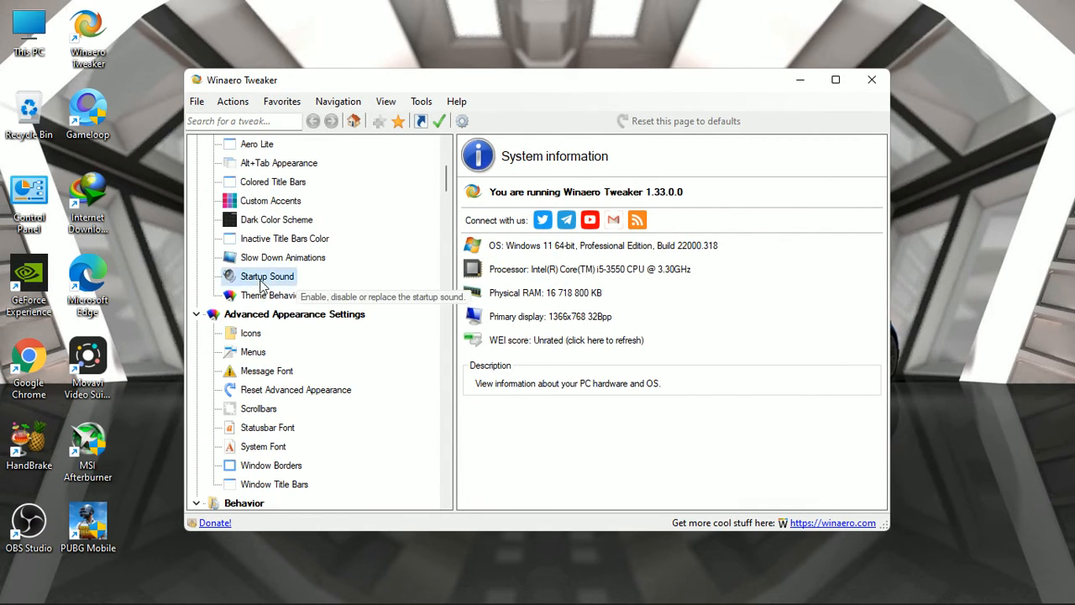
left_click(267, 275)
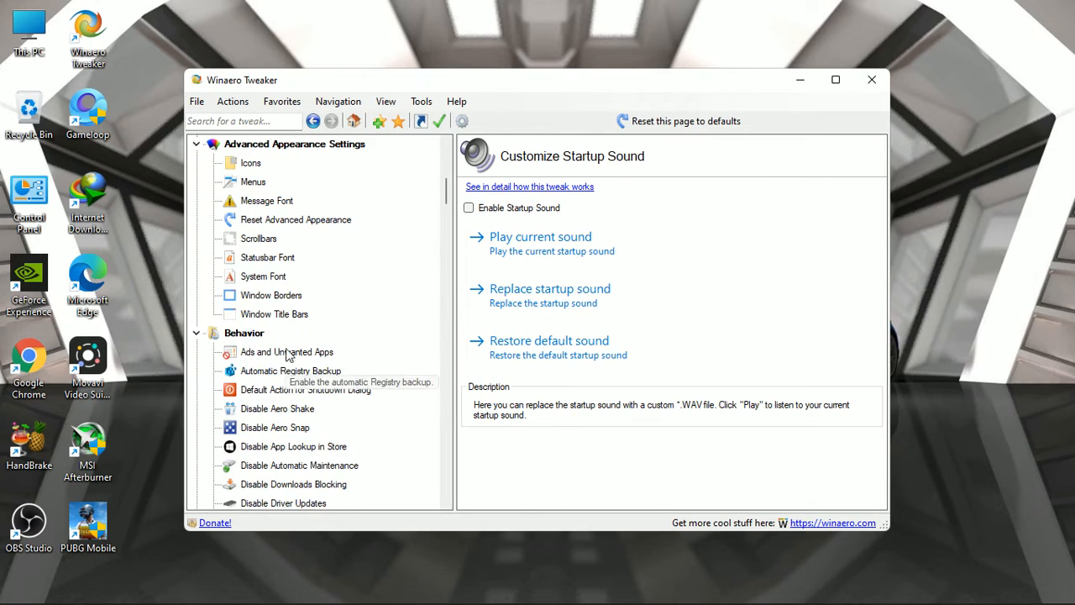
left_click(285, 351)
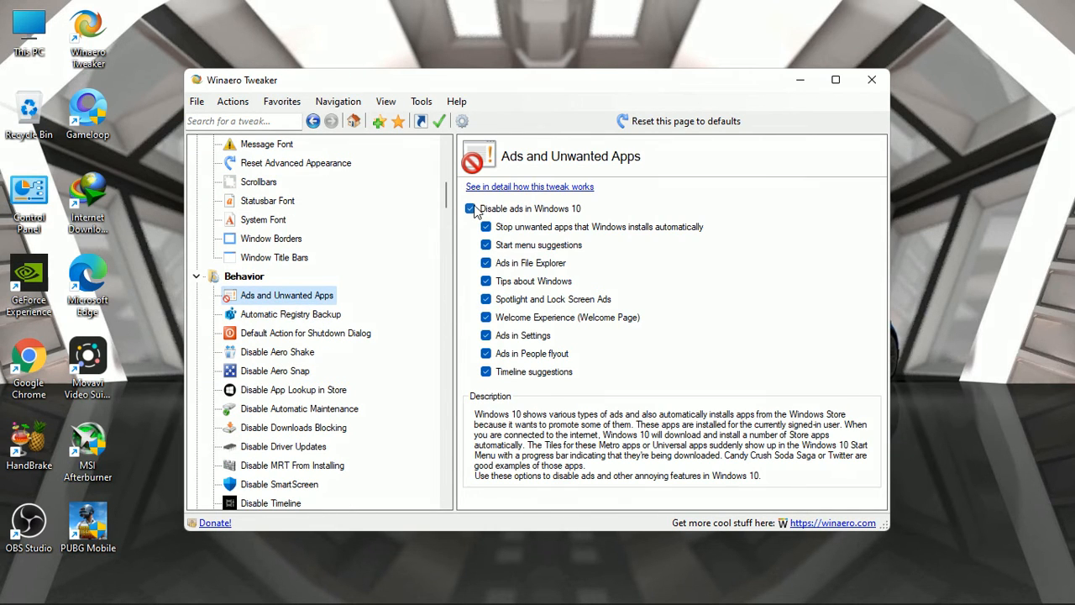
left_click(471, 209)
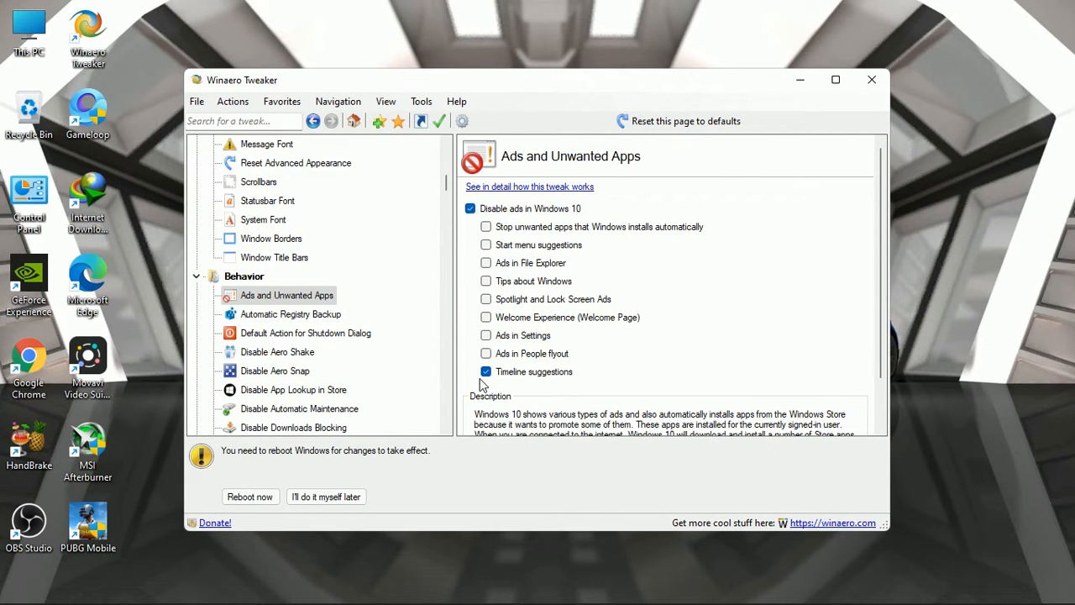
left_click(471, 208)
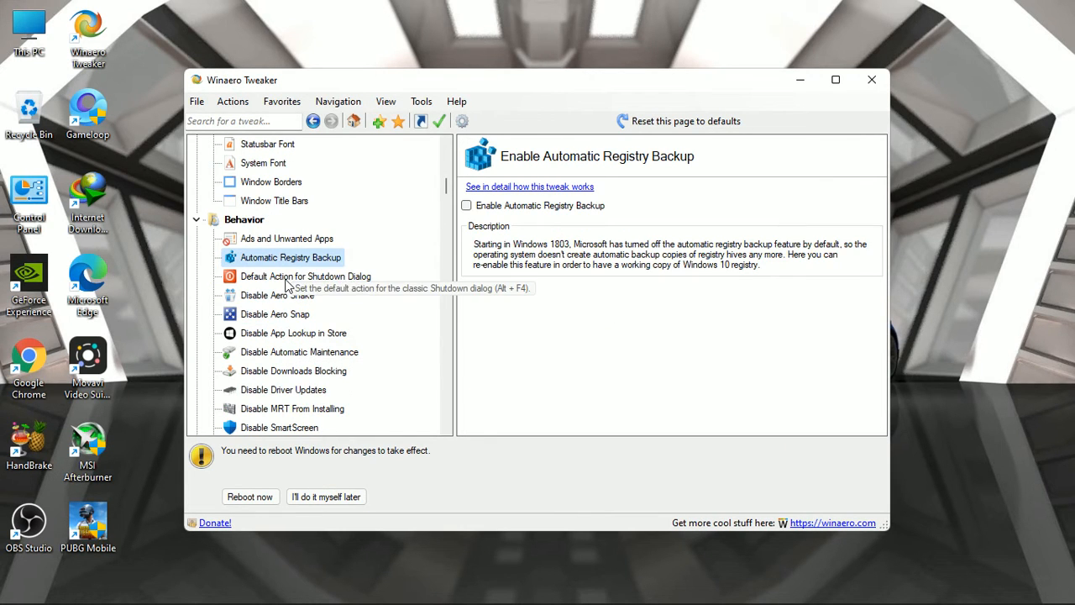
Step: Disable Aero Shake, Store app lookup, driver updates and Malicious Software Removal Tool installs
left_click(278, 295)
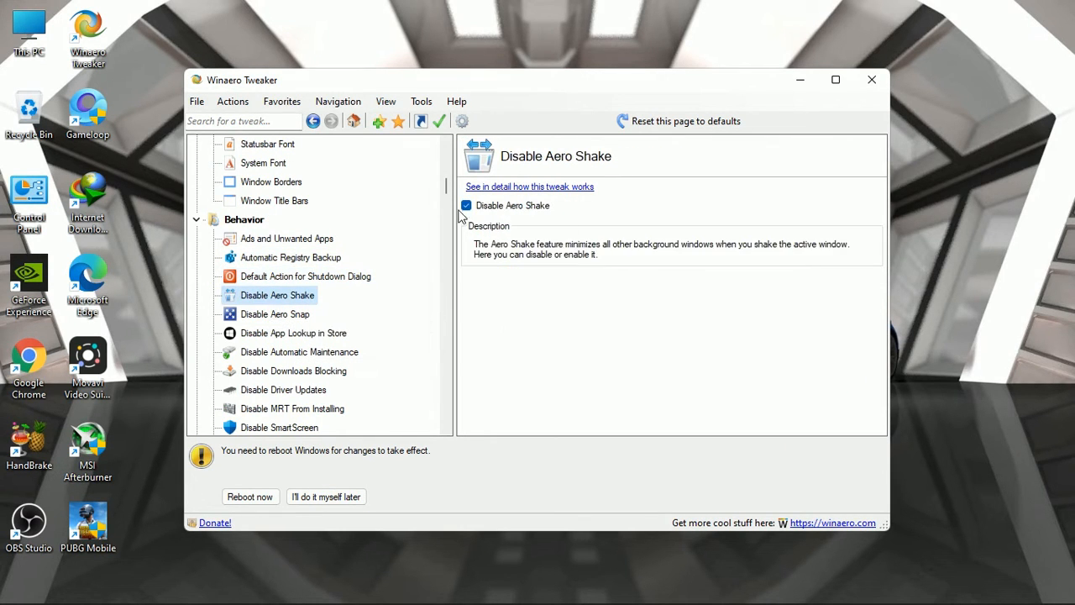
left_click(276, 314)
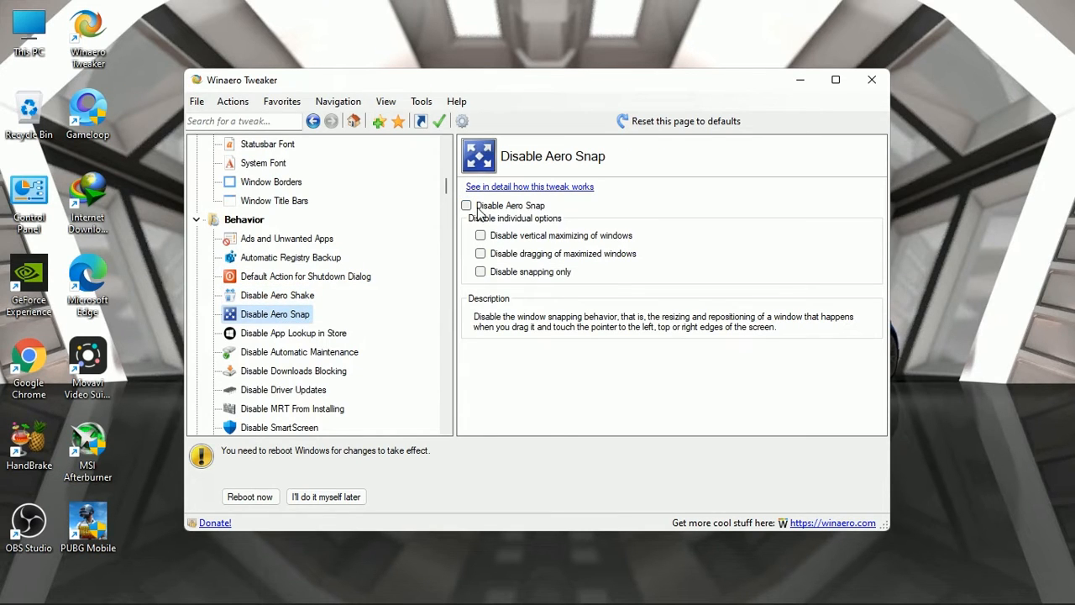
left_click(292, 333)
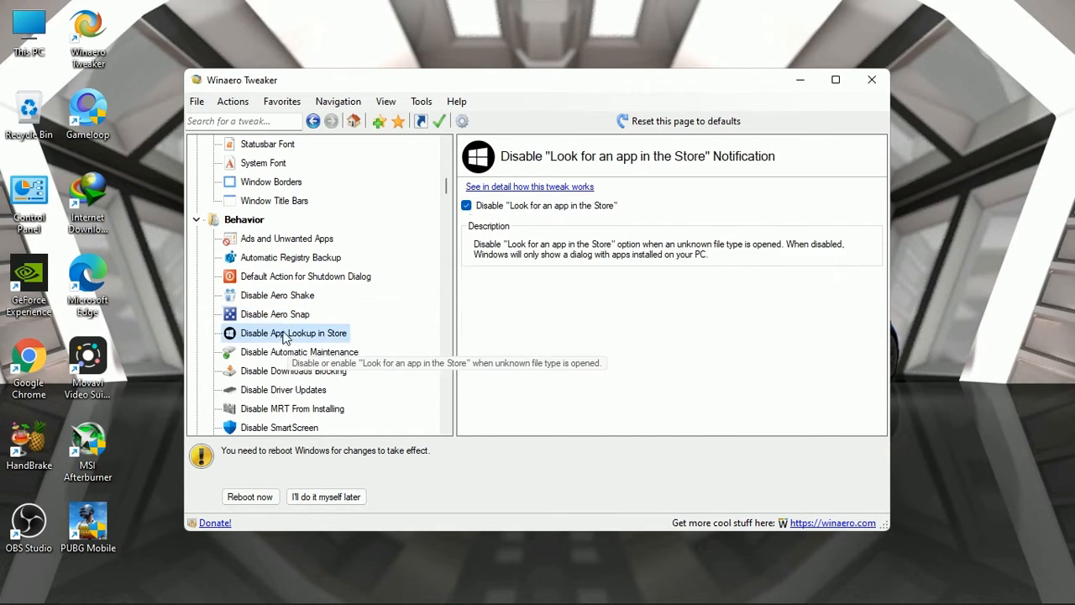
scroll("down", 3)
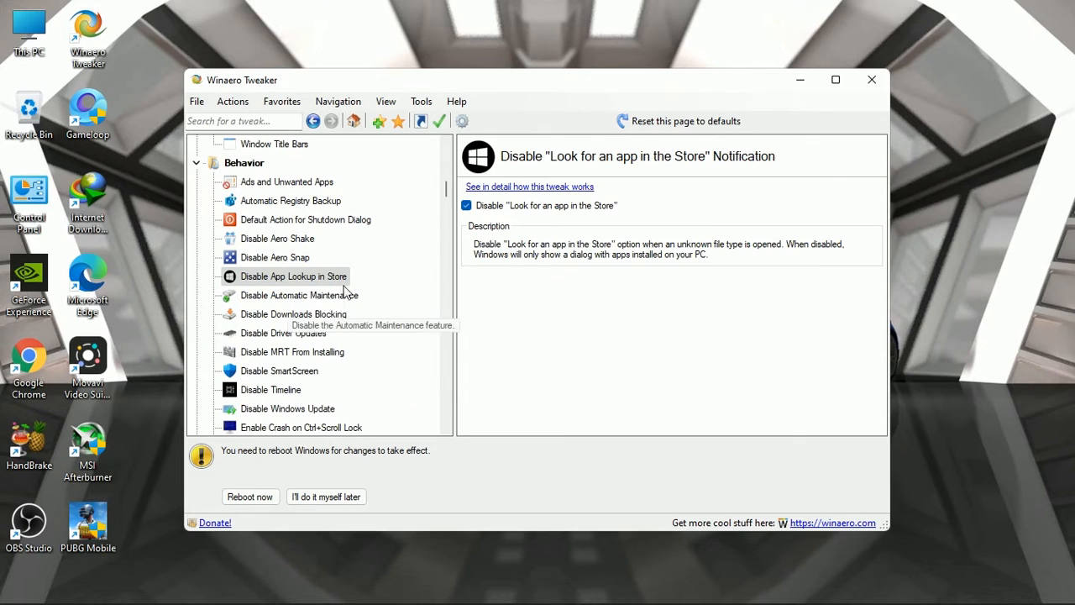
left_click(282, 332)
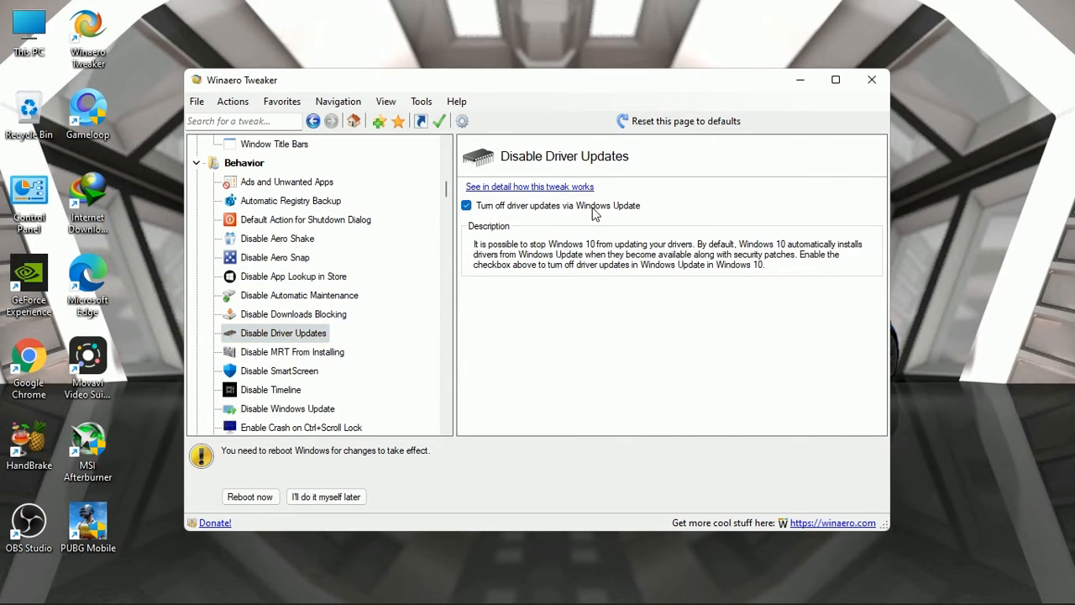
left_click(292, 351)
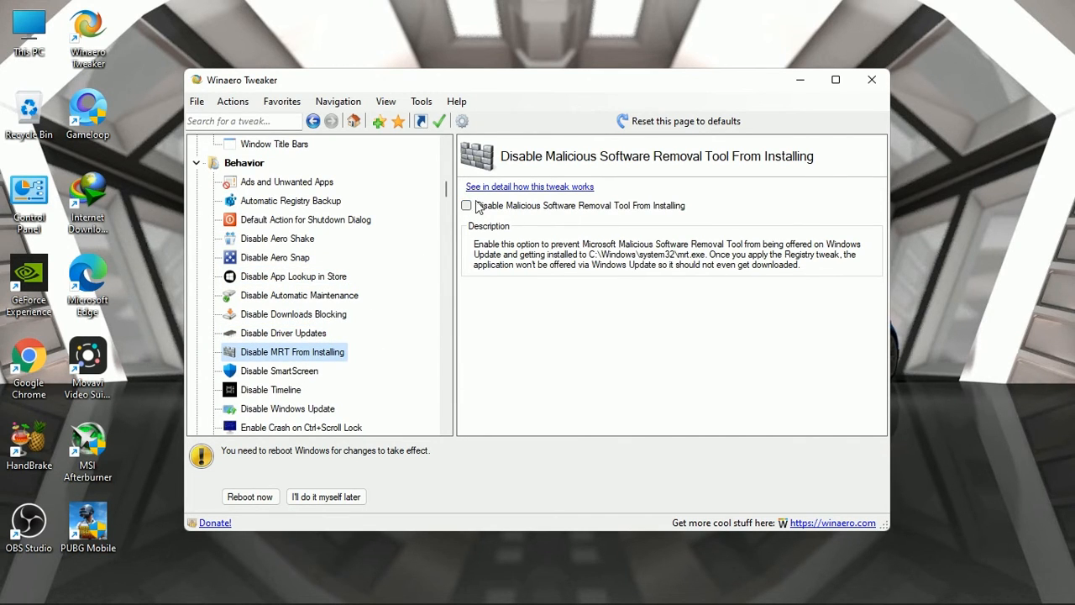
left_click(467, 205)
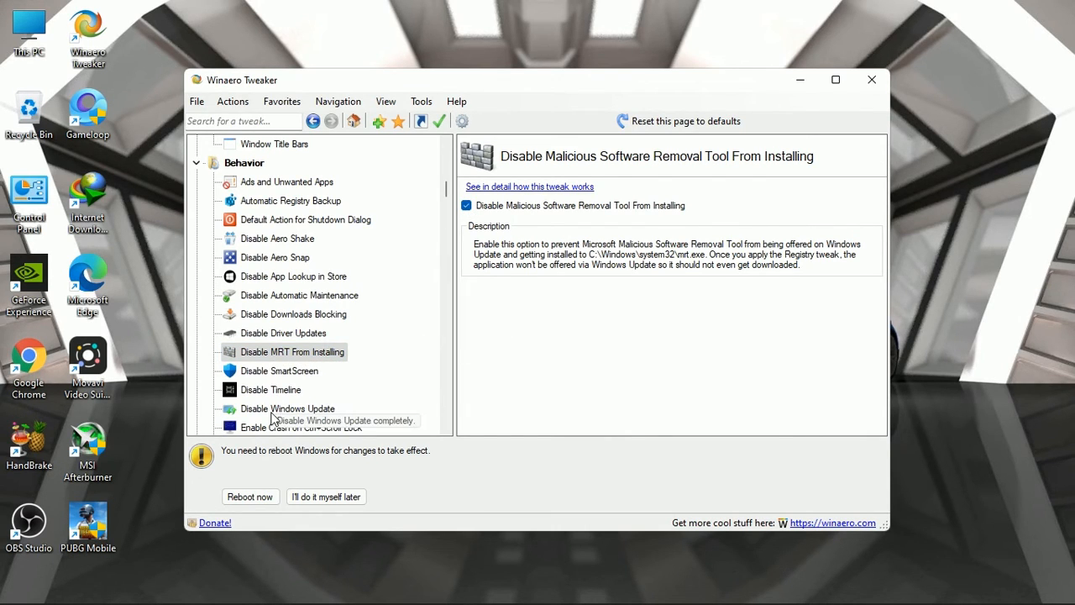
mouse_move(271, 390)
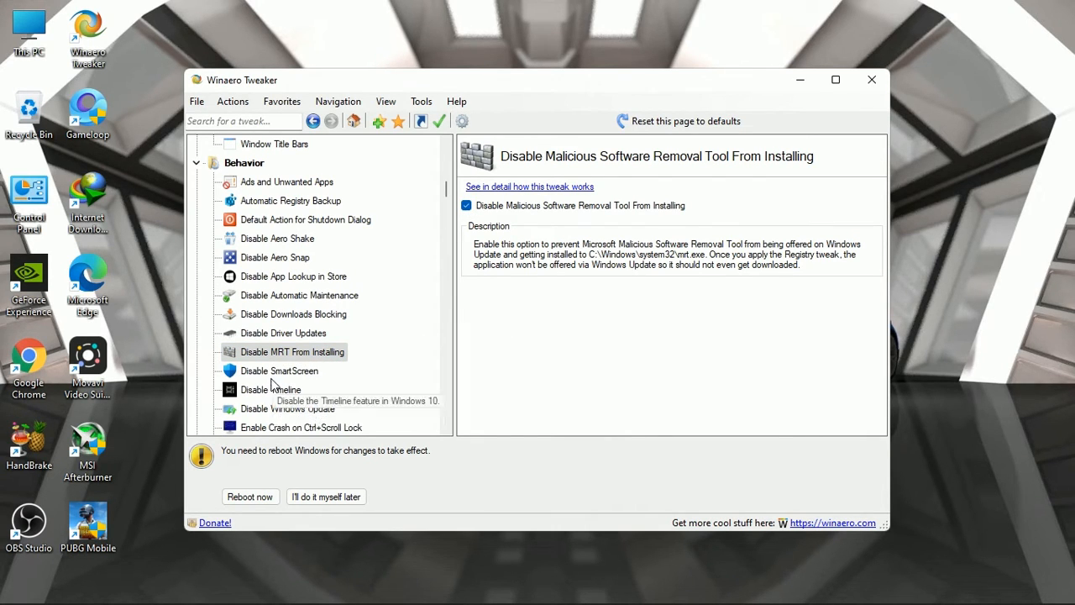
Step: Disable Windows Update and its notifications in the Windows Update tweak
left_click(278, 372)
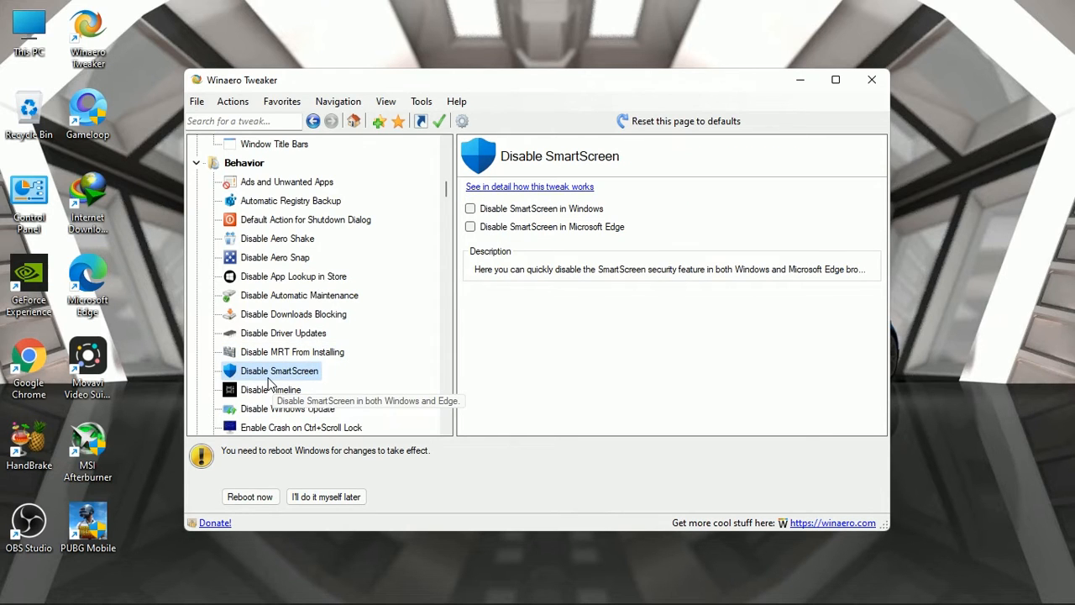
scroll("down", 3)
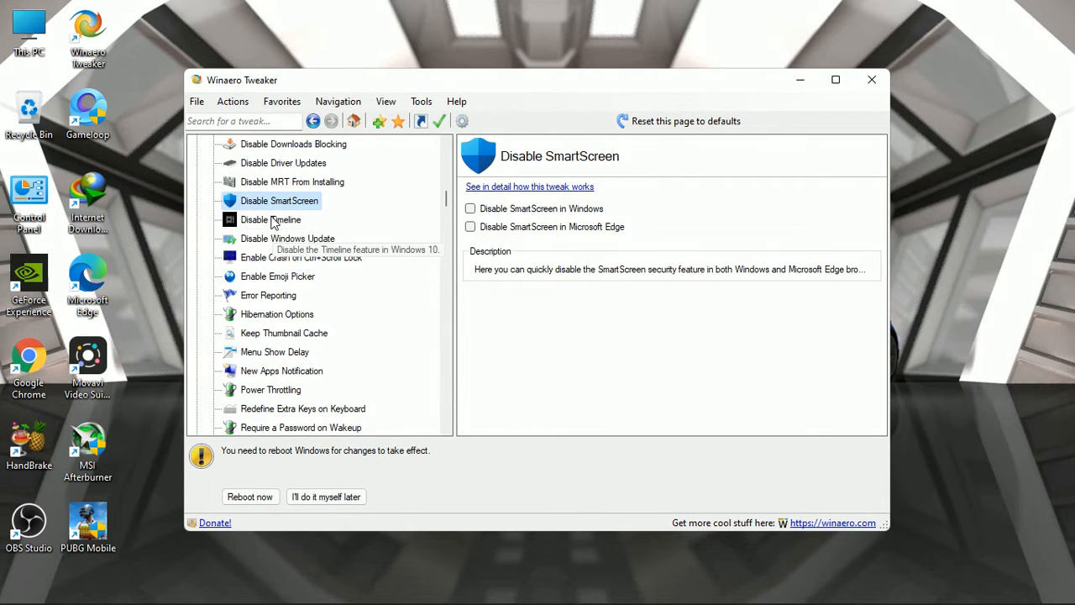
left_click(287, 238)
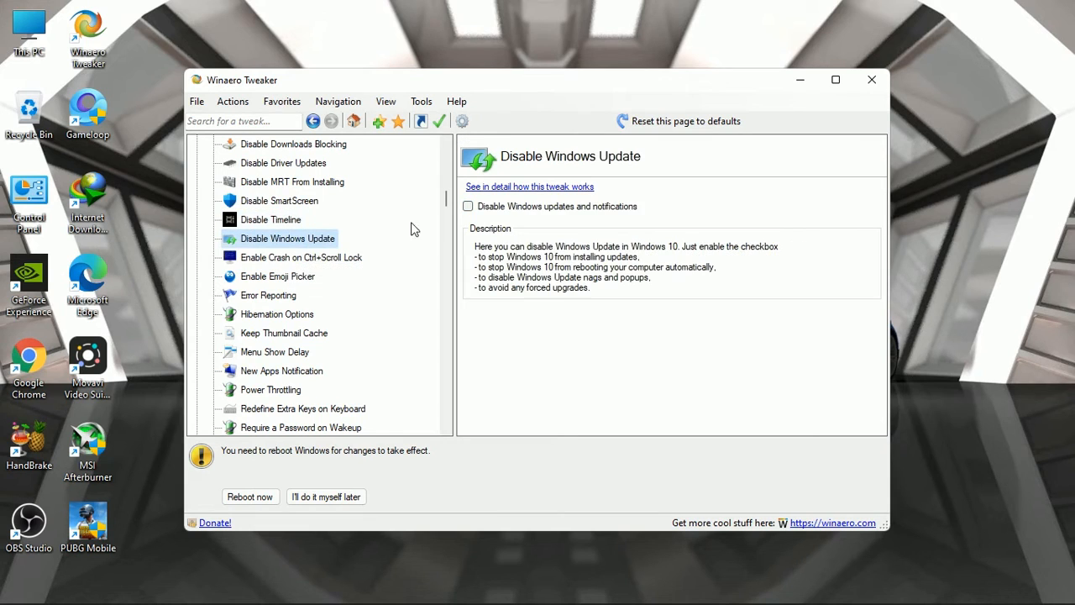
left_click(467, 205)
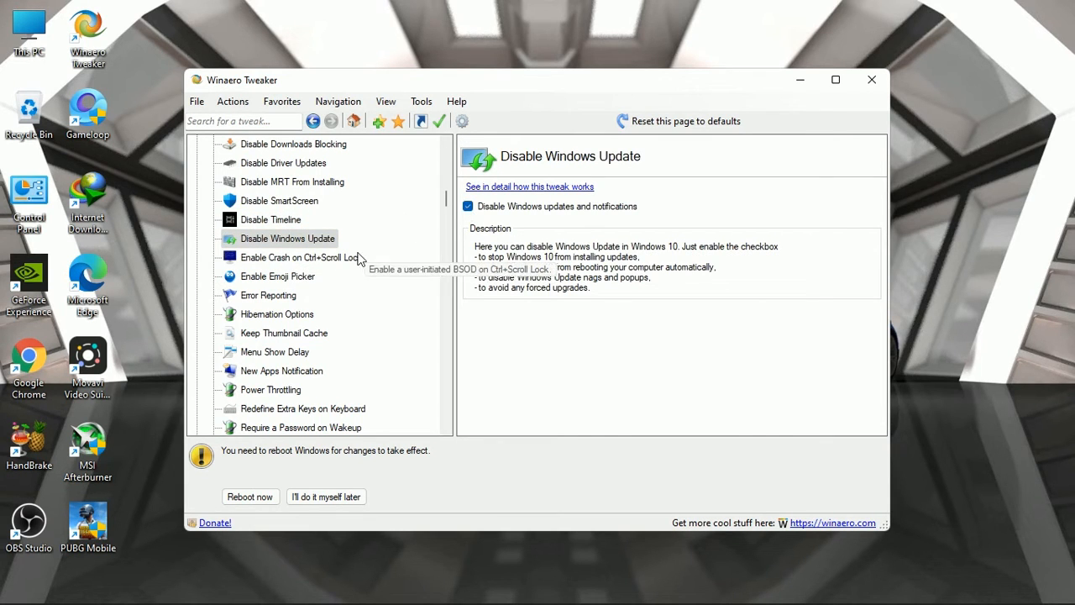
scroll("down", 3)
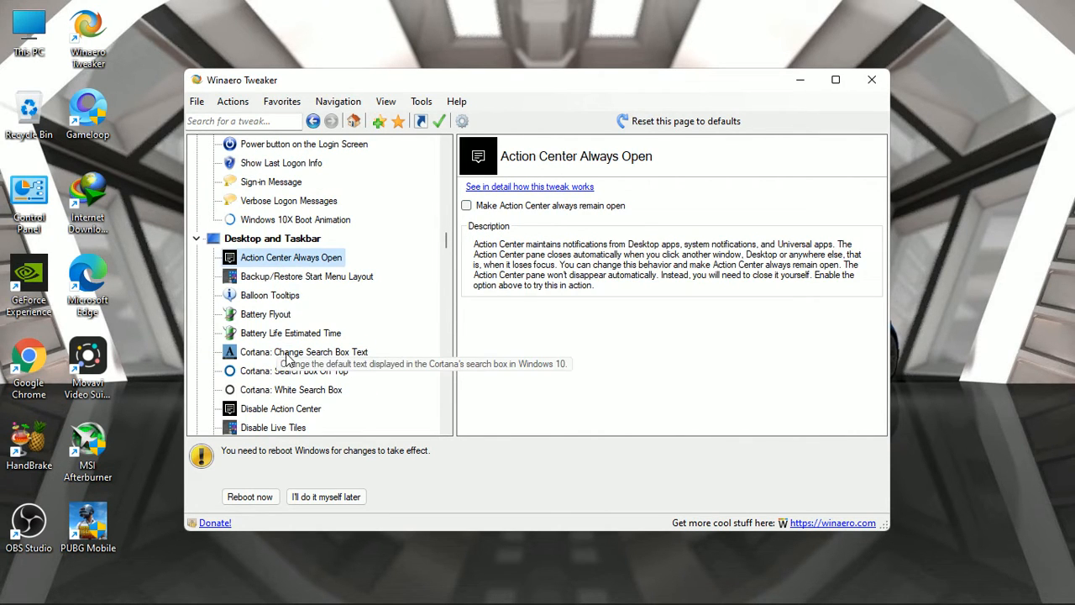
Step: Turn off the Action Center and Windows Defender tweaks
left_click(281, 295)
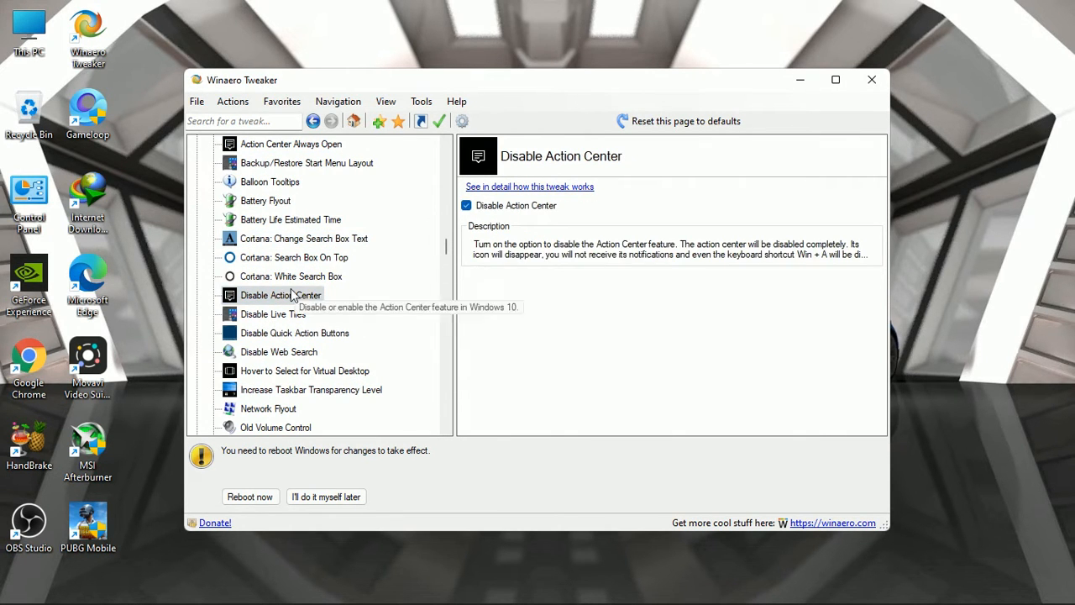
left_click(294, 333)
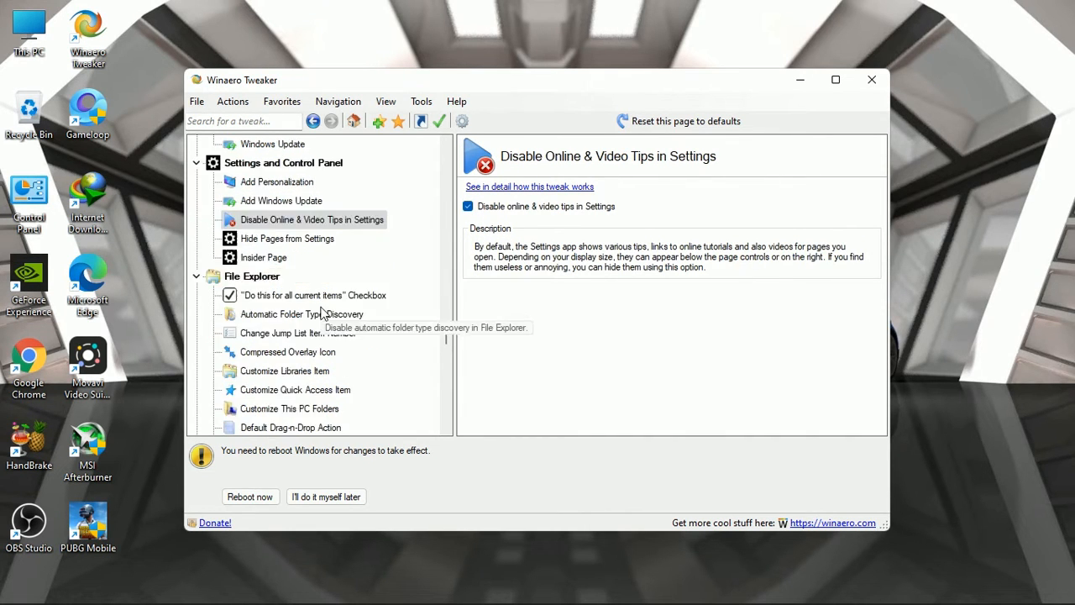
scroll("down", 3)
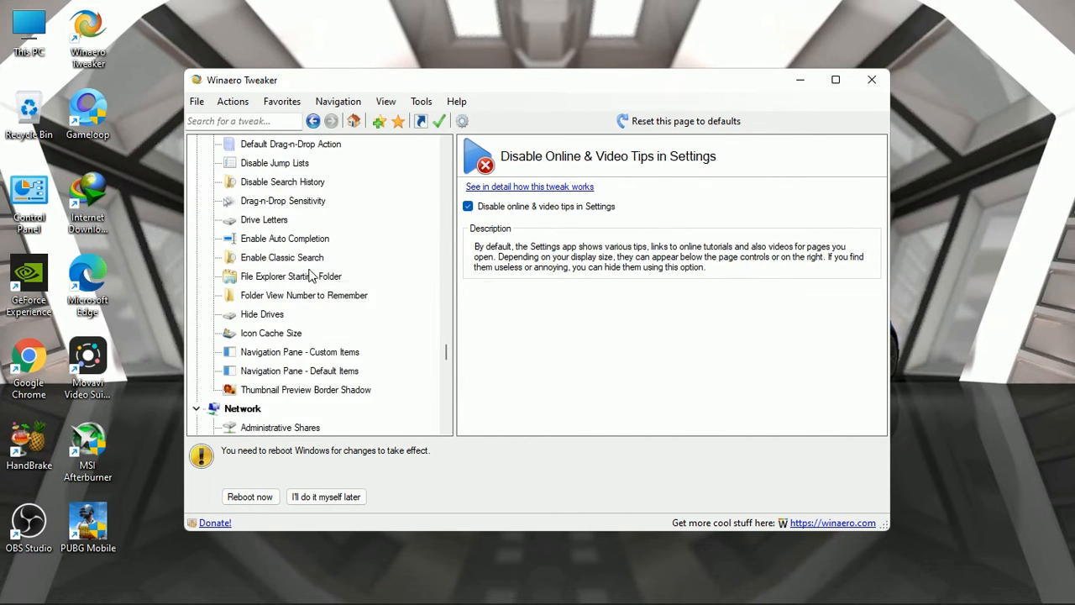
scroll("down", 3)
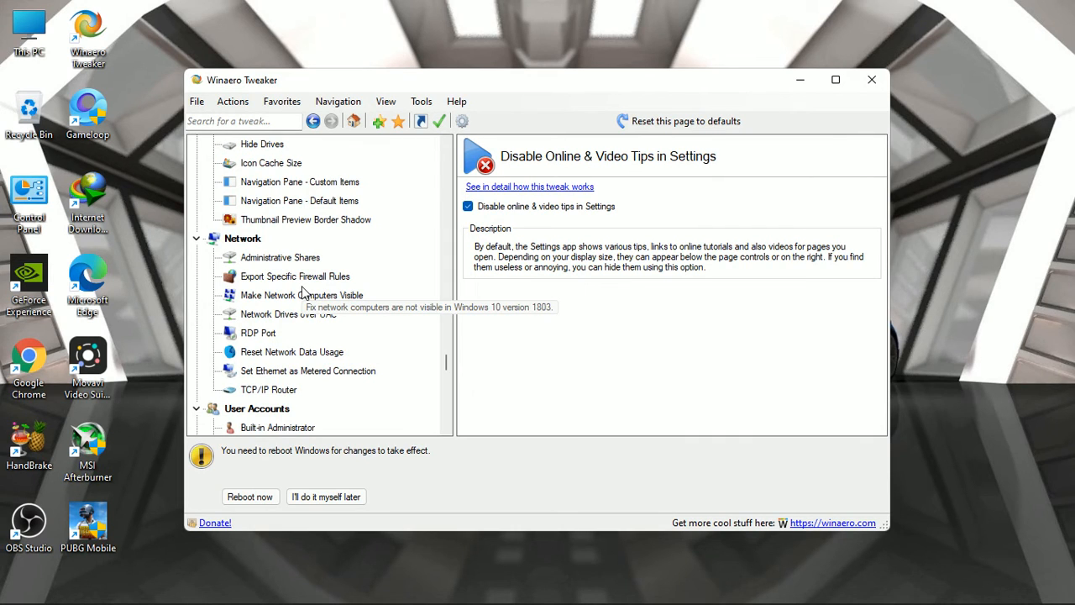
left_click(264, 276)
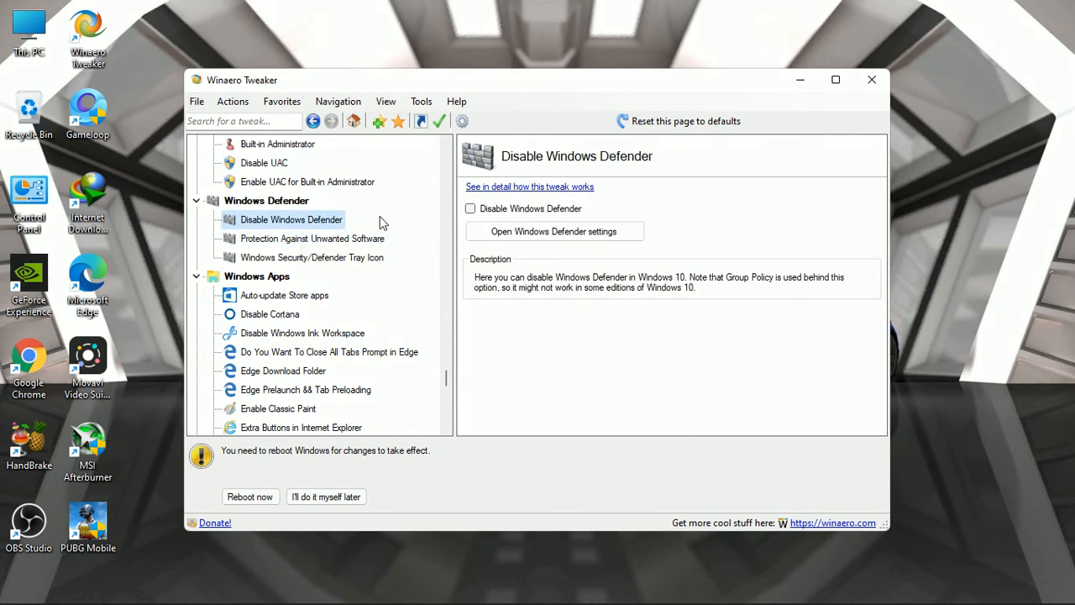
left_click(470, 208)
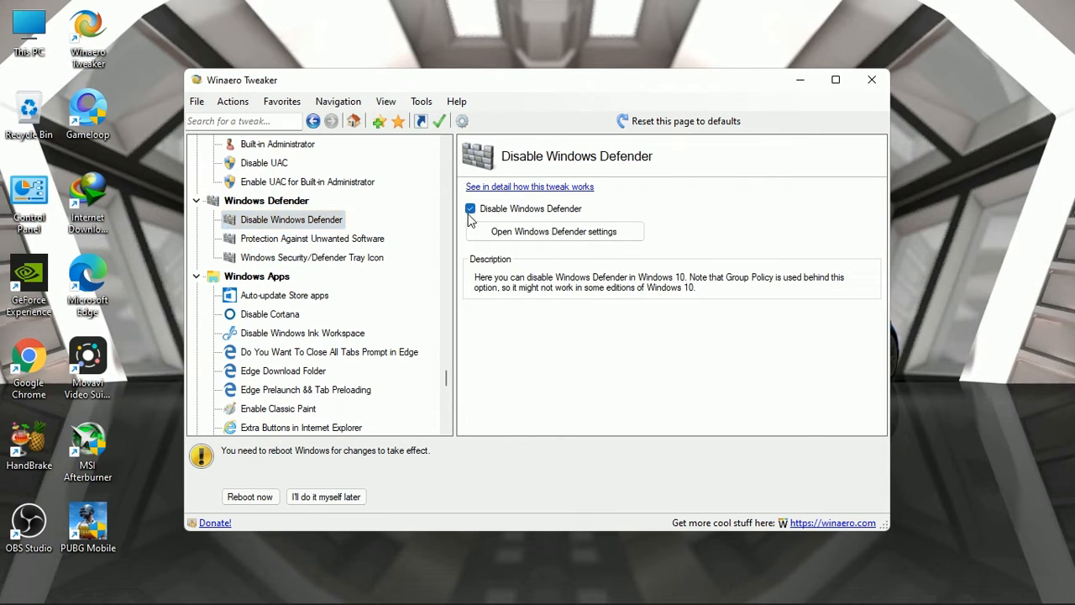
mouse_move(336, 250)
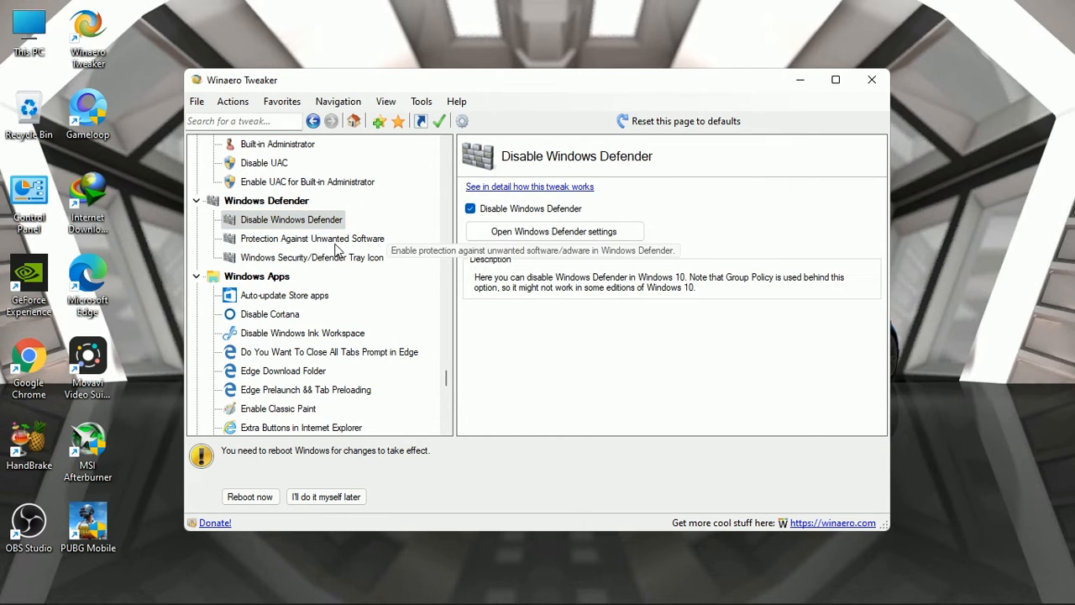
Step: Disable Store app auto-updates, Cortana and Edge preloading, then bring up Sound settings from the tray
left_click(312, 257)
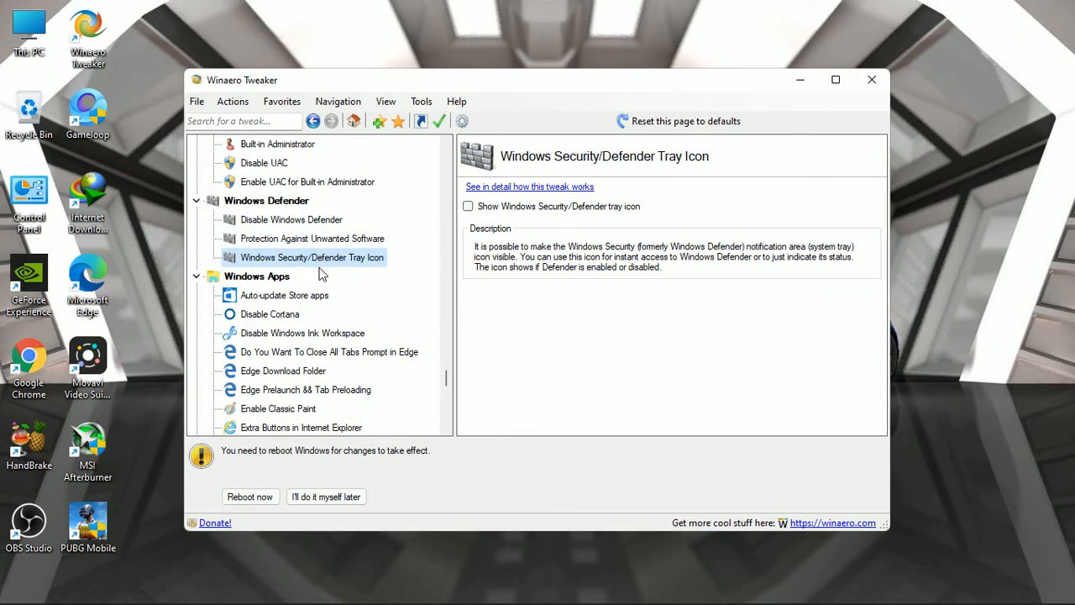
left_click(284, 296)
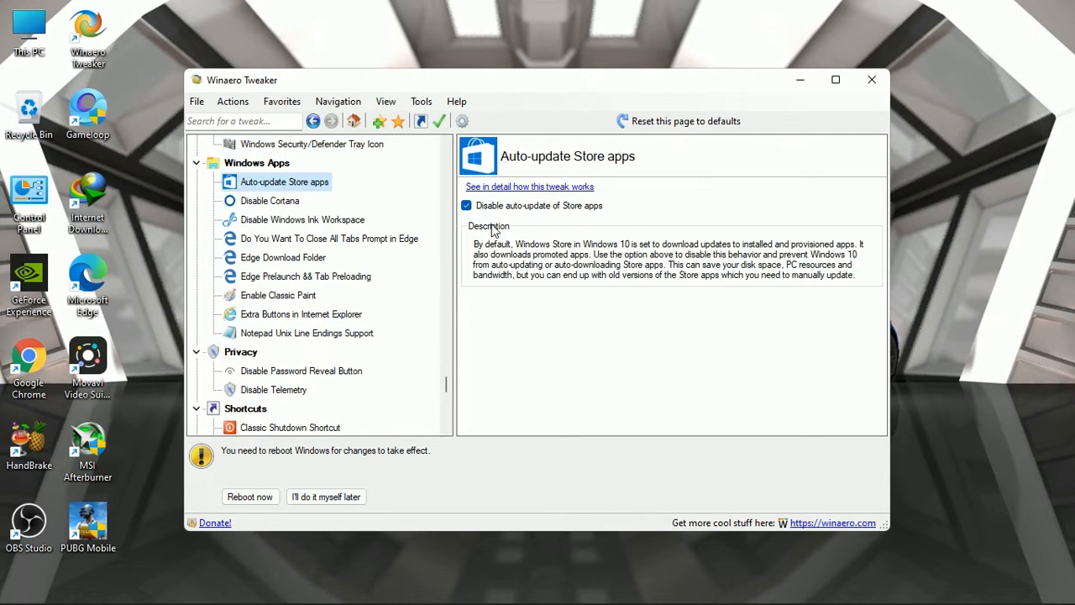
left_click(269, 200)
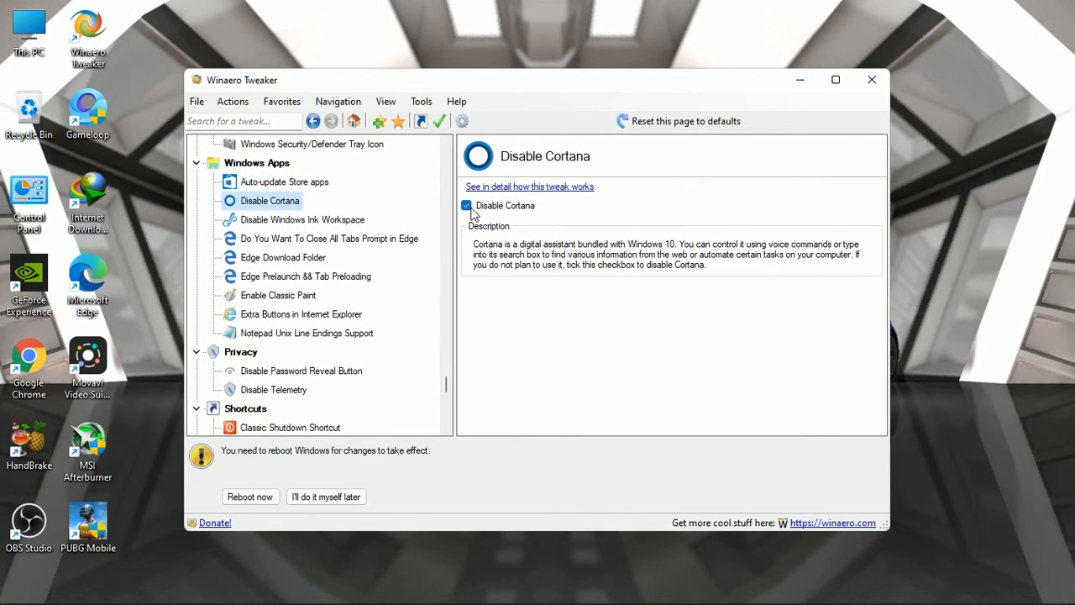
left_click(305, 275)
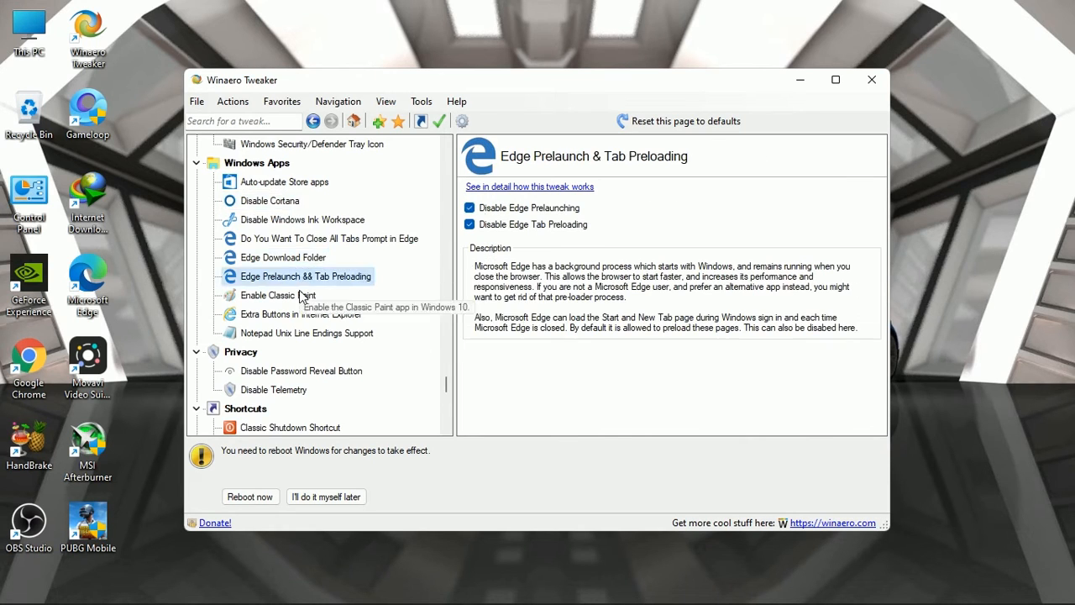
scroll("down", 3)
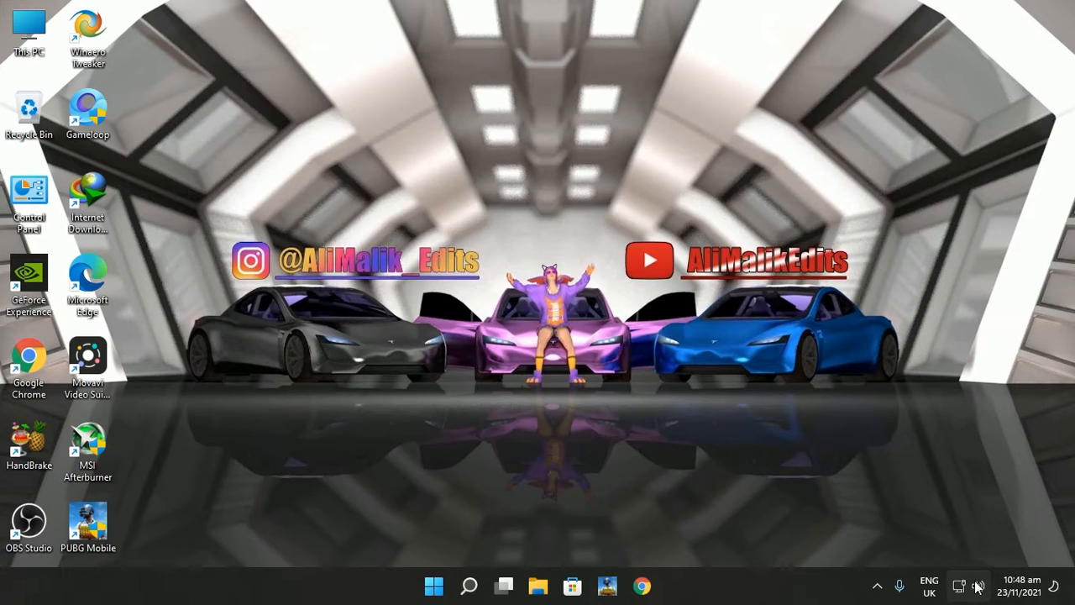
right_click(978, 585)
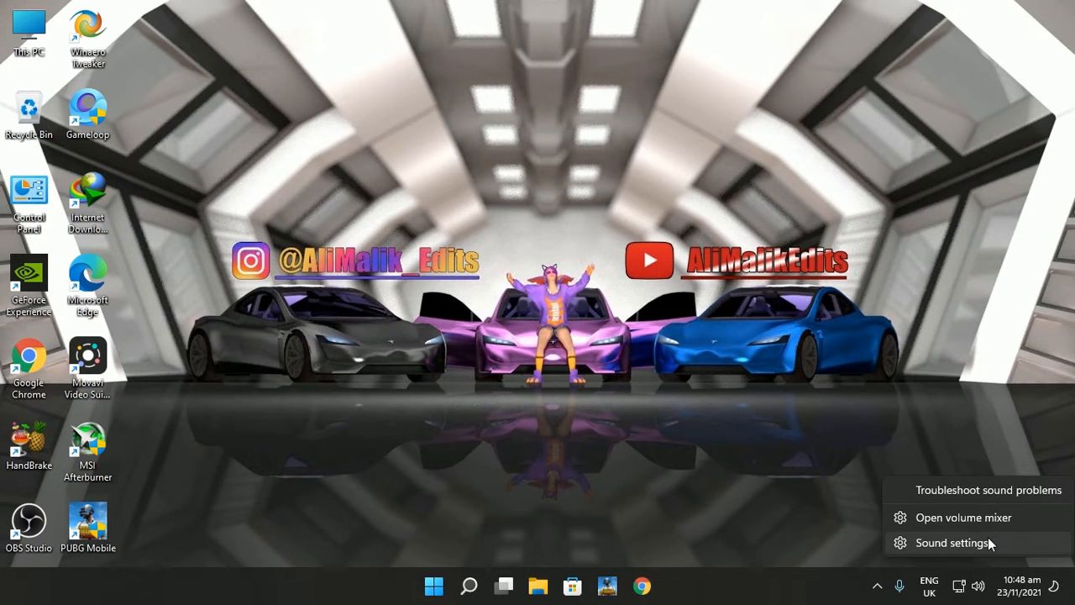
left_click(949, 542)
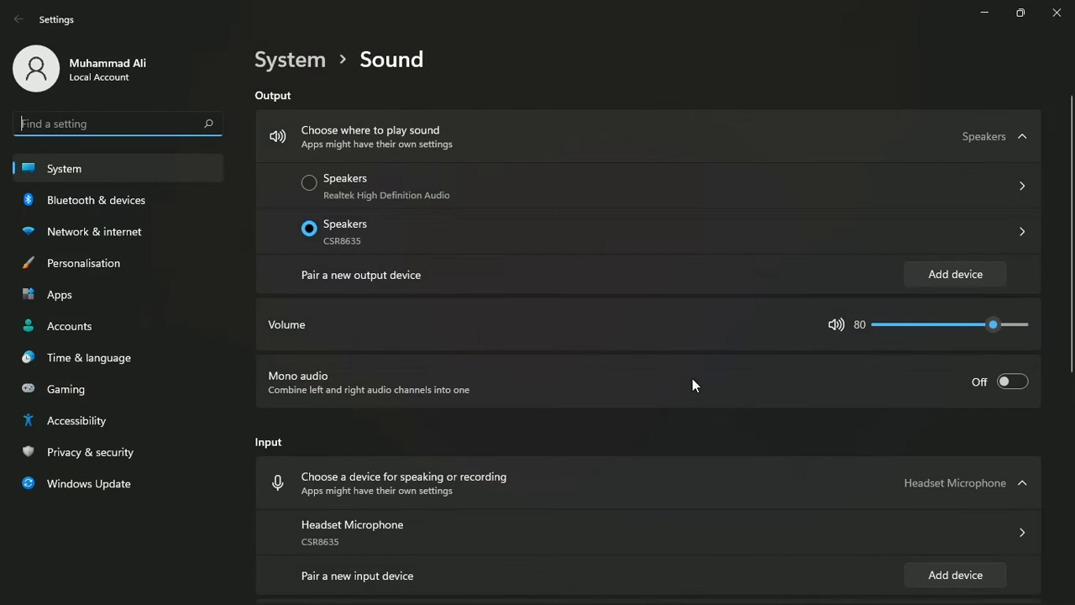
Step: In the speakers' properties, disable all sound effects under Enhancements
scroll("down", 3)
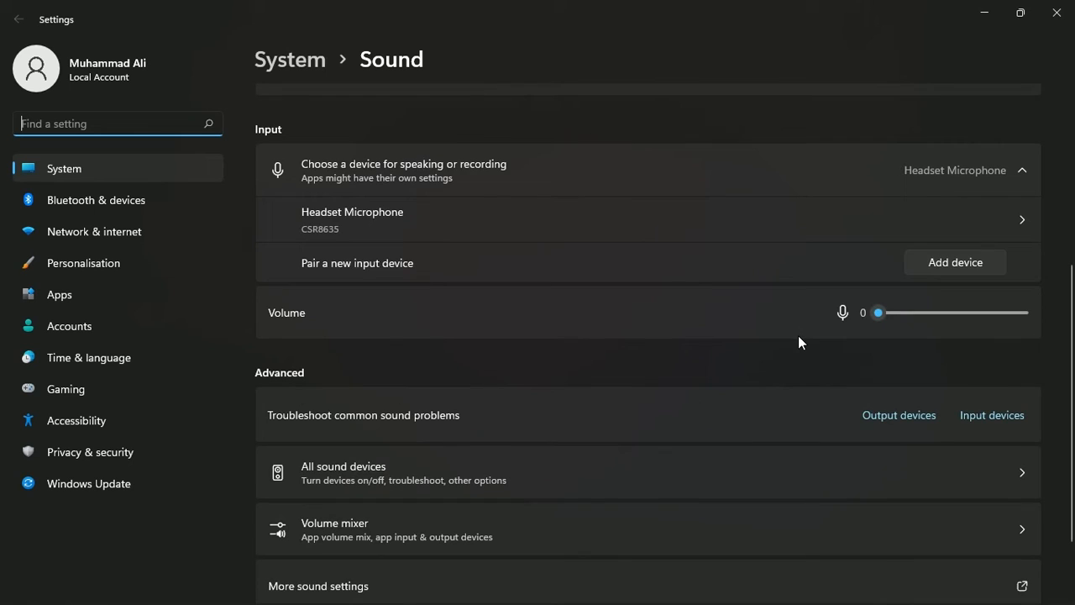
scroll("down", 3)
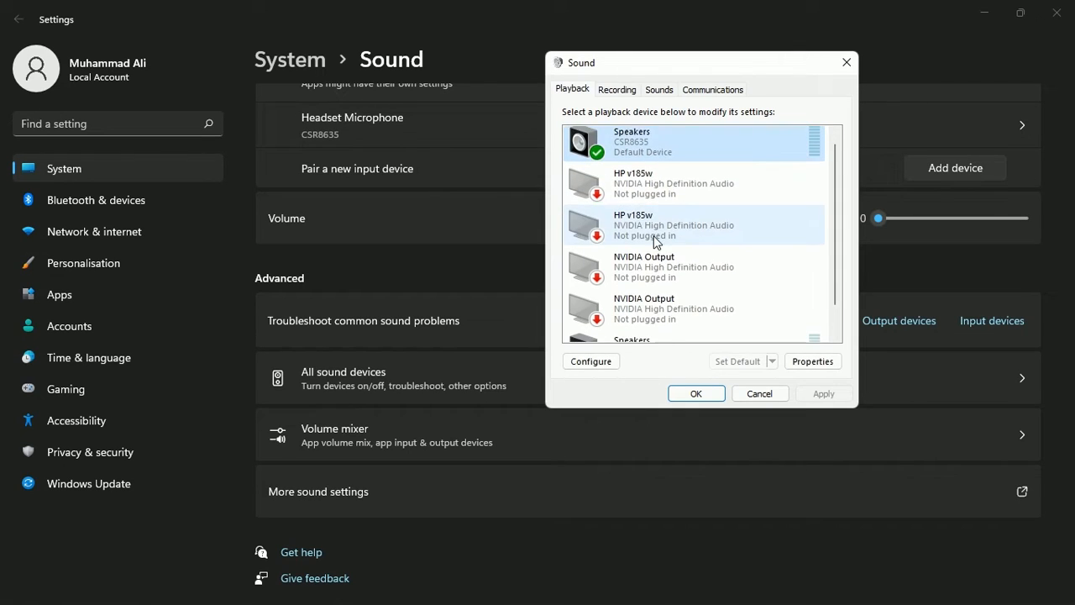
left_click(811, 359)
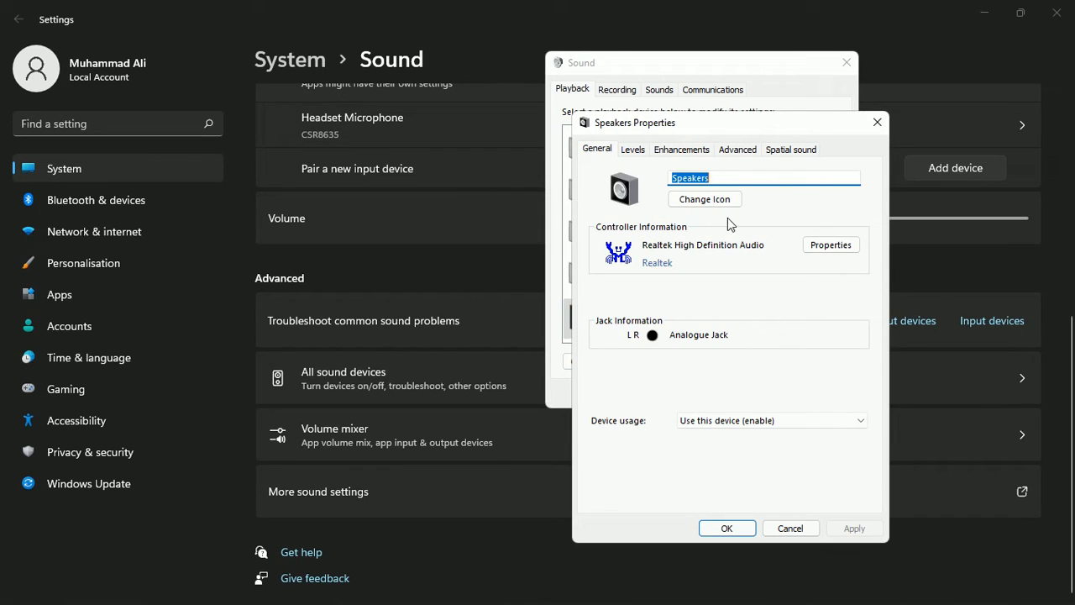
left_click(682, 148)
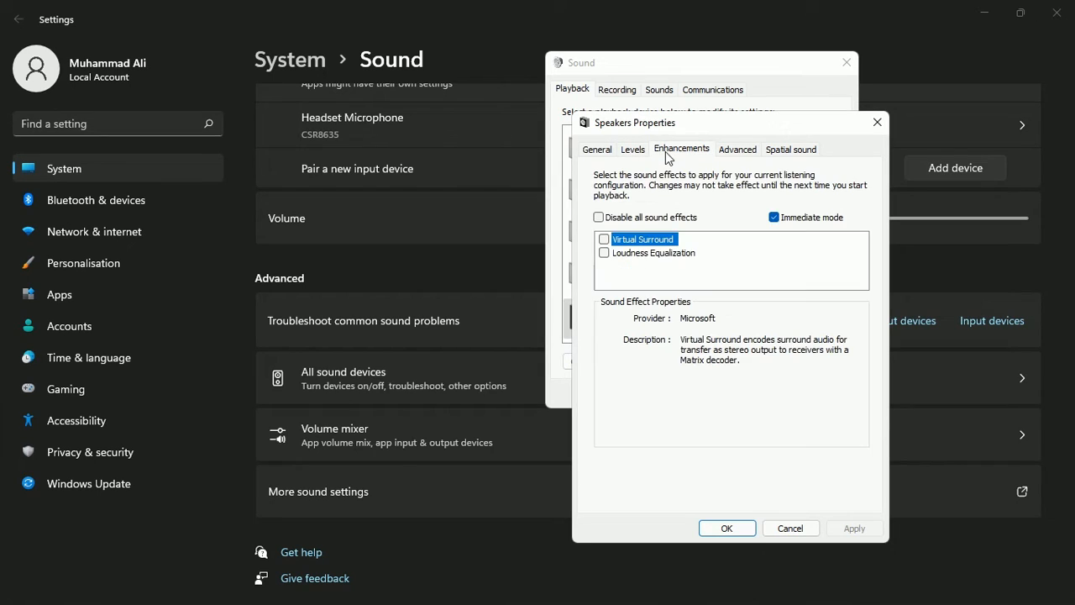
left_click(597, 216)
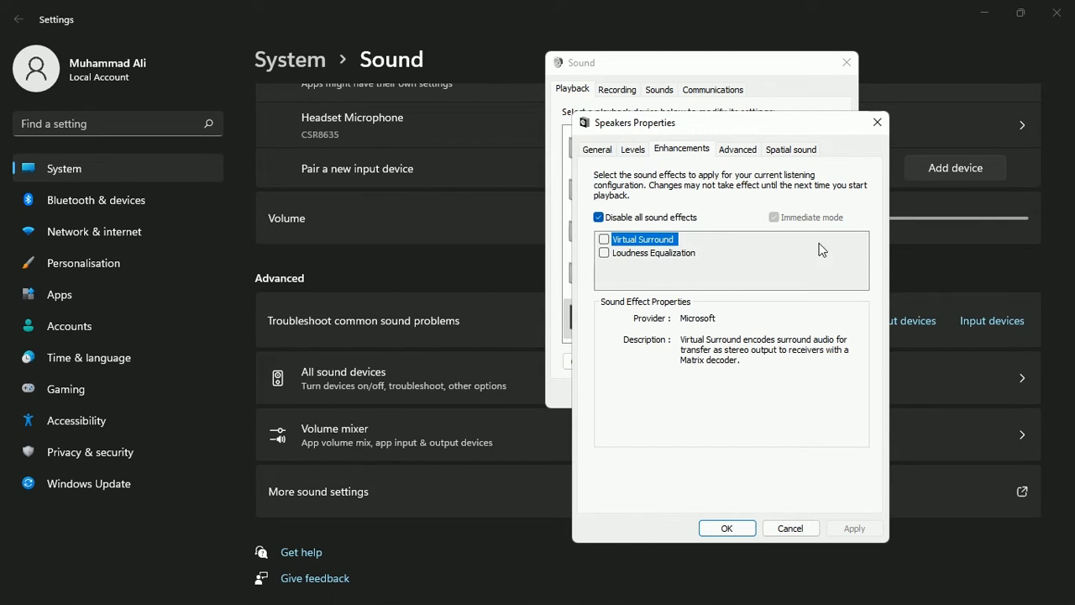
Step: Set the speakers' default format to 16 bit, 44100 Hz (CD Quality)
left_click(735, 148)
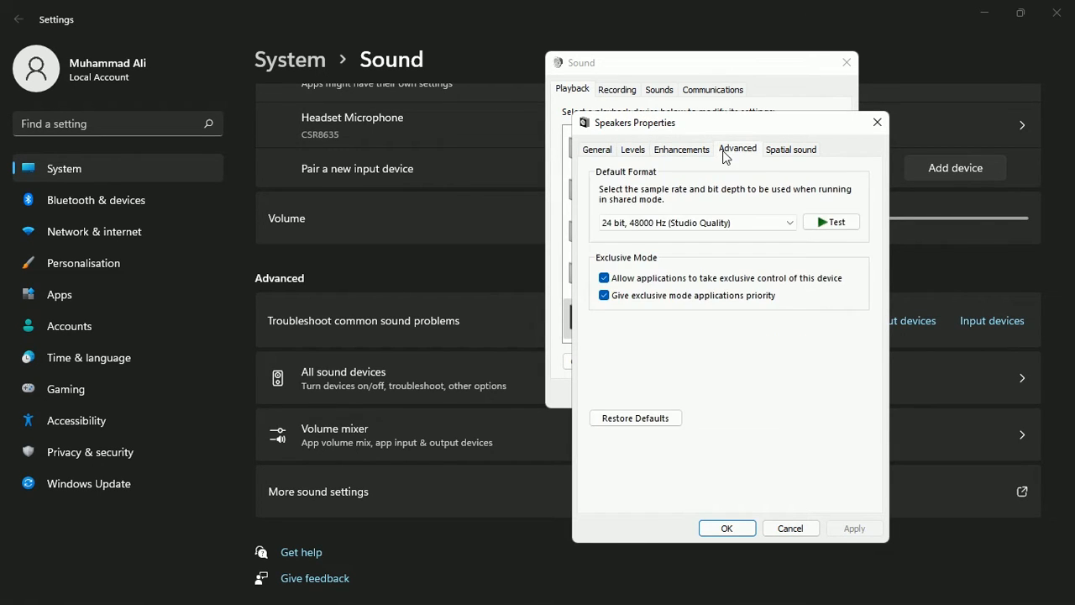
left_click(695, 222)
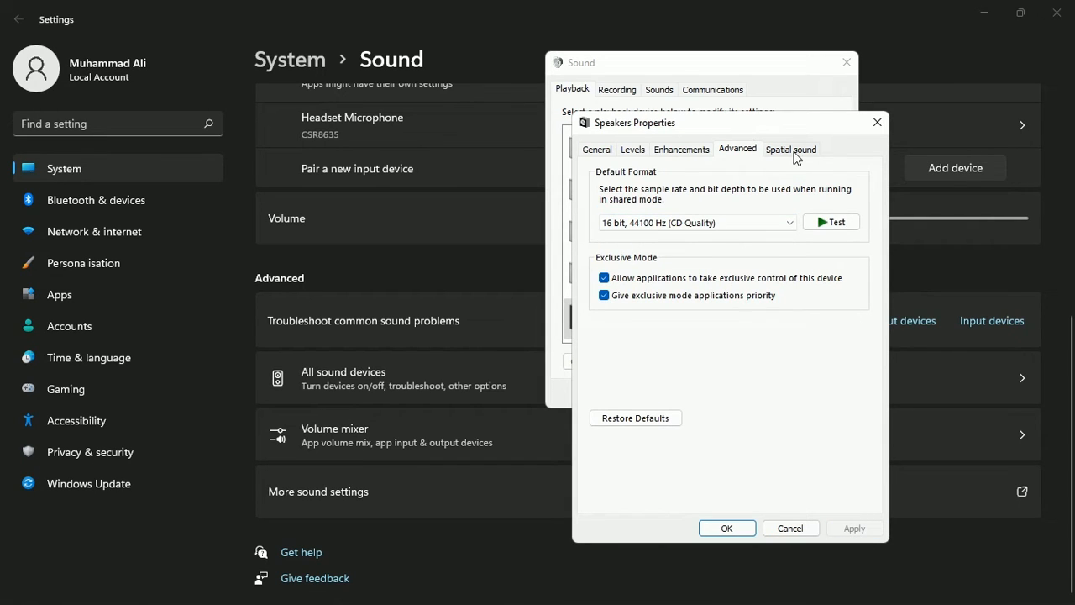
left_click(596, 148)
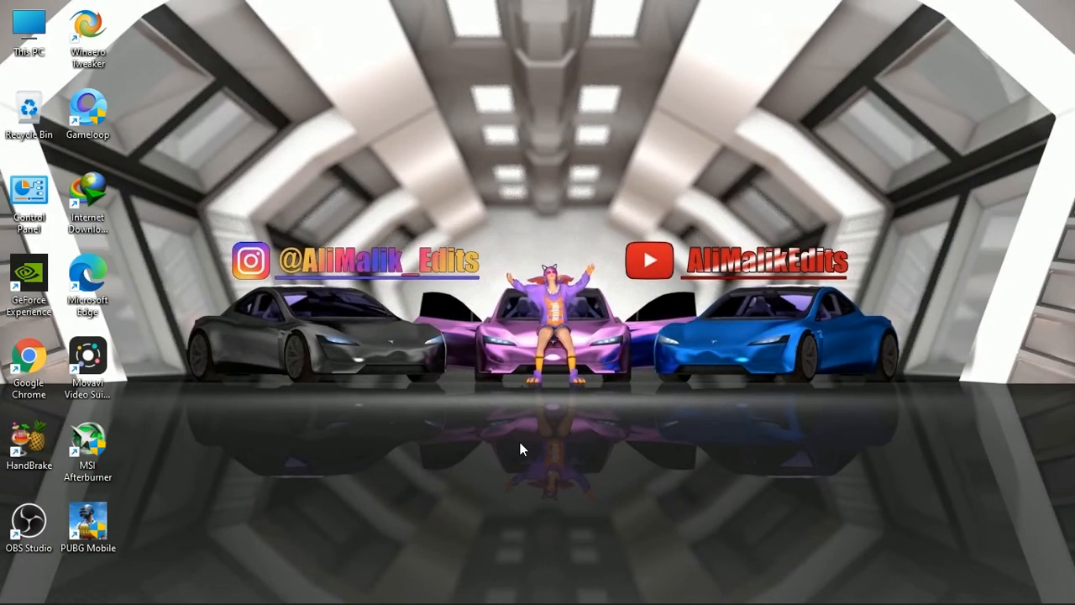
Step: Run 'temp' and delete all files in the Windows Temp folder
key("Win+r")
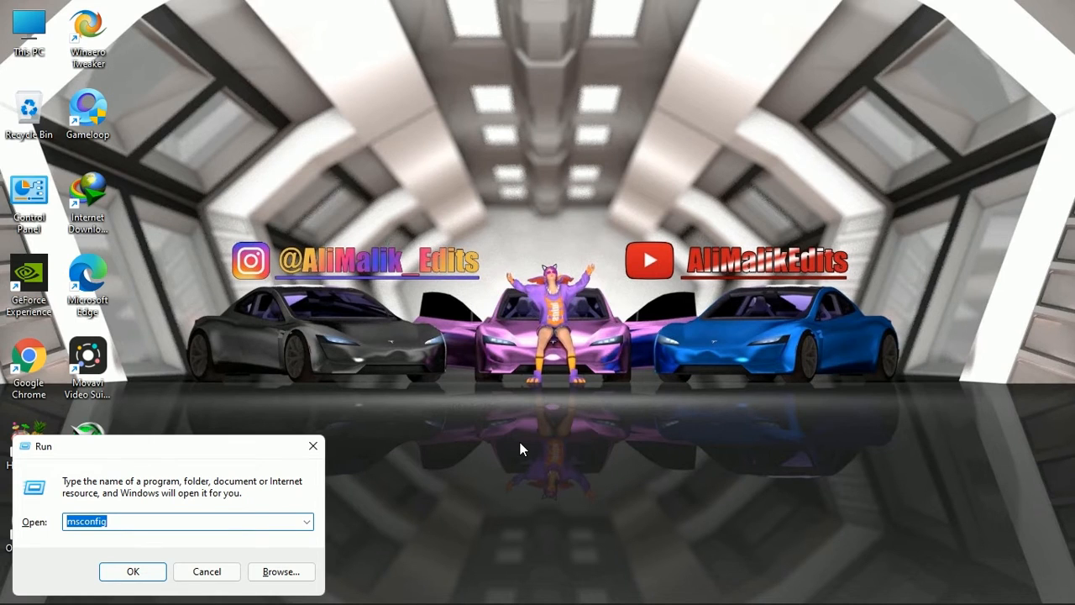
type("temp")
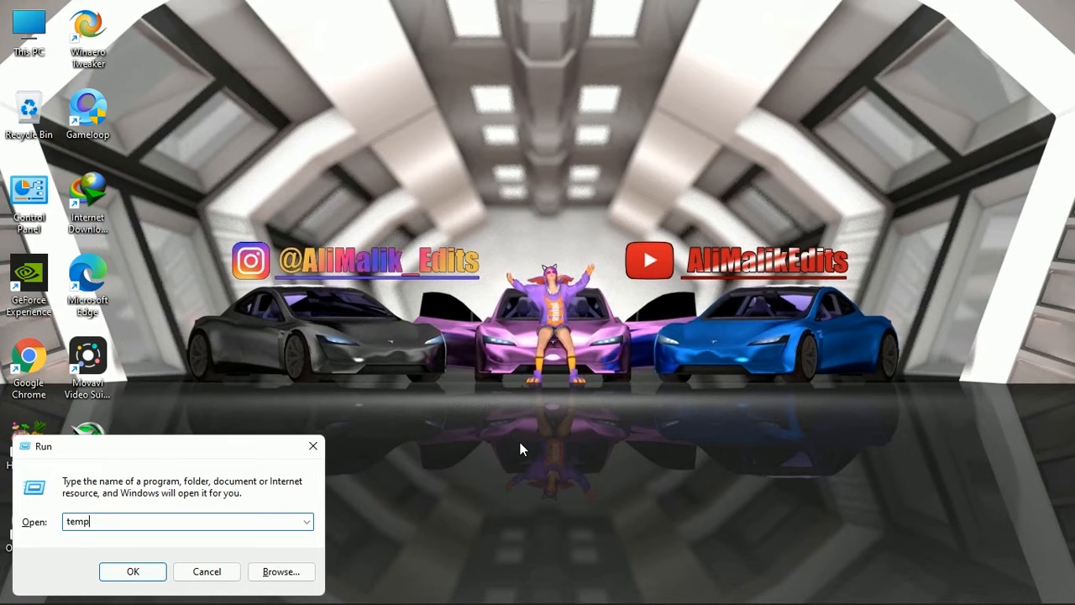
left_click(131, 571)
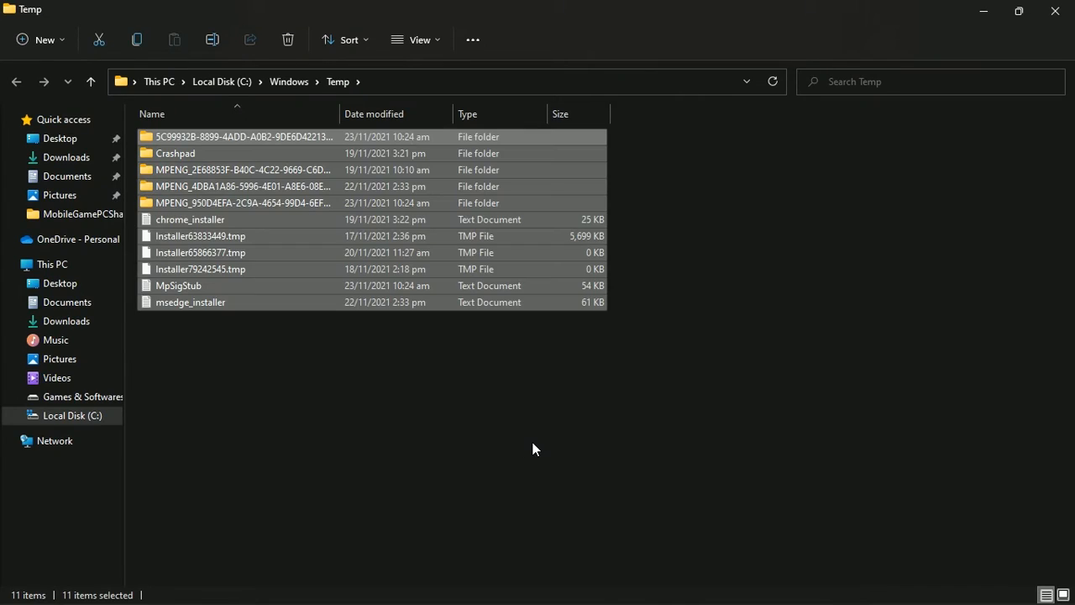
right_click(200, 269)
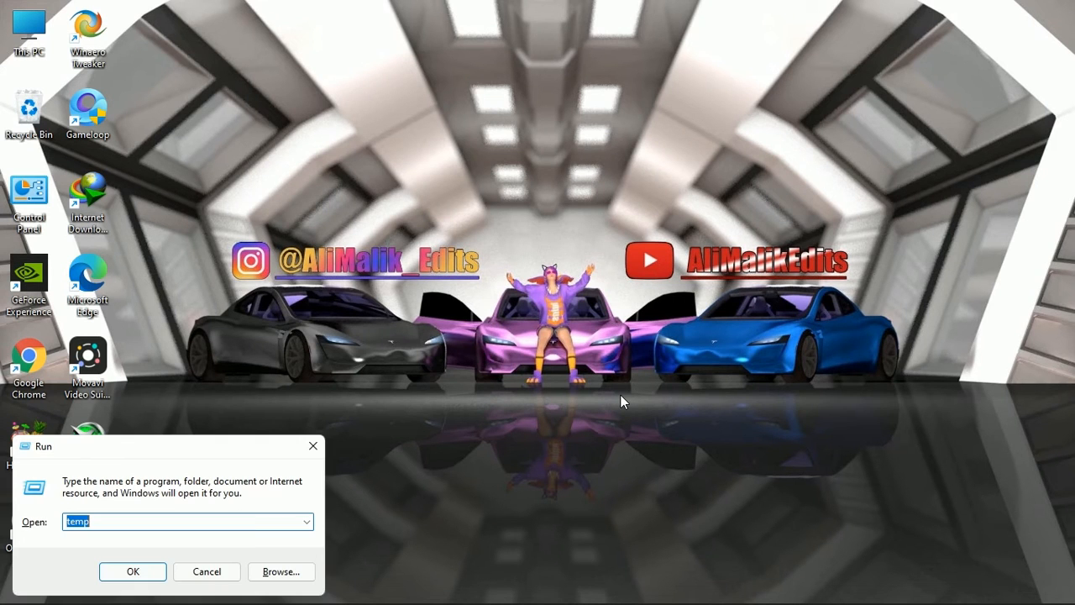
Step: Clear the %temp% folder too, then delete all files in the Prefetch folder
type("%temp")
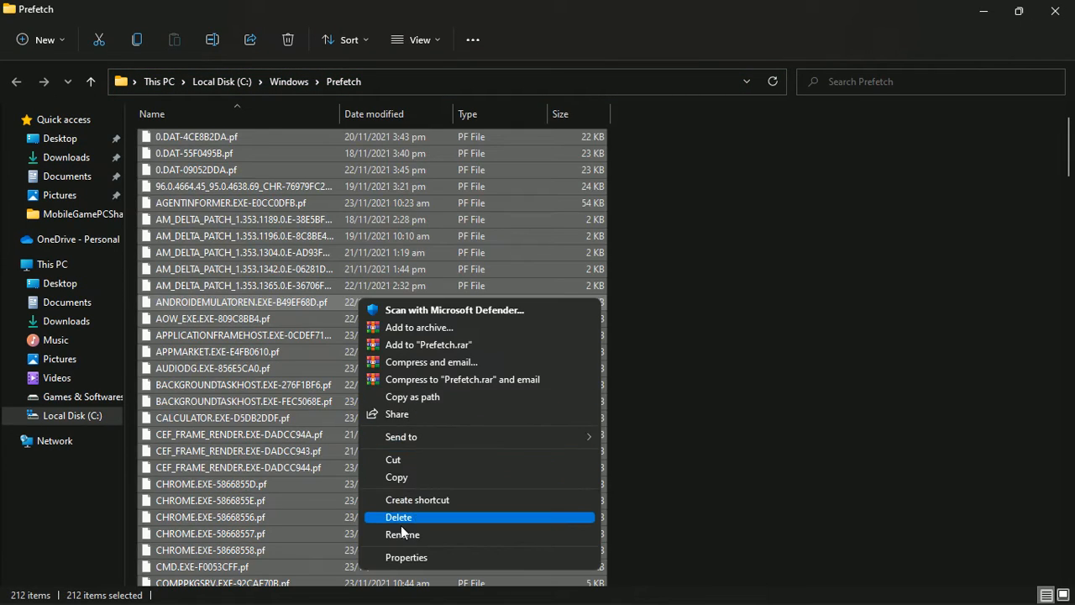
left_click(398, 517)
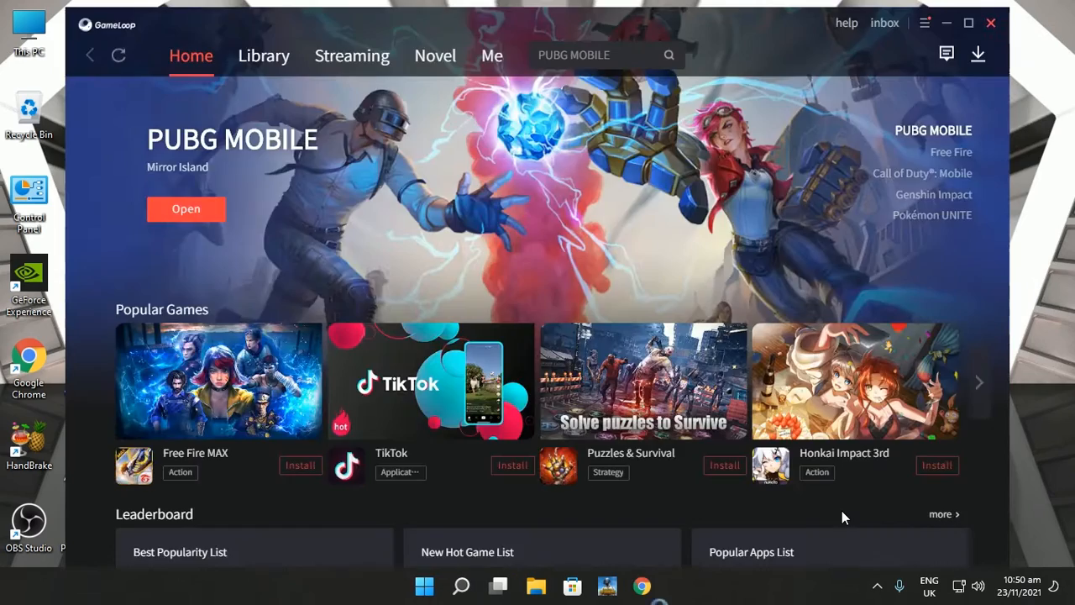
Step: In Gameloop's Engine settings, switch the rendering mode to DirectX+
left_click(924, 24)
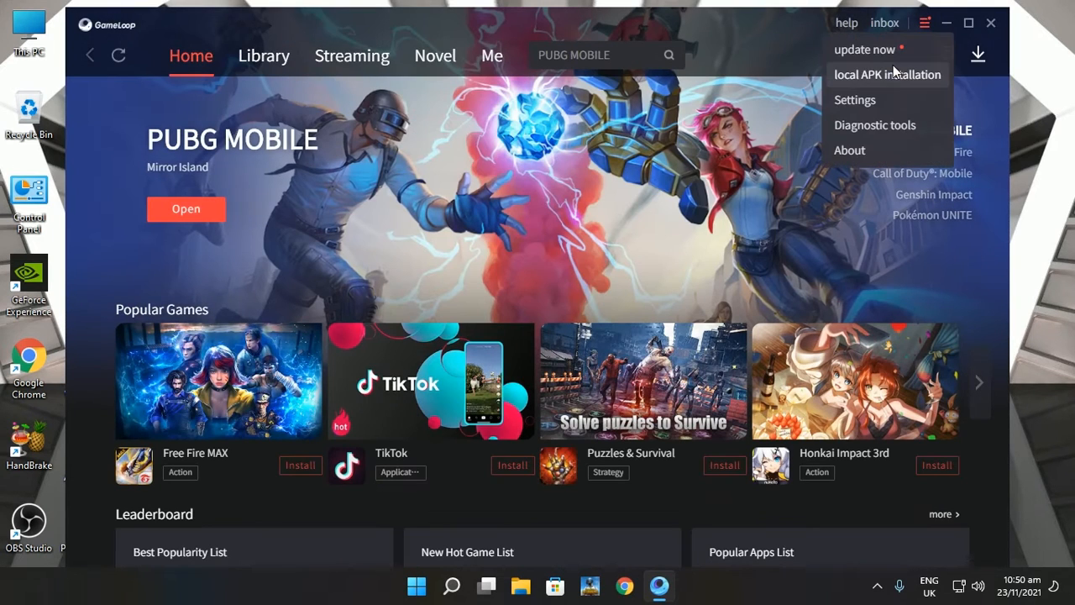
left_click(854, 101)
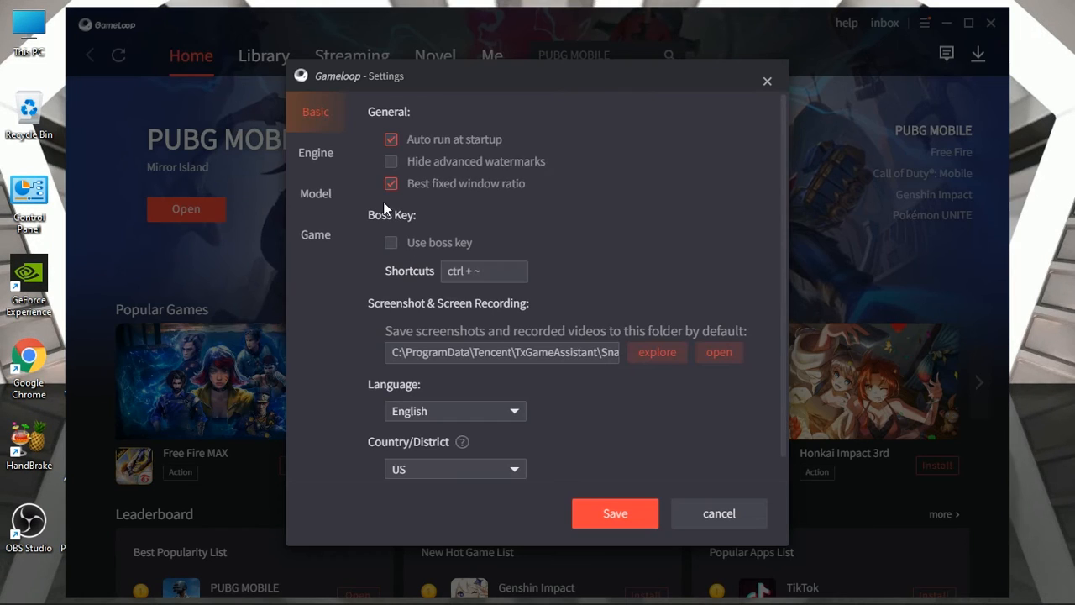
left_click(316, 151)
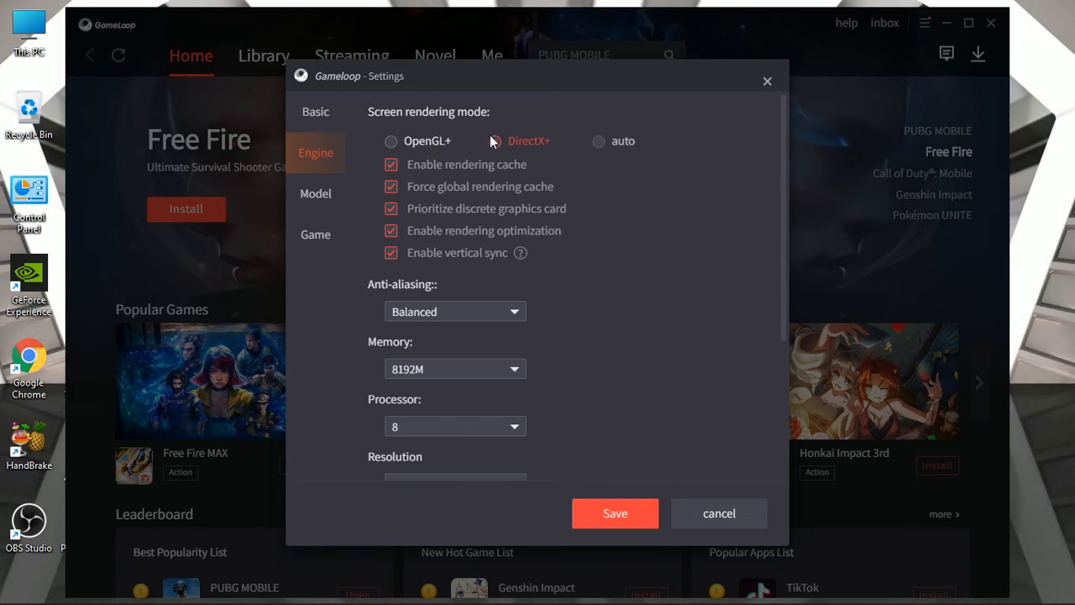
left_click(494, 141)
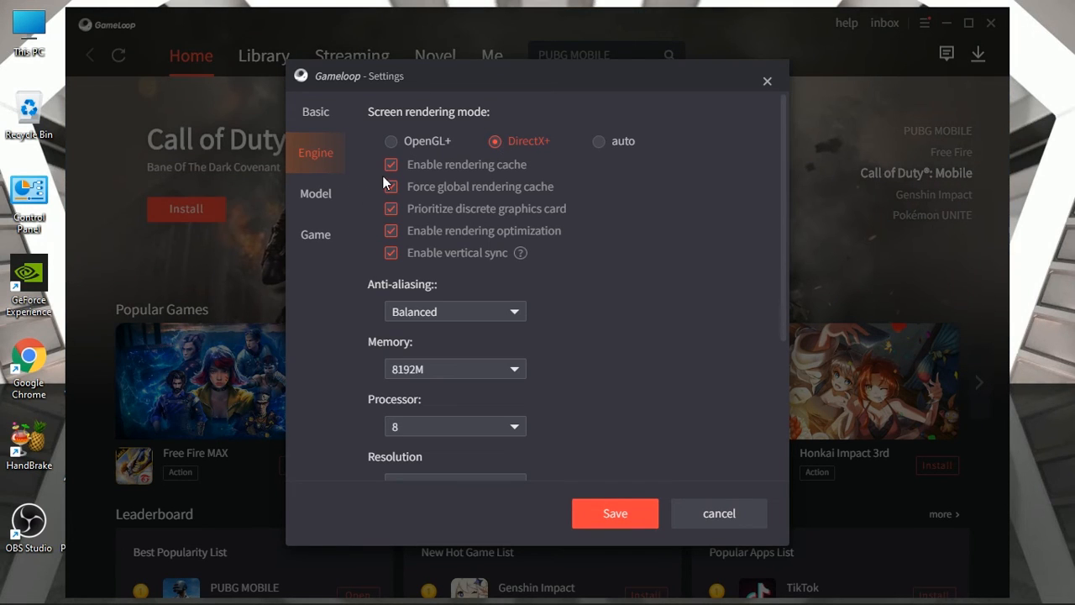
Step: Keep the emulator memory allocation at 8192M
scroll("down", 3)
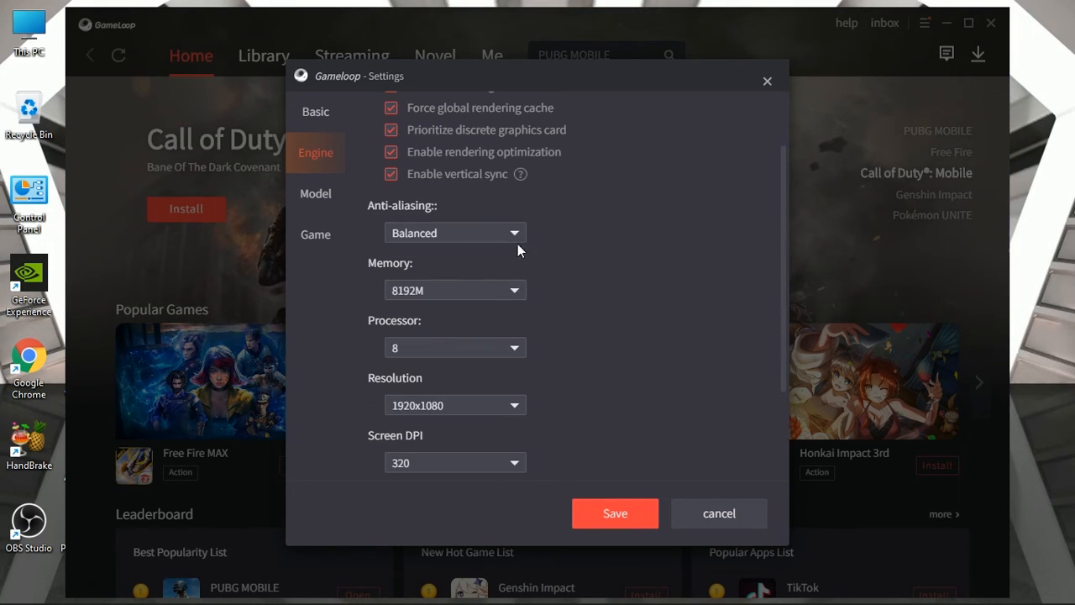
left_click(454, 232)
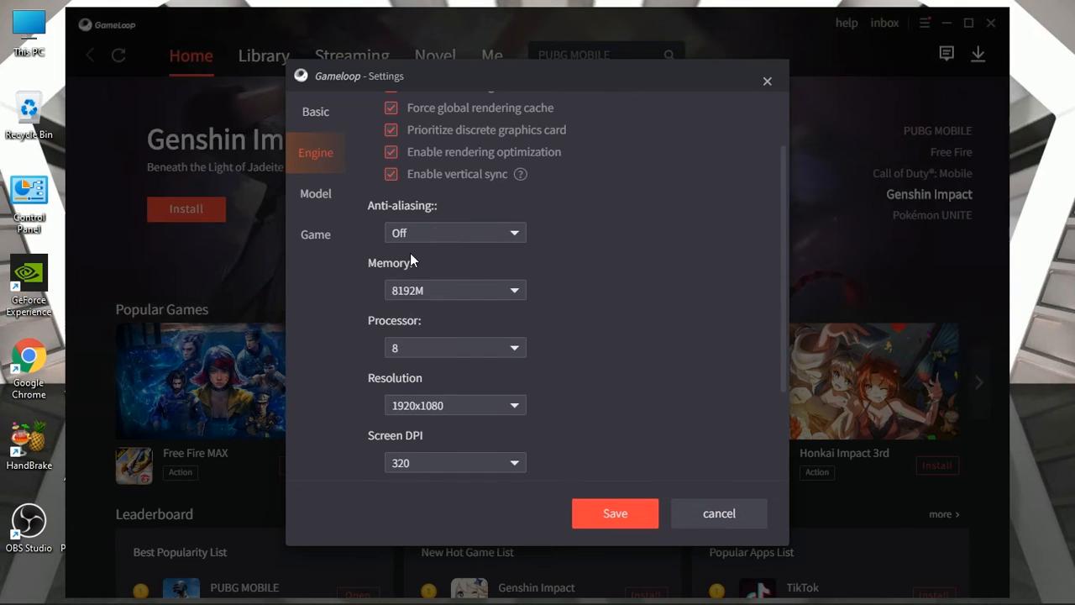
left_click(514, 289)
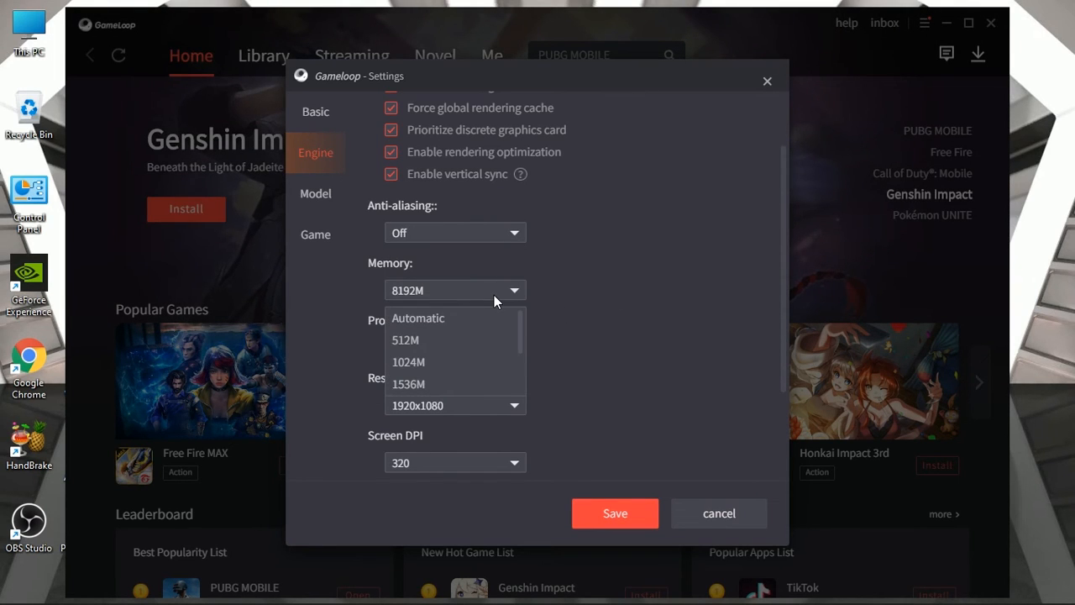
scroll("down", 3)
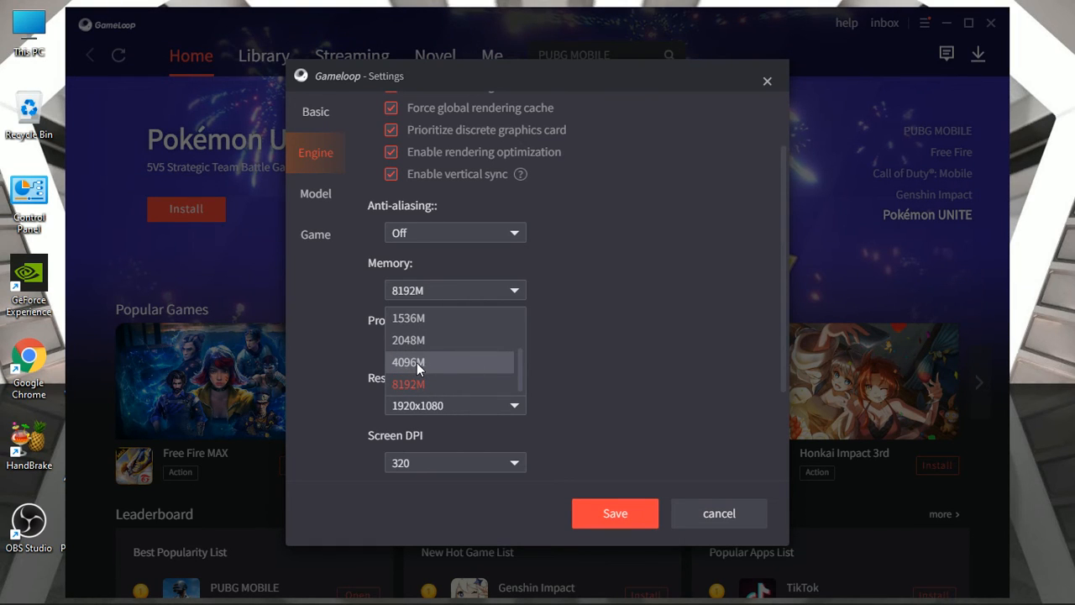
mouse_move(426, 389)
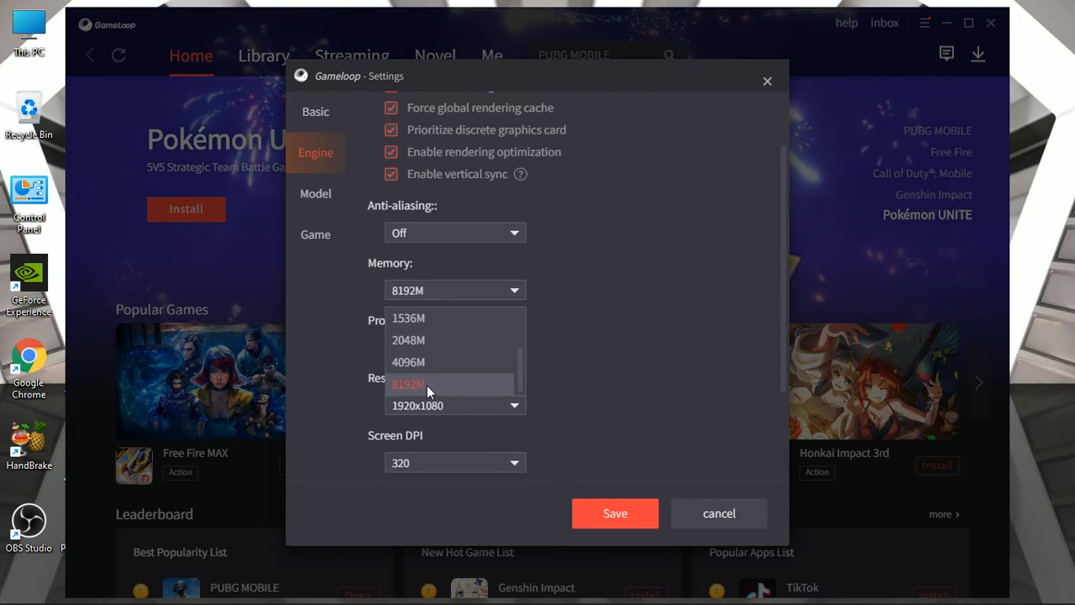
left_click(453, 348)
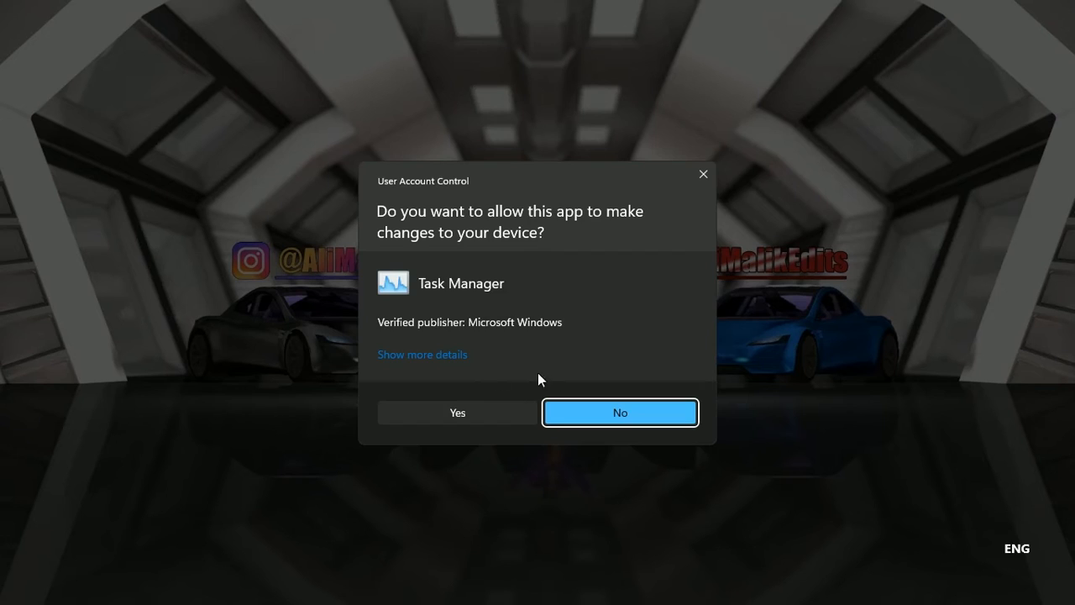
Step: Allow Task Manager to run and check the processor performance details
left_click(457, 413)
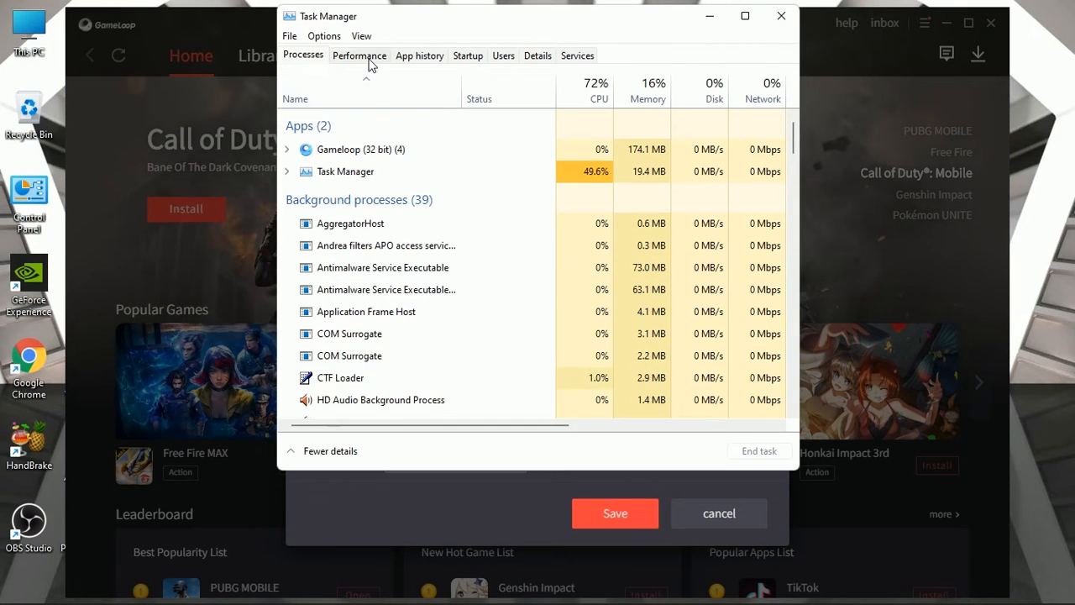
left_click(360, 54)
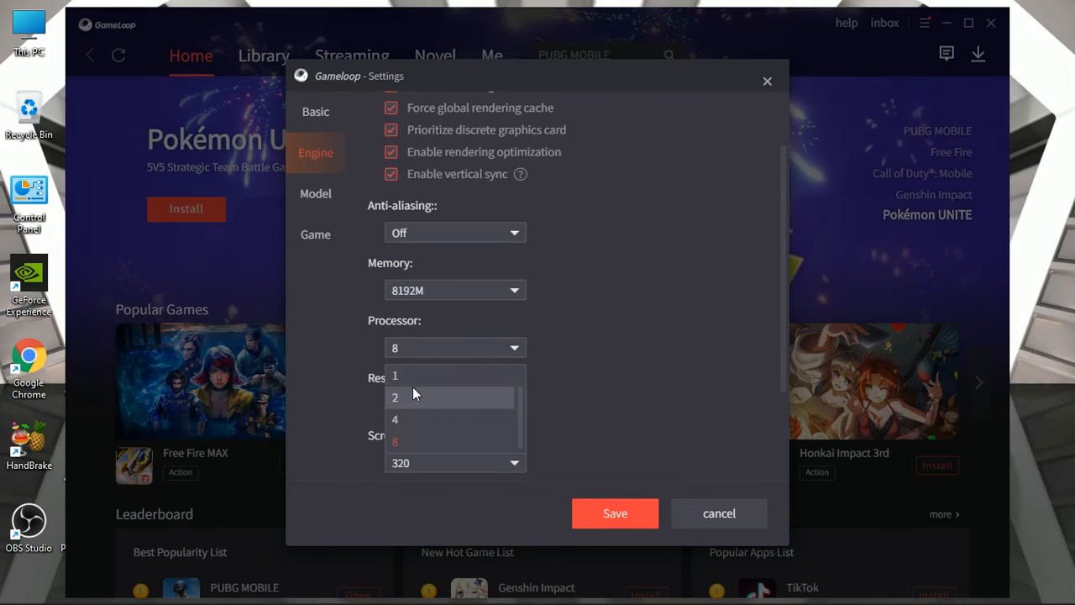
Step: Give the emulator 4 processors, 1366x768 resolution and 240 screen DPI
left_click(395, 420)
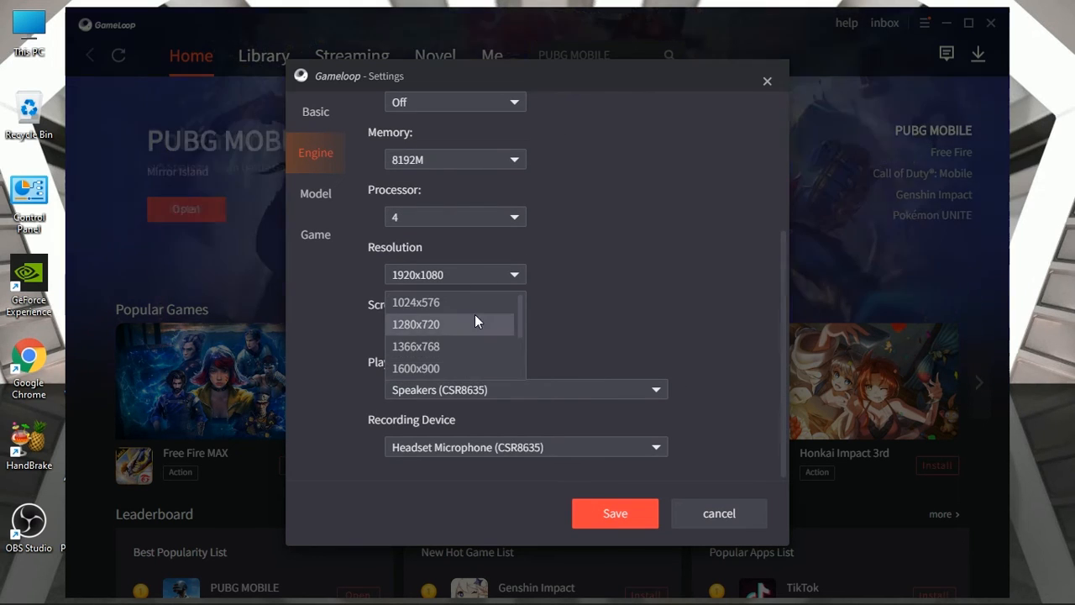
mouse_move(477, 342)
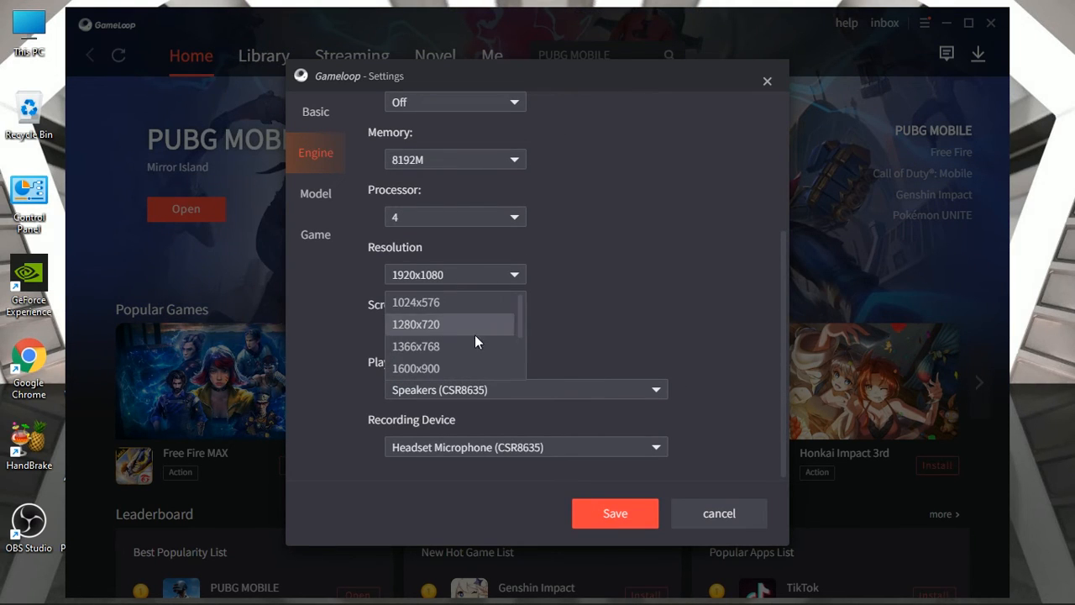
left_click(415, 346)
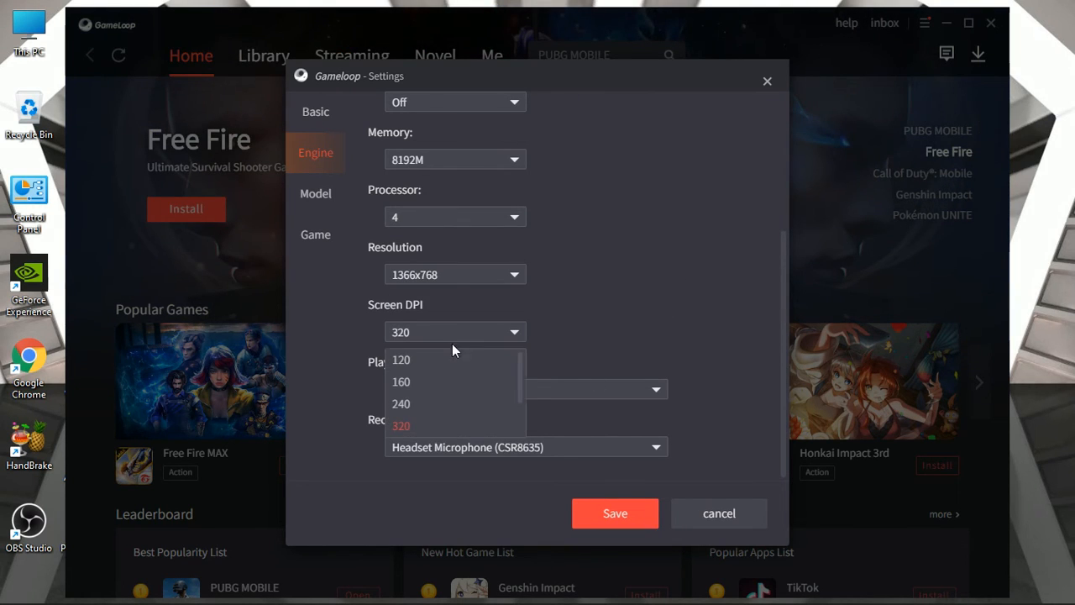
mouse_move(416, 360)
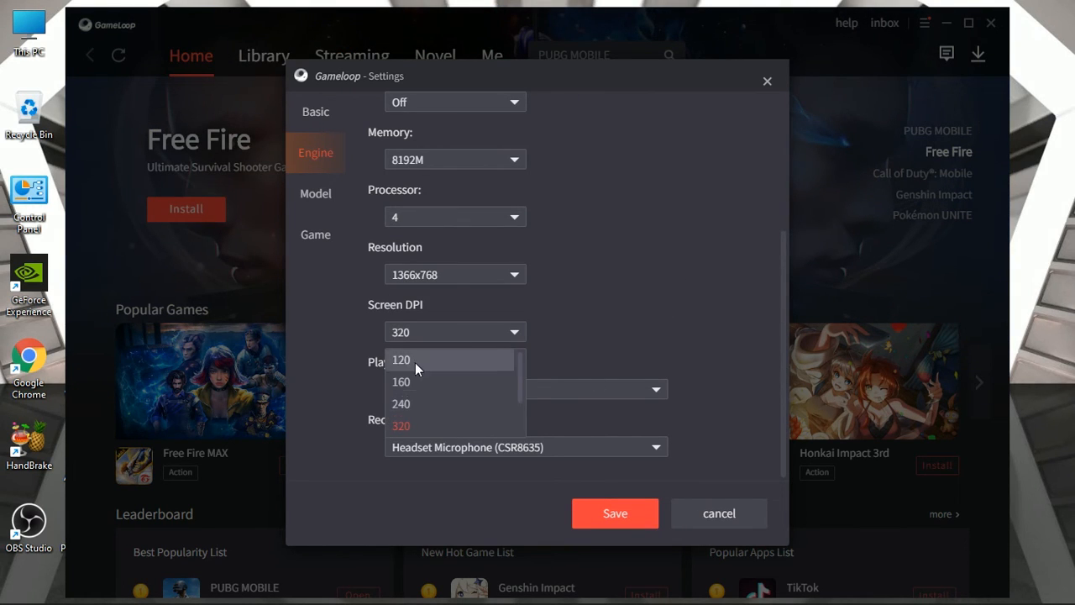
mouse_move(417, 403)
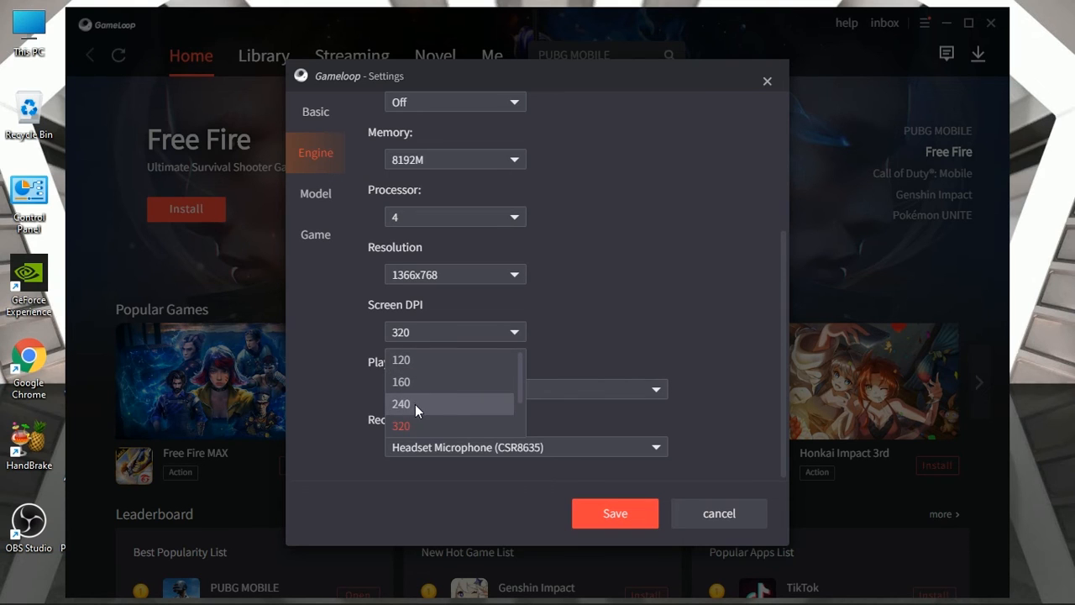
left_click(400, 403)
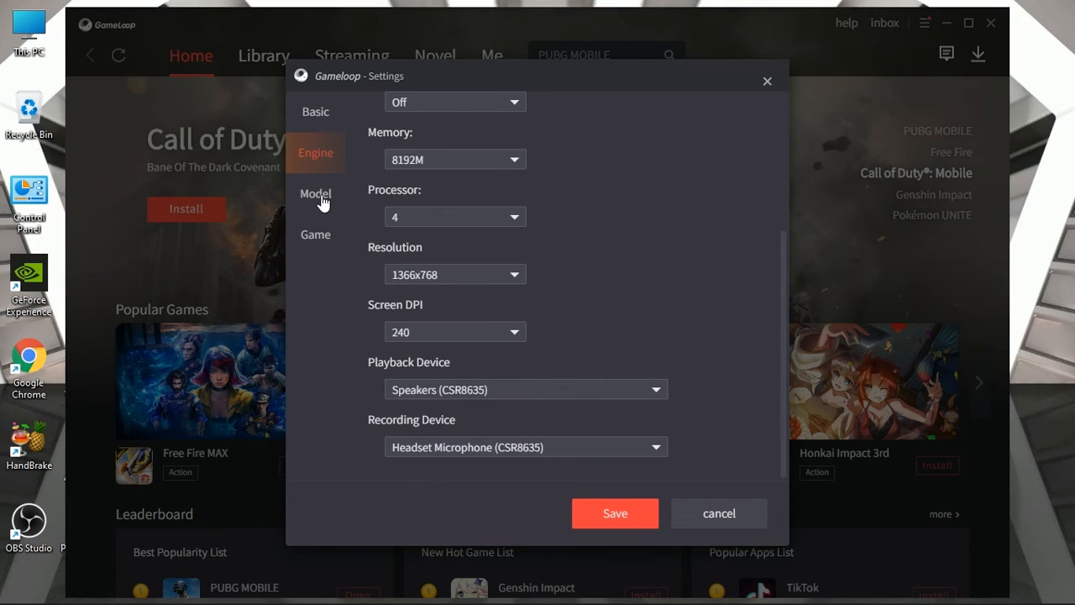
Step: Set PUBG Mobile graphics quality to Smooth and save the emulator settings
left_click(316, 193)
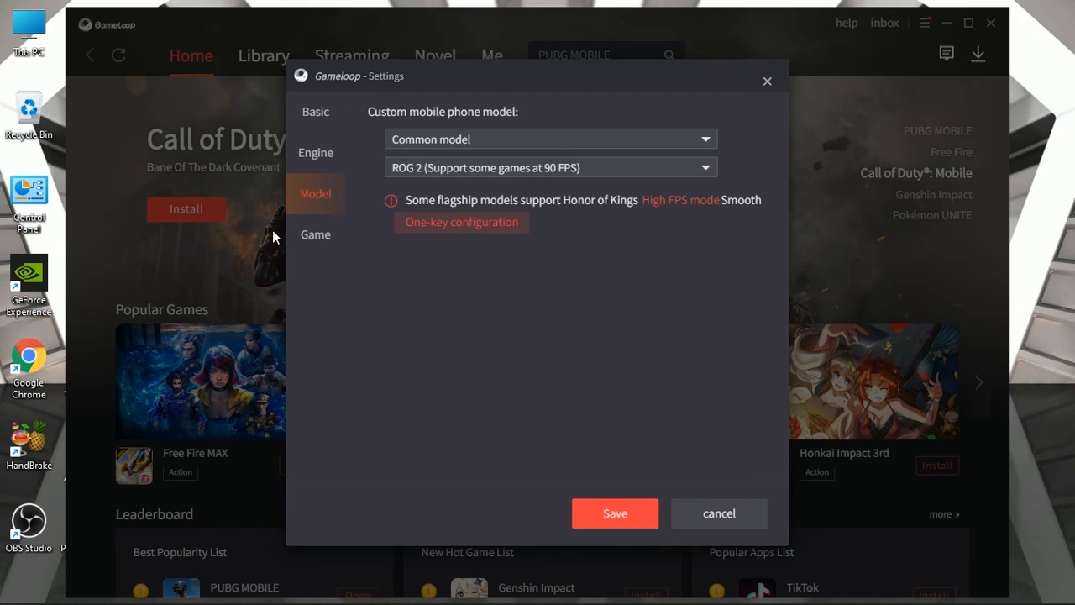
left_click(316, 235)
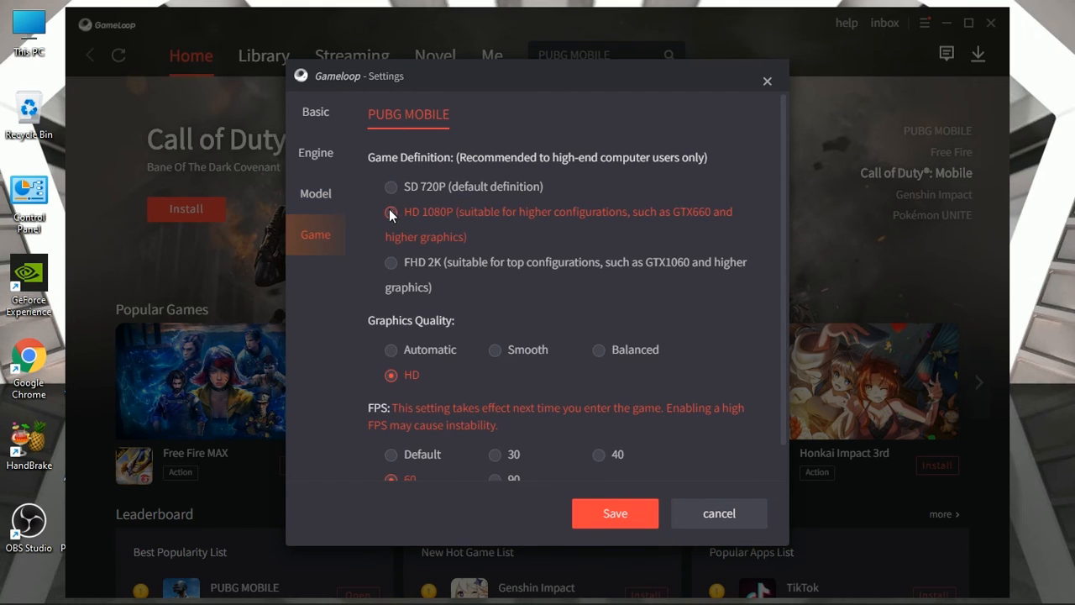
left_click(390, 211)
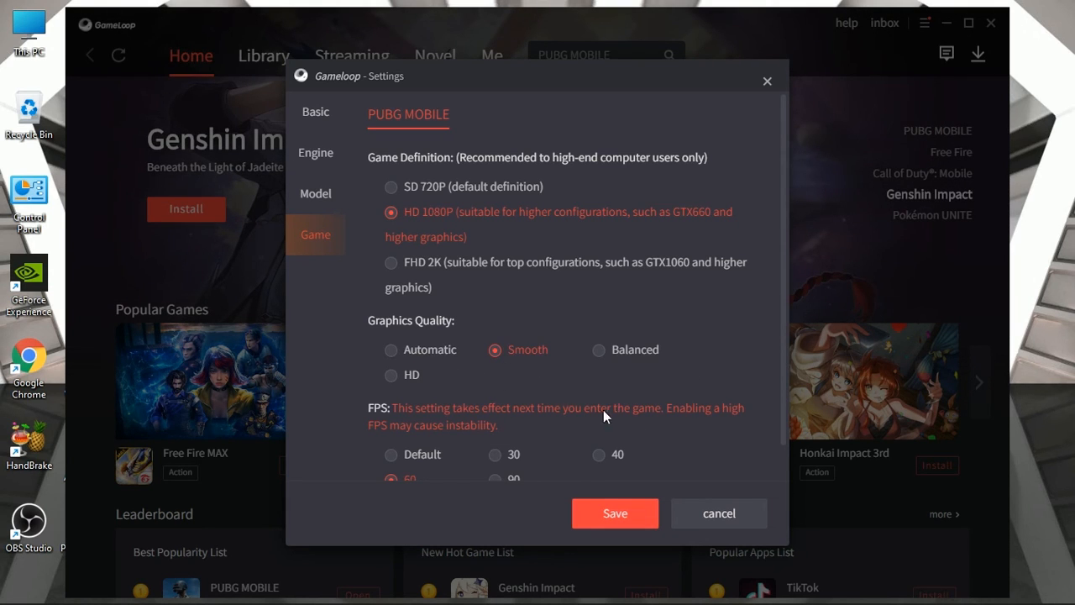
mouse_move(642, 544)
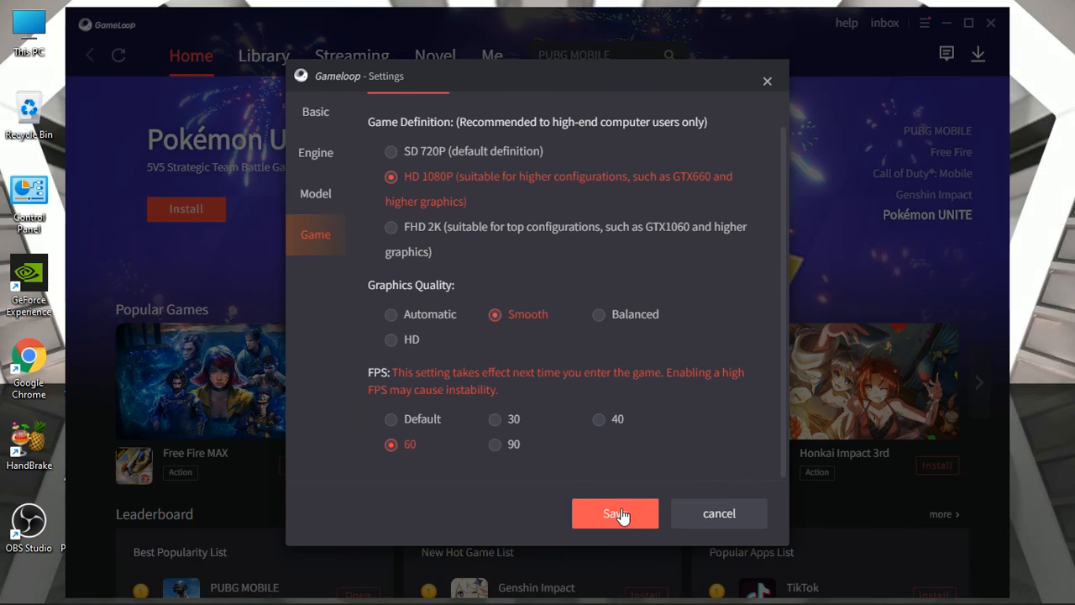
left_click(615, 514)
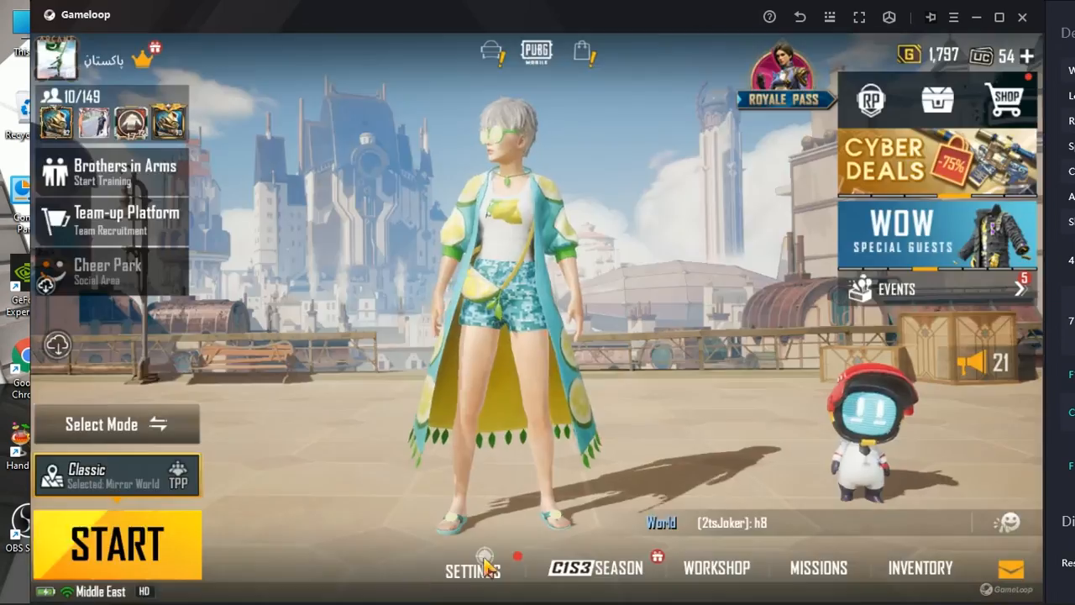
Step: Set in-game graphics to Smooth and SFX quality to Low
left_click(472, 567)
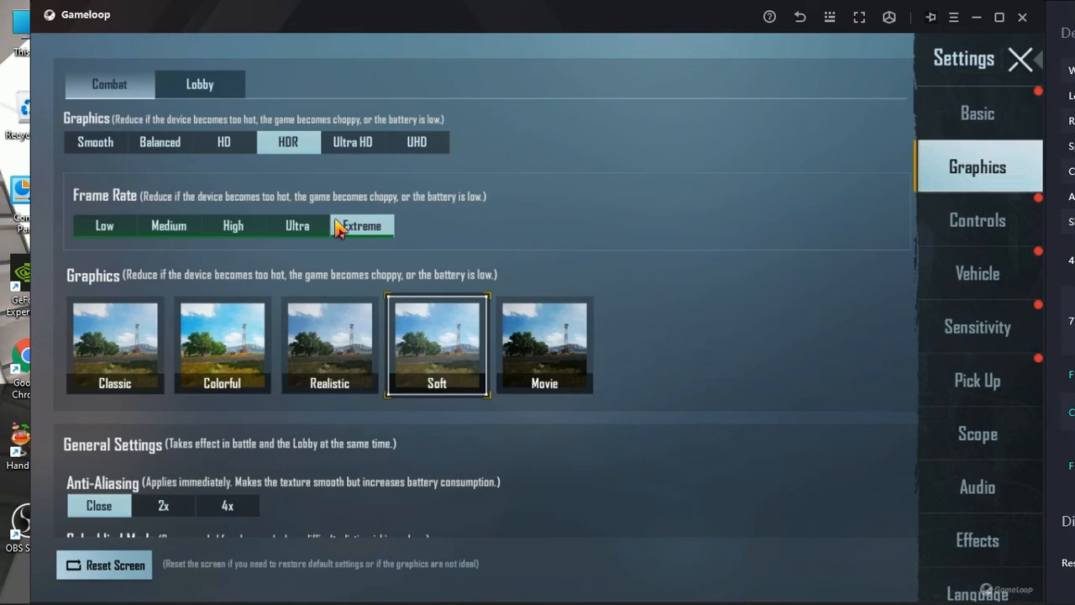
left_click(94, 142)
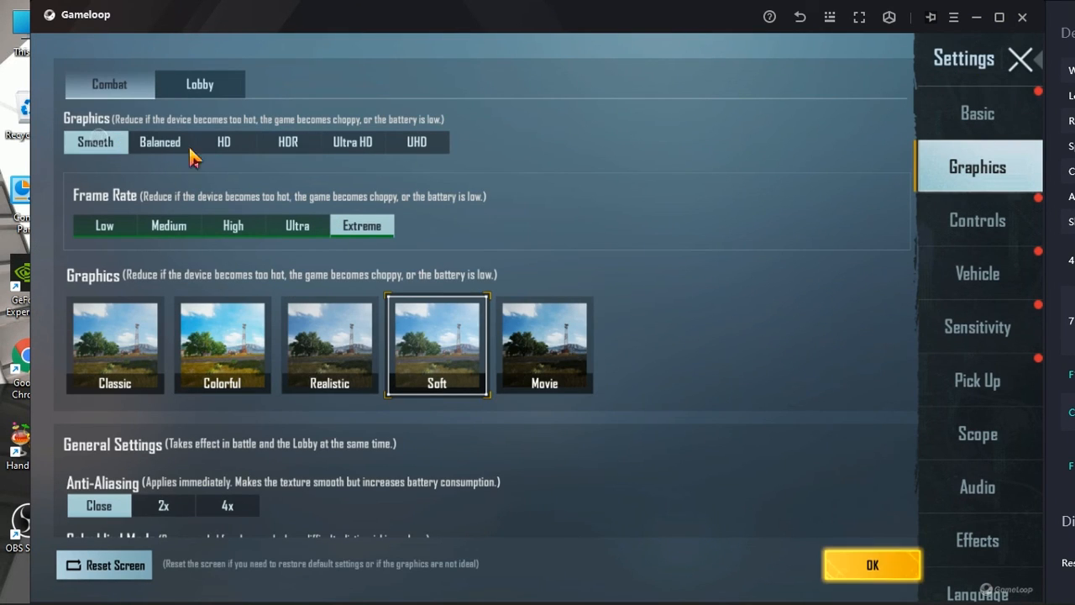
scroll("down", 3)
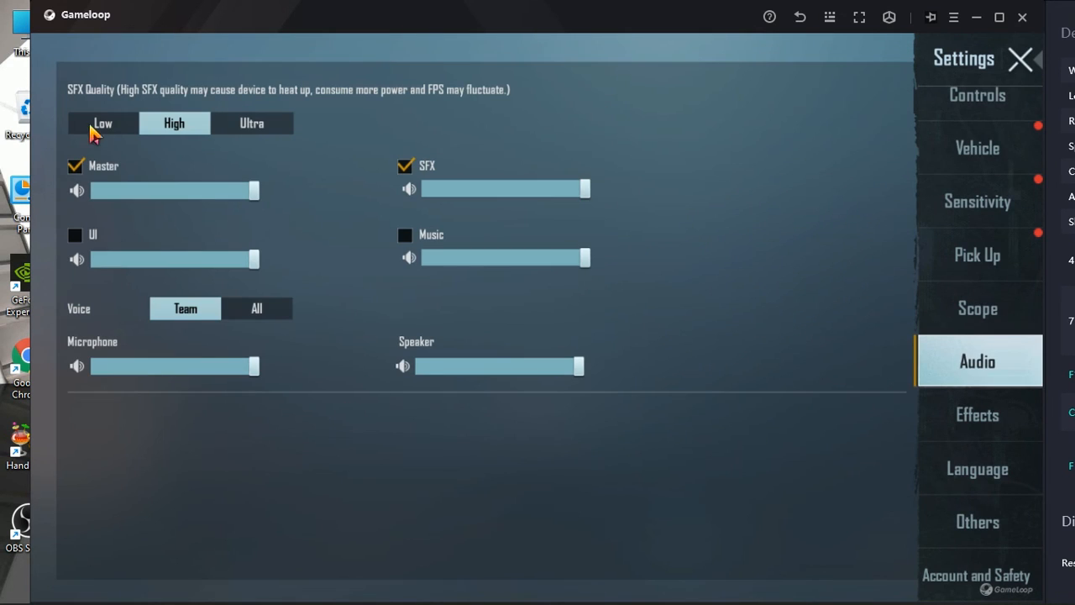
left_click(103, 123)
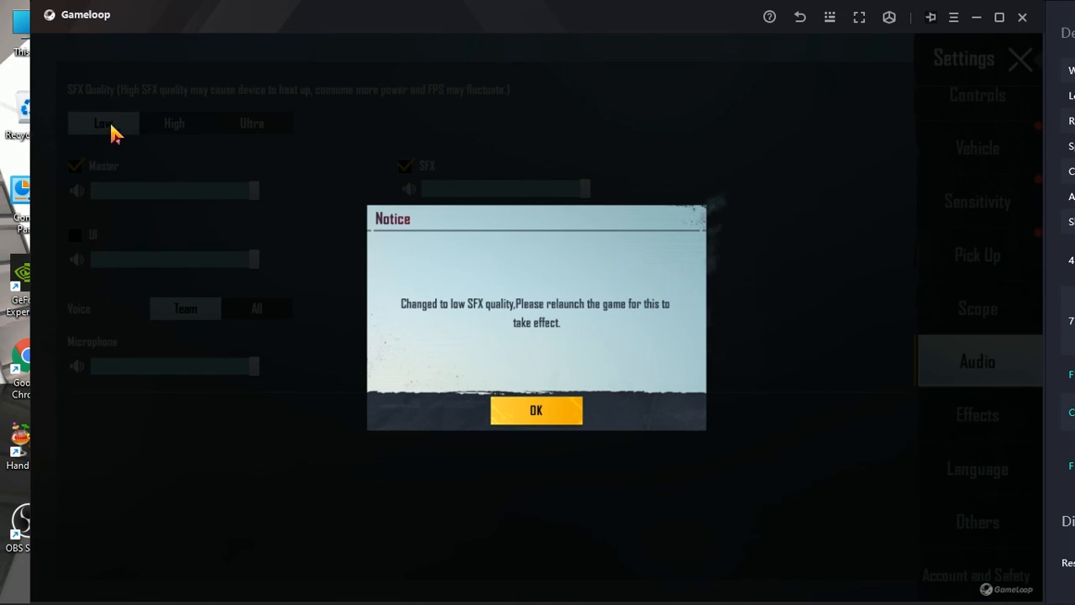
Step: Dismiss the relaunch notice and return to the lobby
left_click(535, 410)
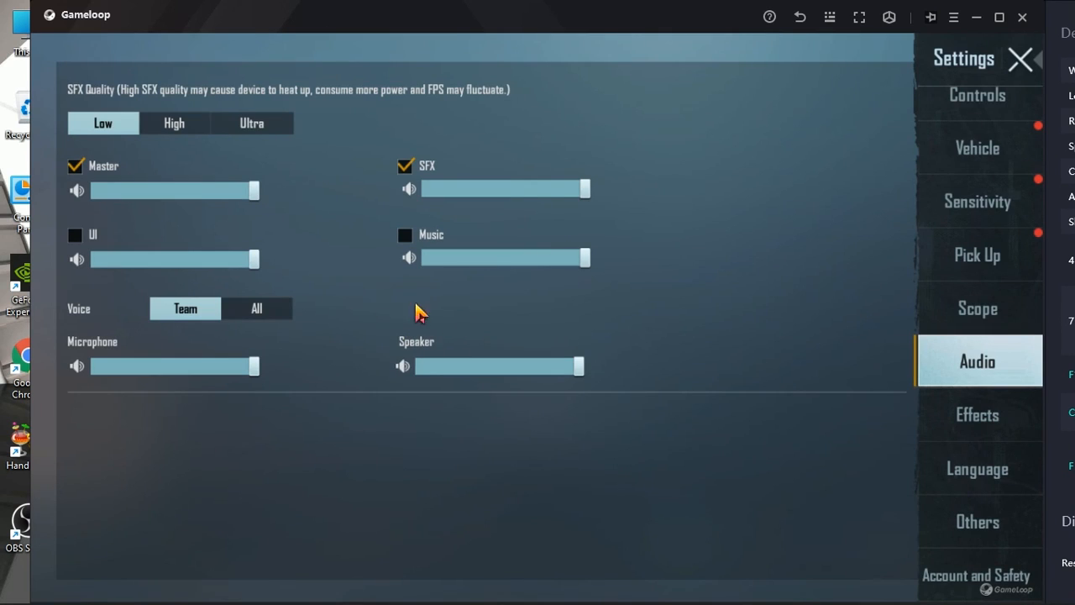
mouse_move(1006, 128)
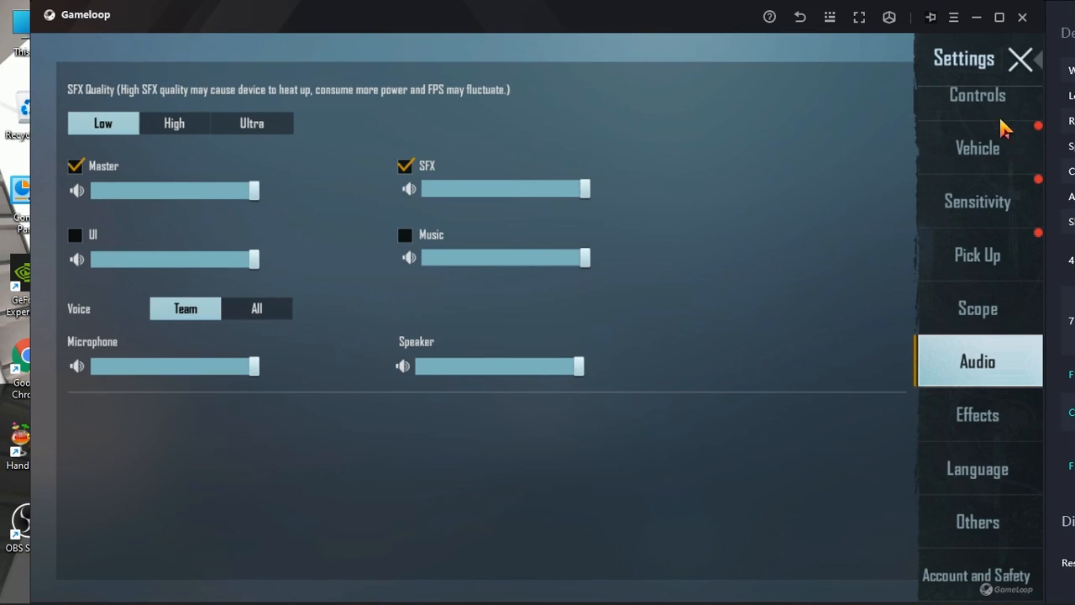
left_click(1021, 59)
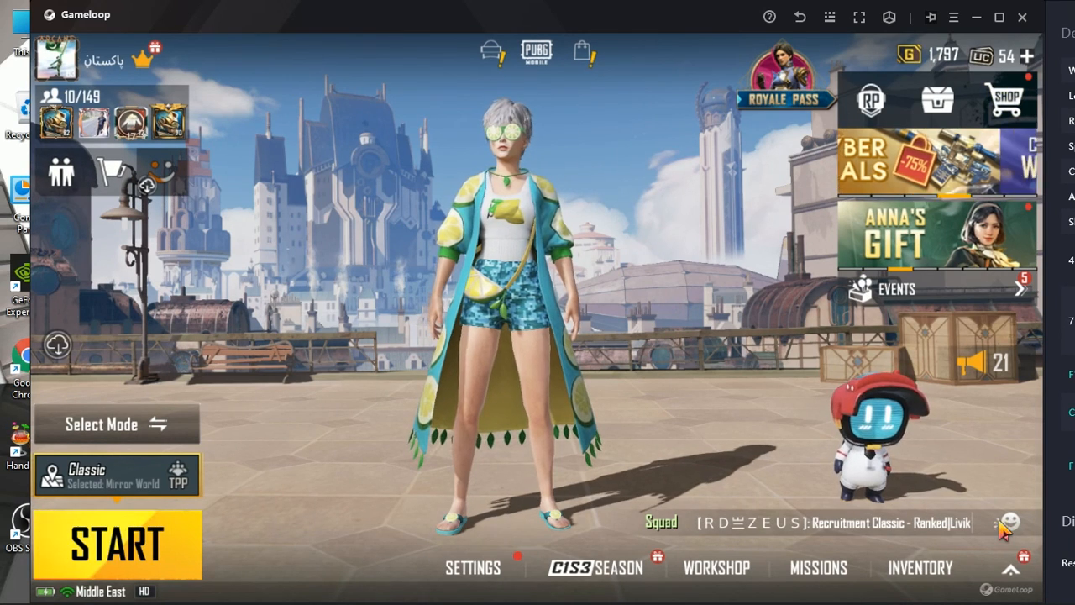
left_click(1005, 524)
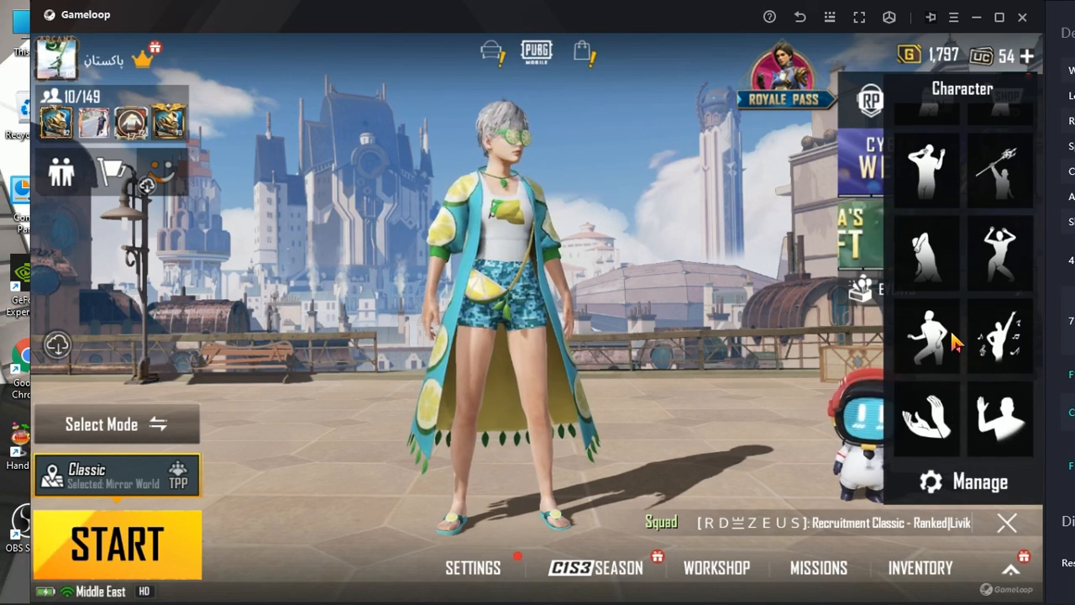